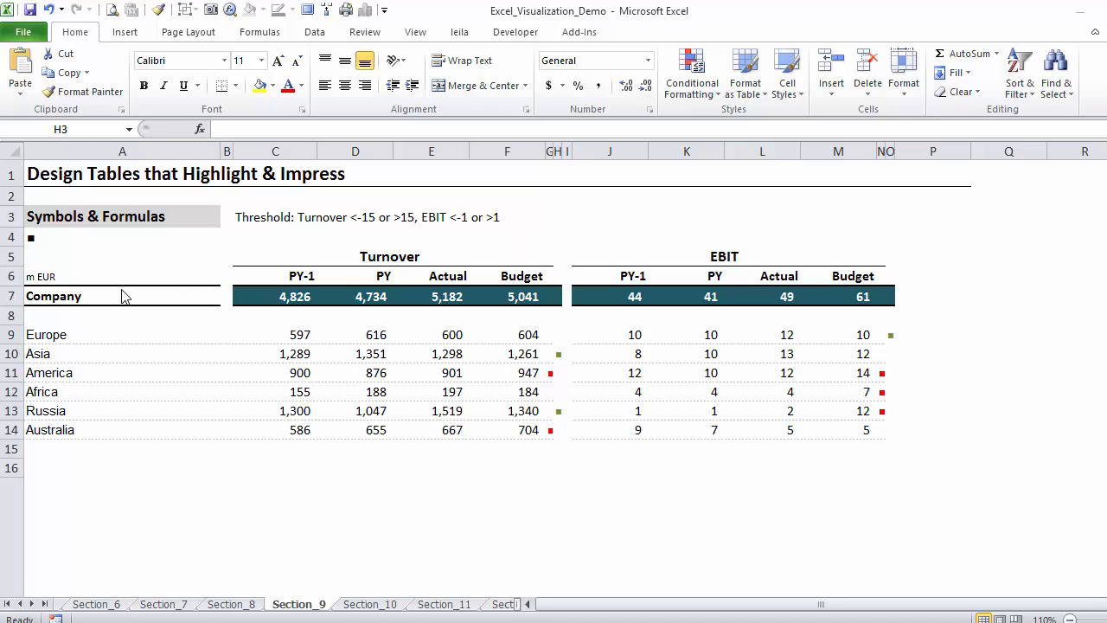
mouse_move(369, 265)
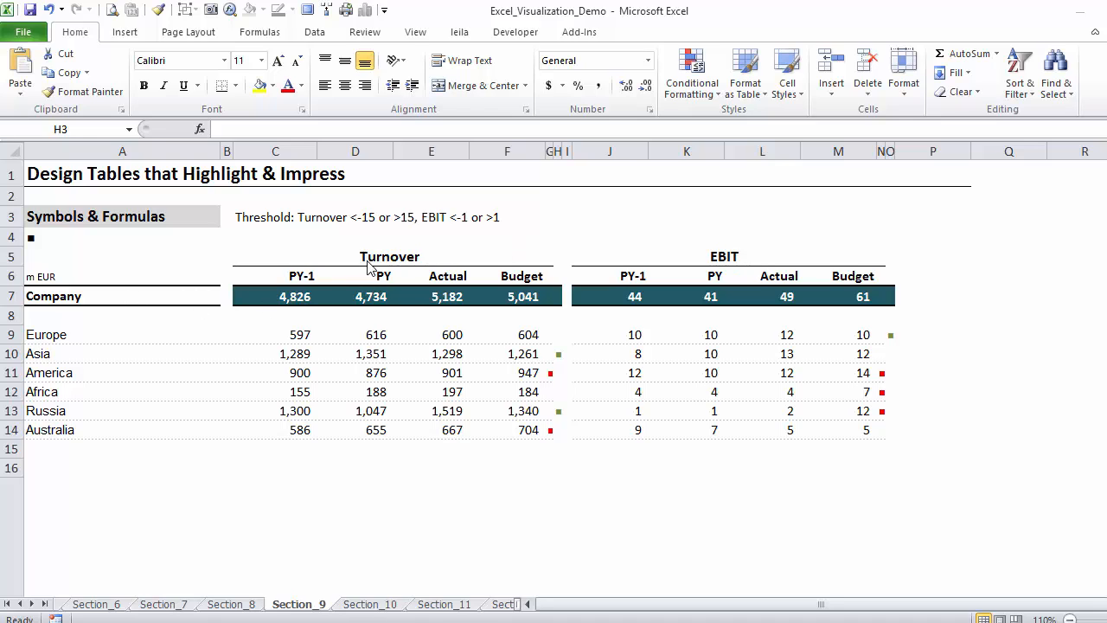
mouse_move(413, 245)
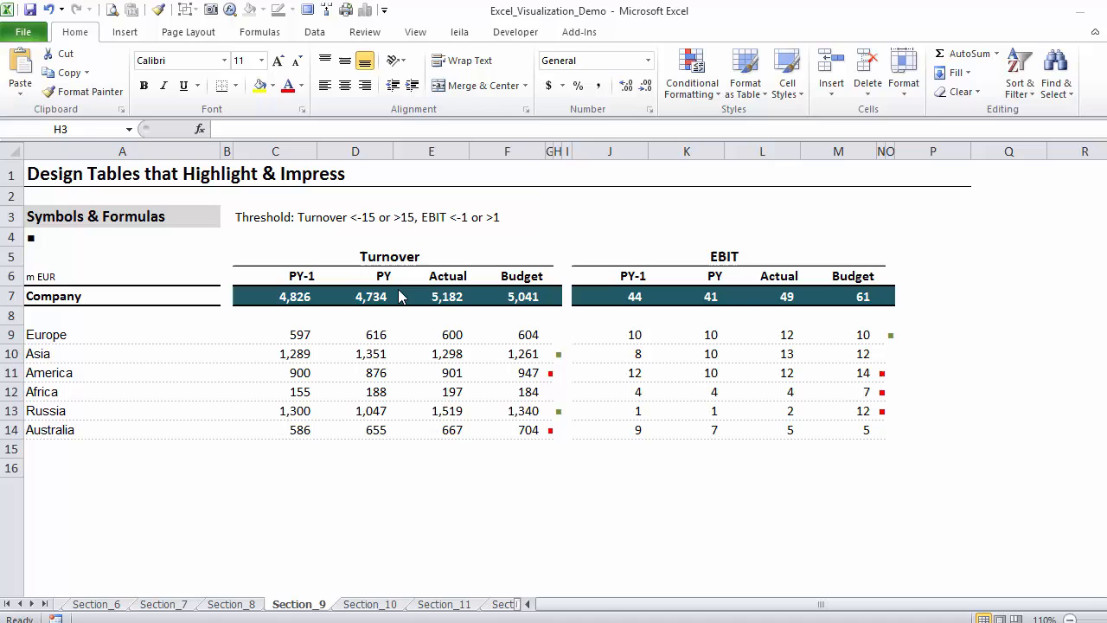
mouse_move(509, 303)
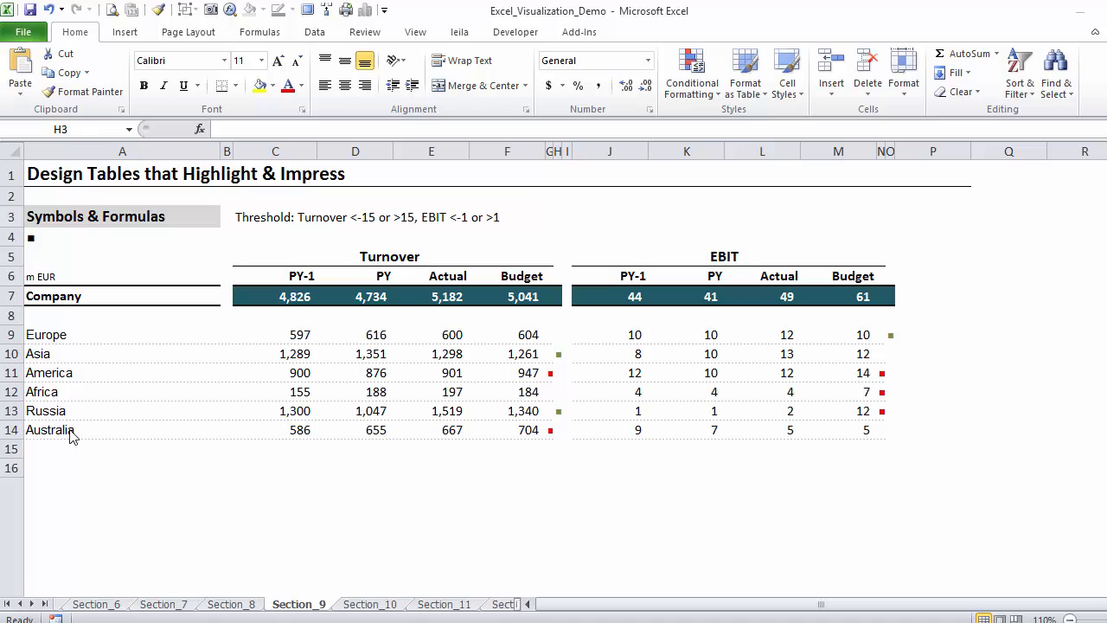
mouse_move(340, 363)
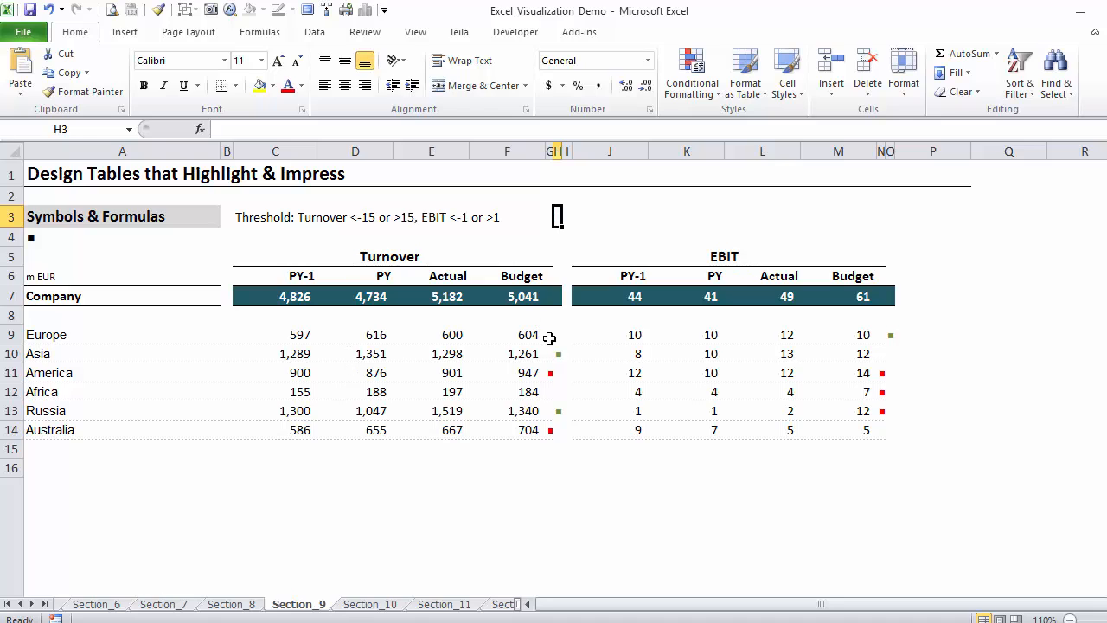
- Review the Actual and Budget turnover values for Africa and America
left_click_drag(553, 335, 553, 454)
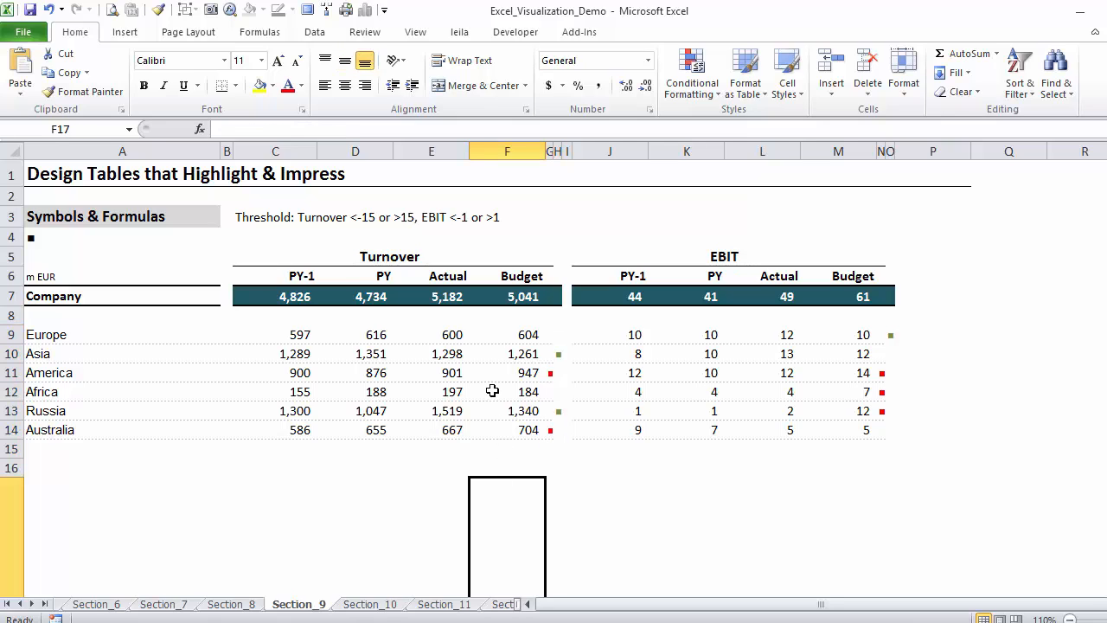
left_click(506, 390)
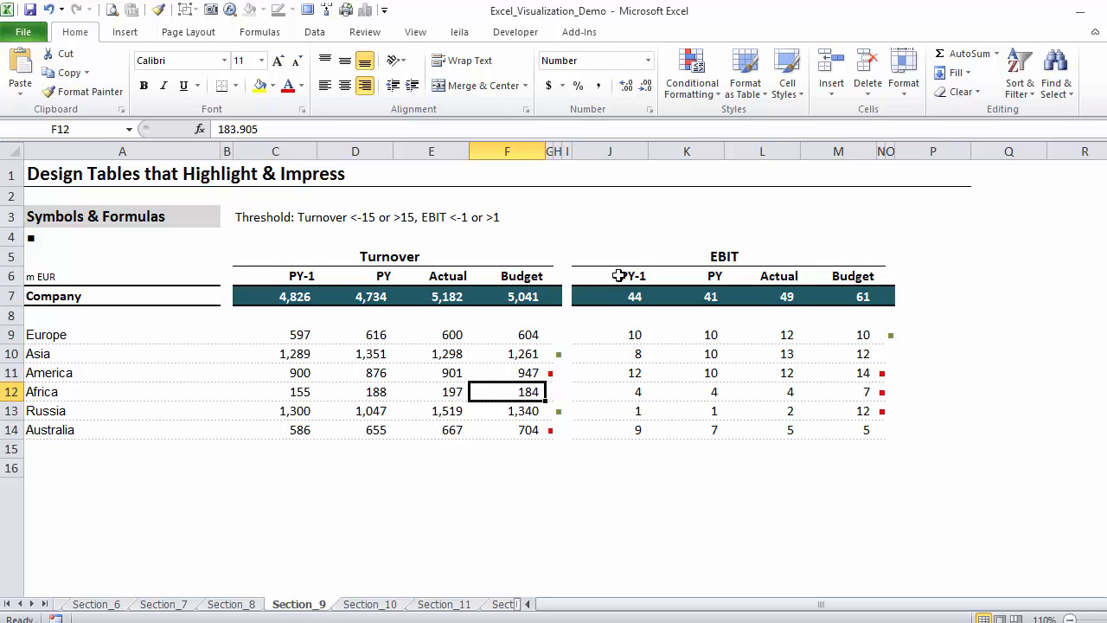
mouse_move(460, 352)
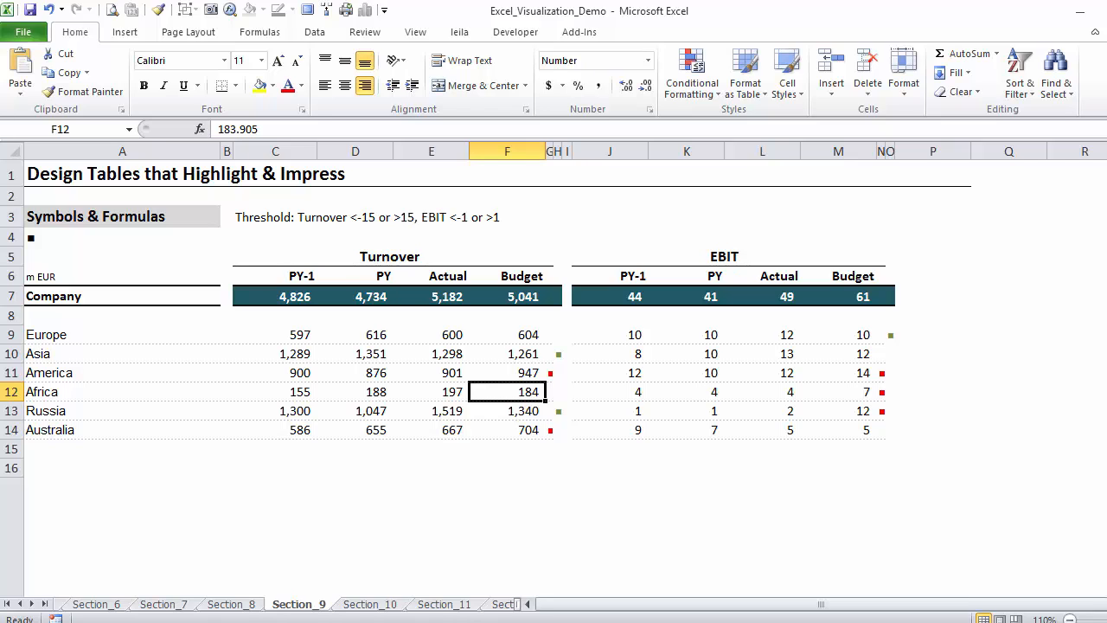
left_click(430, 373)
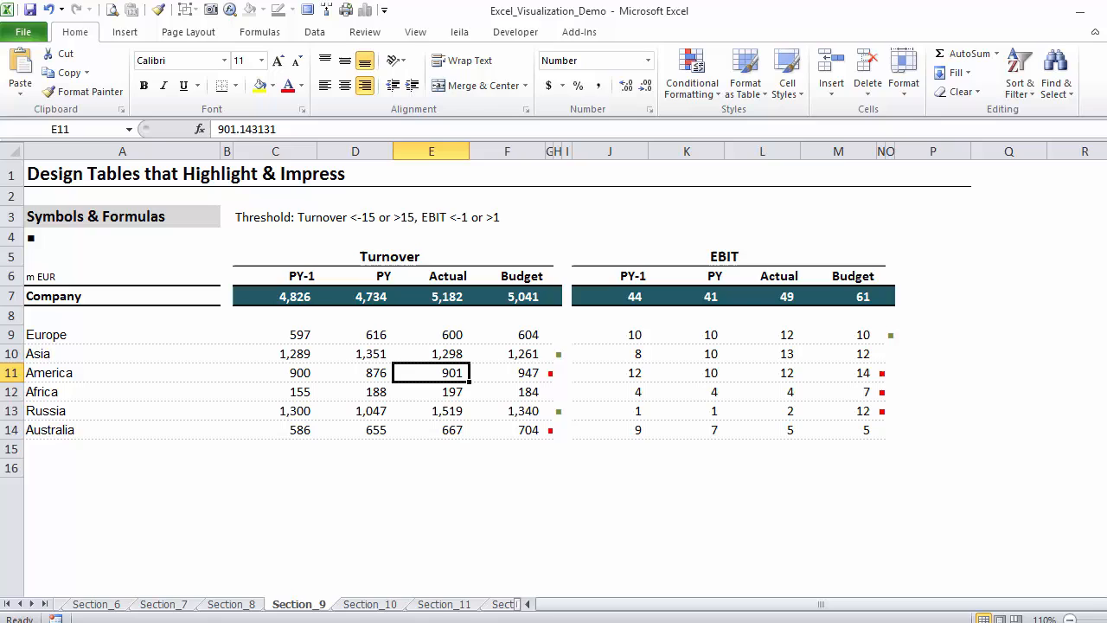
mouse_move(550, 375)
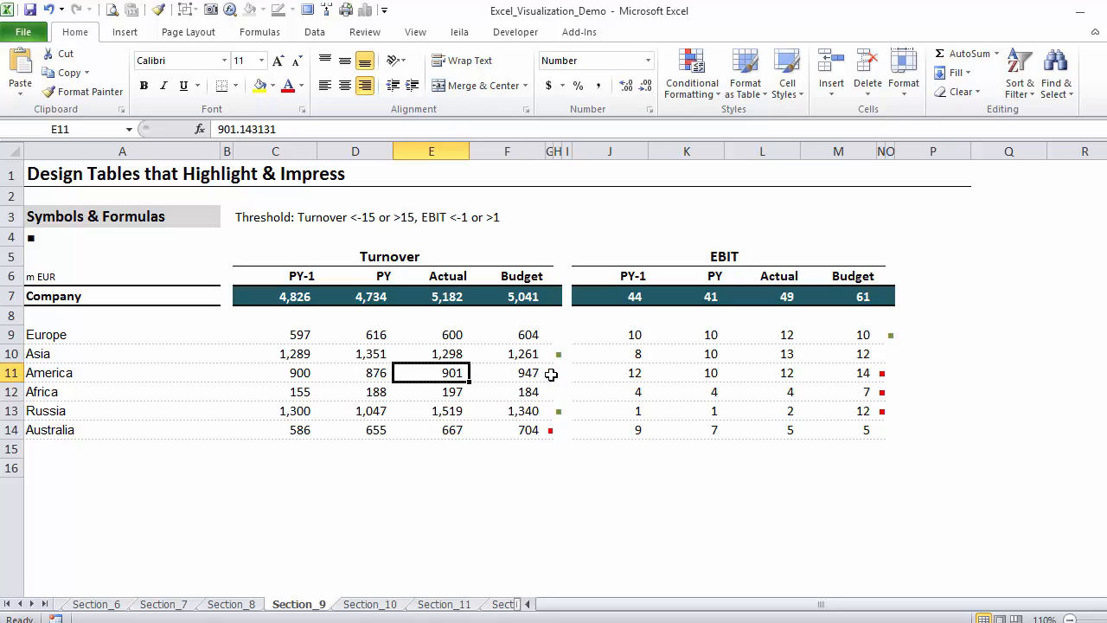
left_click(507, 372)
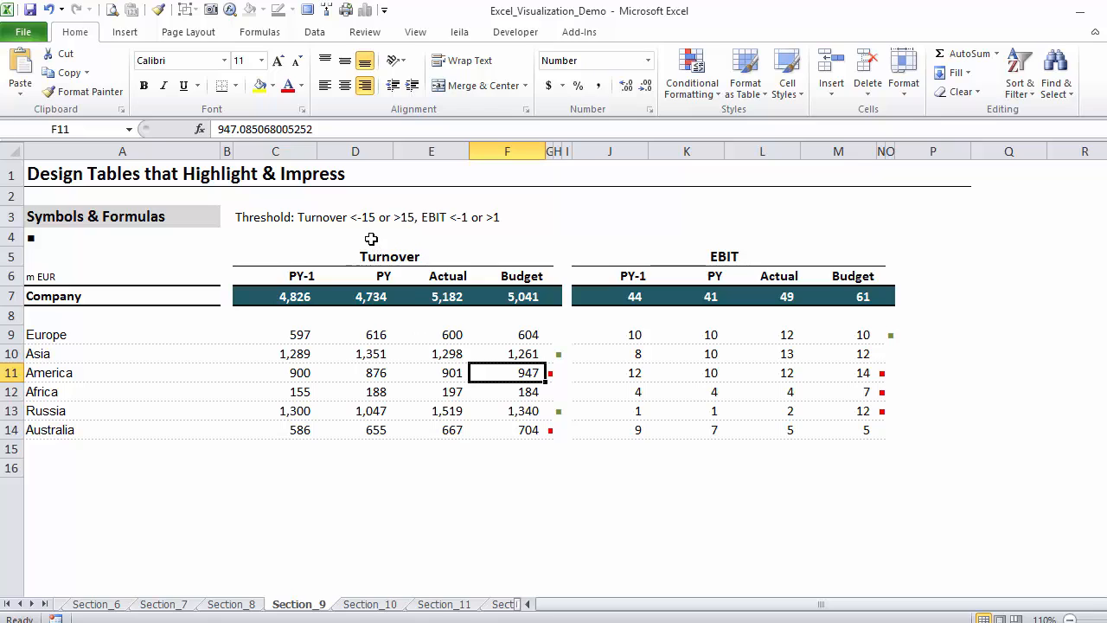
mouse_move(502, 373)
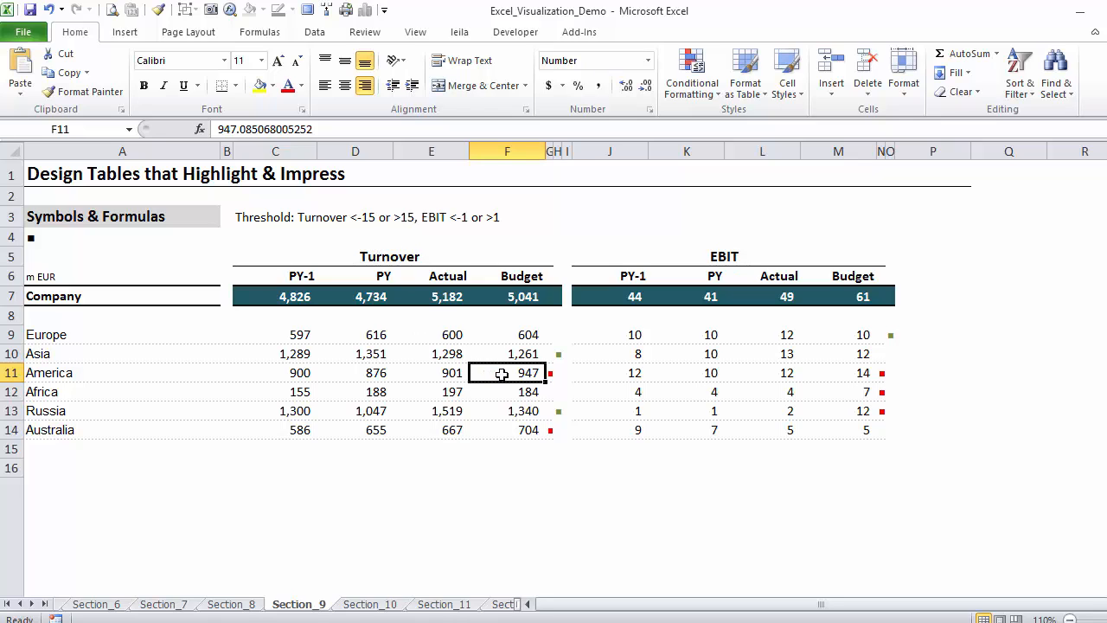
mouse_move(555, 360)
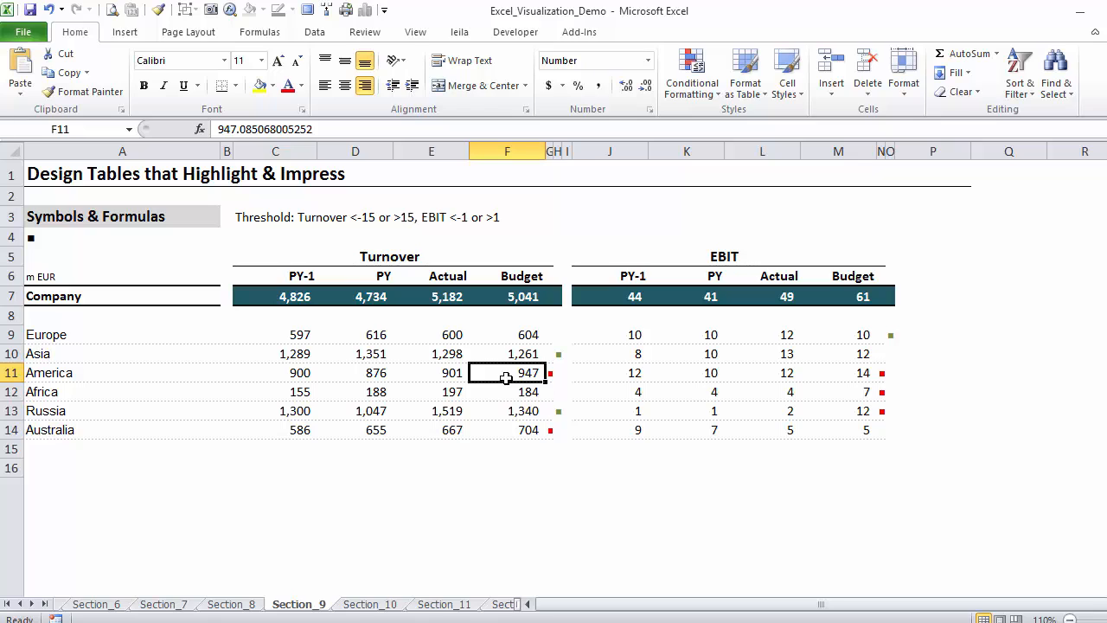
- Enter 500, 600, then 670 as Europe's Actual turnover in E9
left_click(430, 334)
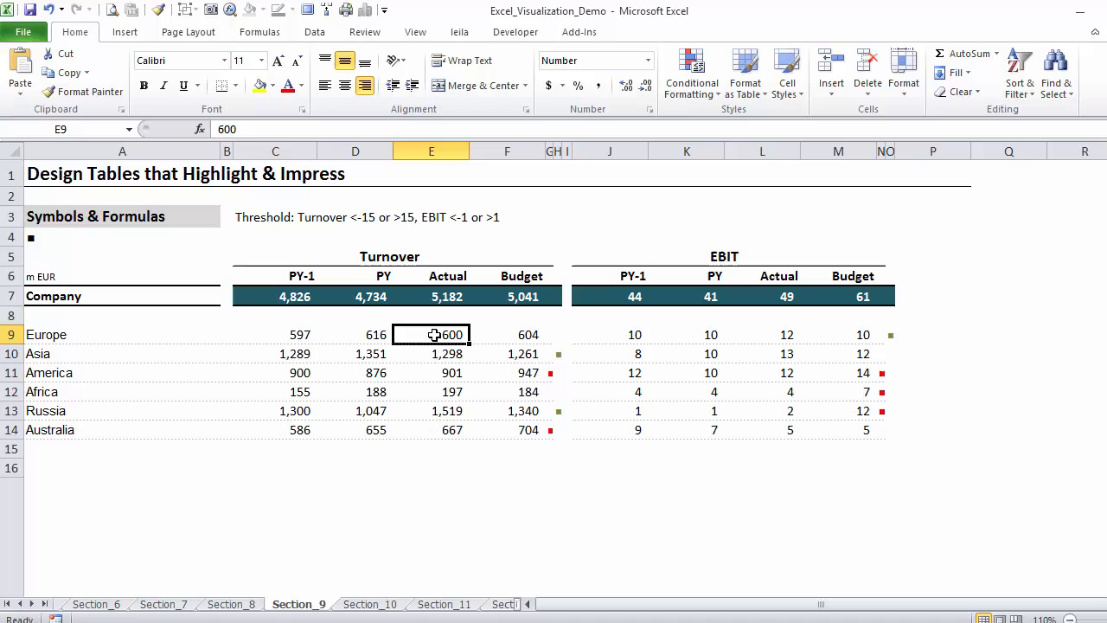
mouse_move(467, 351)
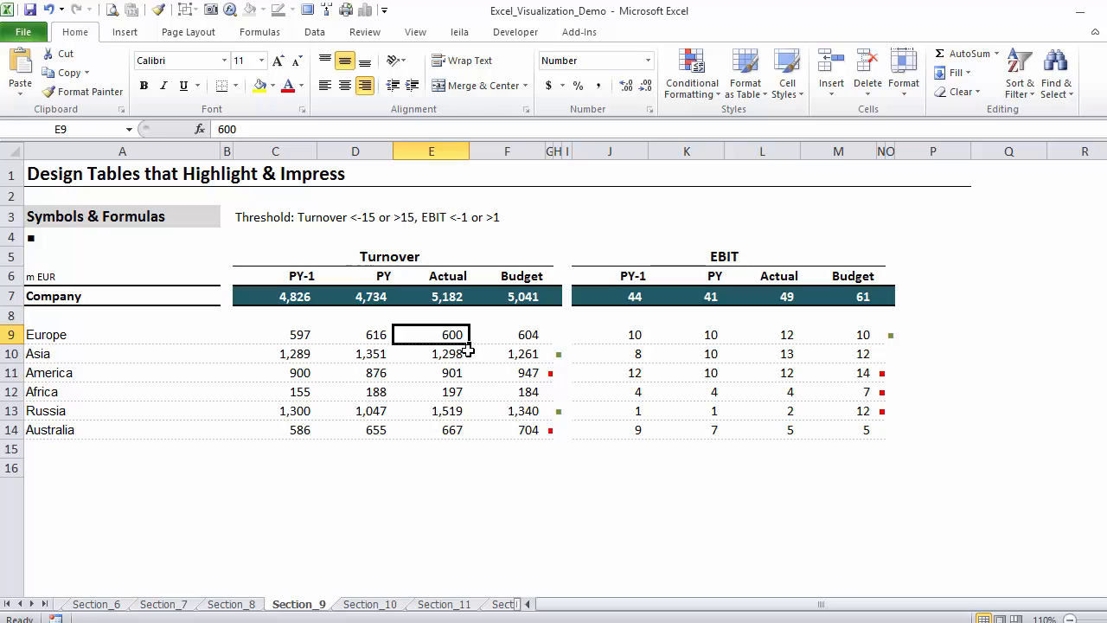
type("500")
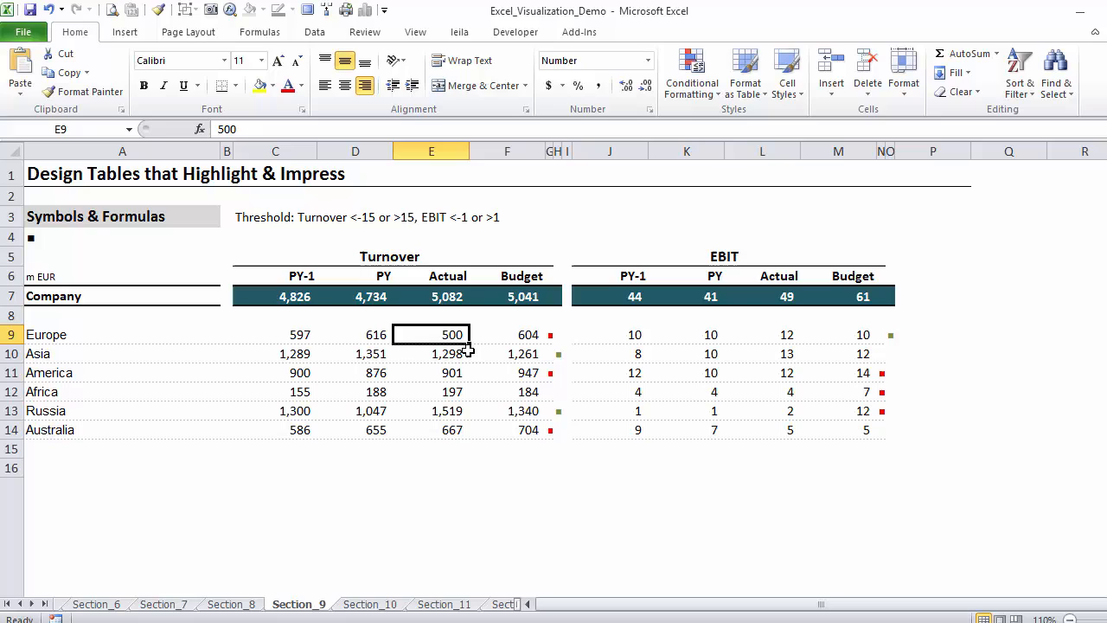
type("600")
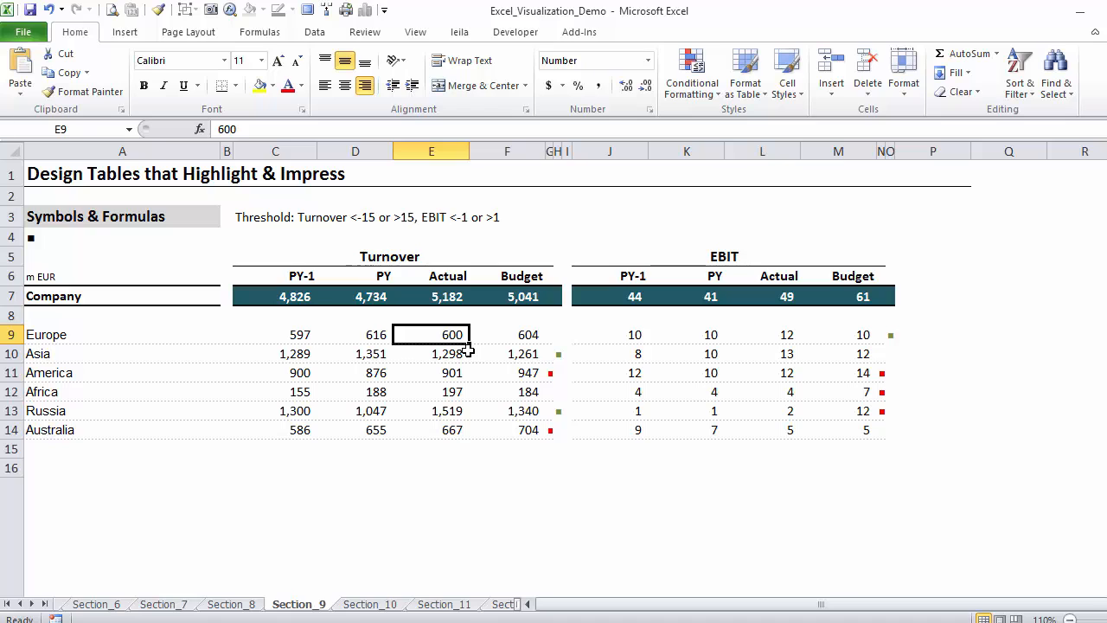
type("6")
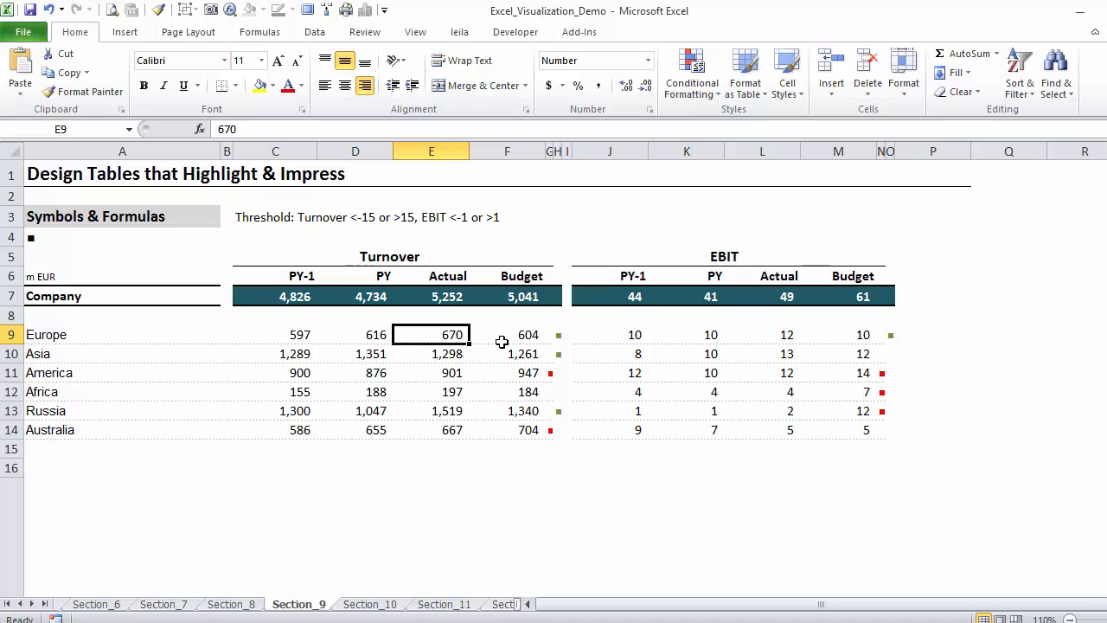
left_click(507, 335)
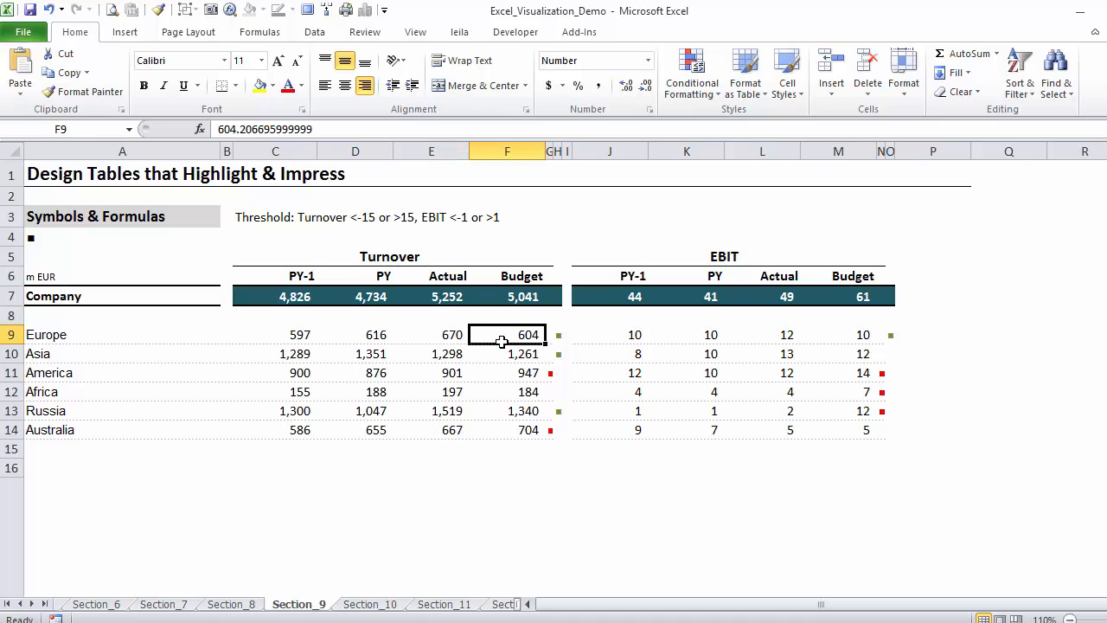
left_click(550, 334)
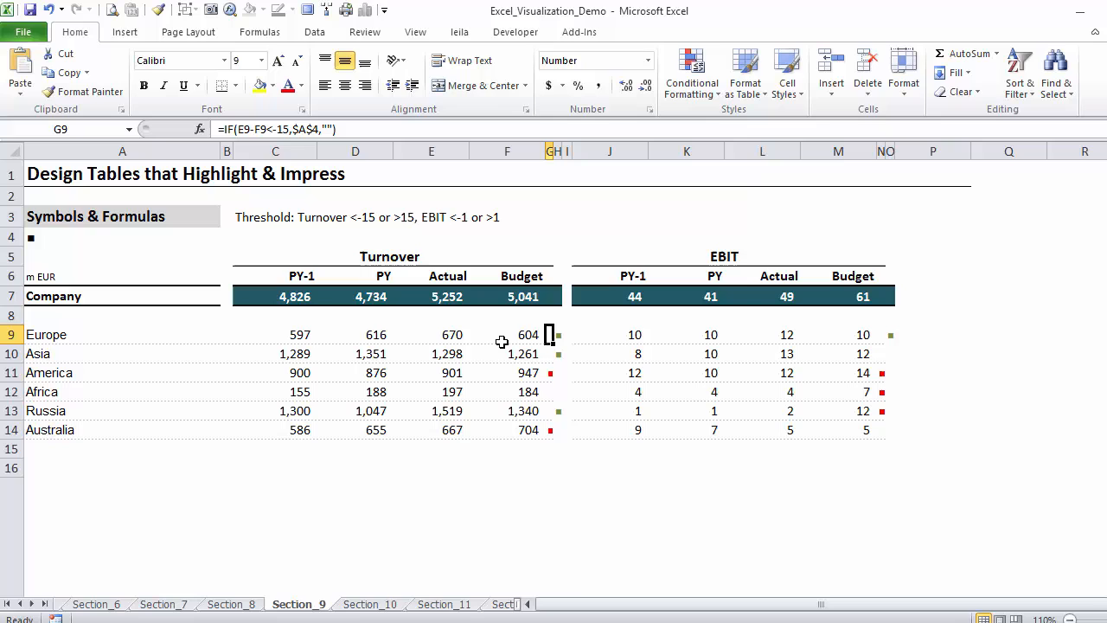
left_click(507, 334)
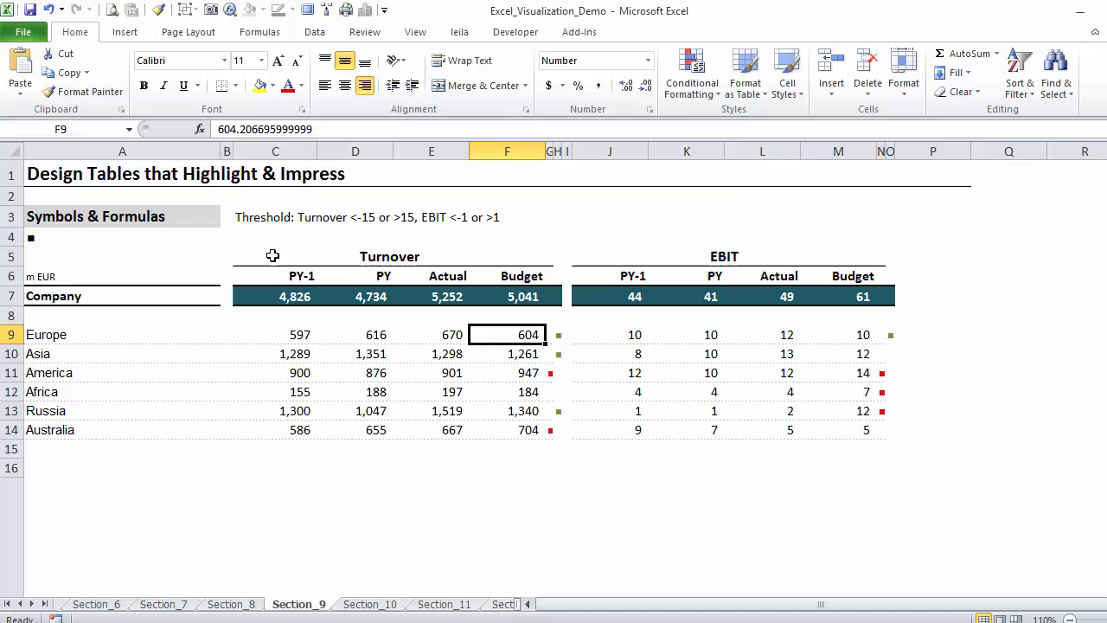
left_click(100, 237)
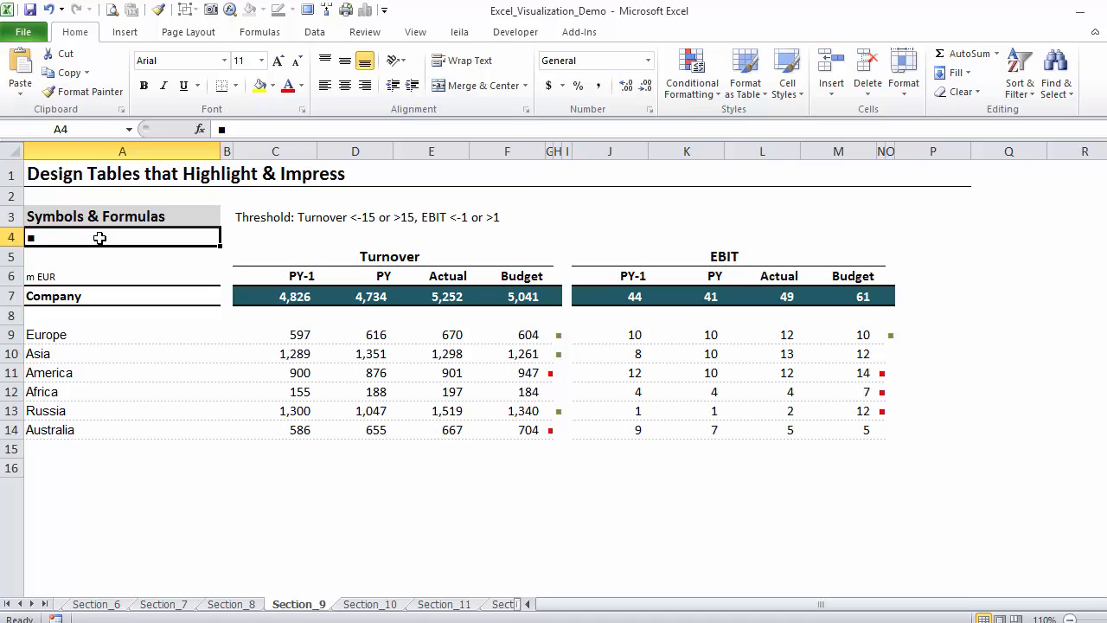
mouse_move(582, 213)
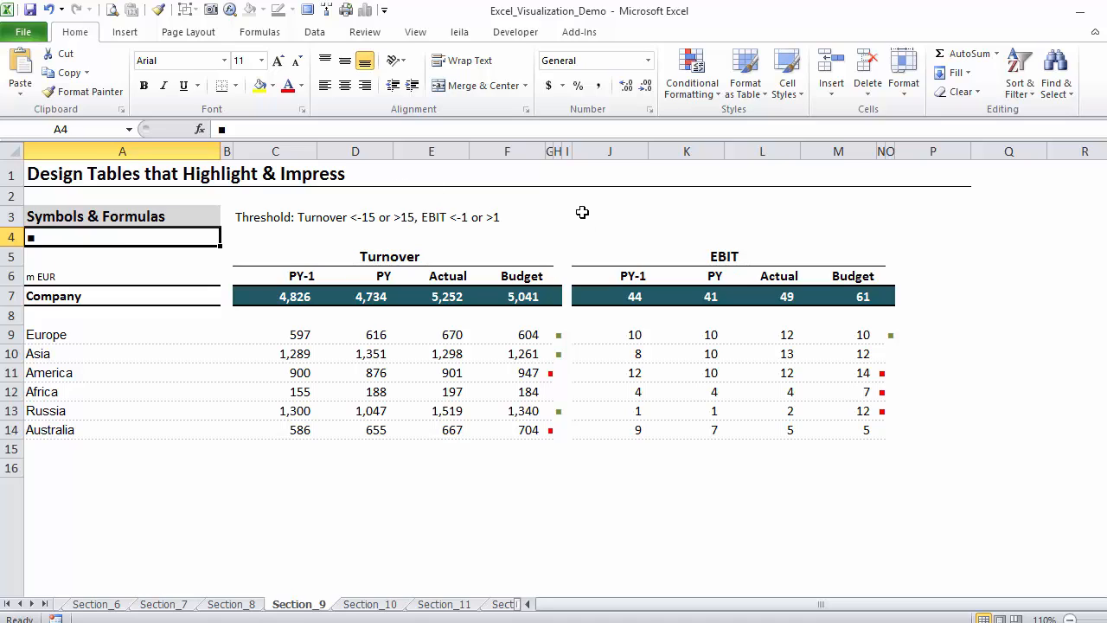
- Pick cell J3 and select Black Square (25A0) from the Geometric Shapes subset
left_click(610, 215)
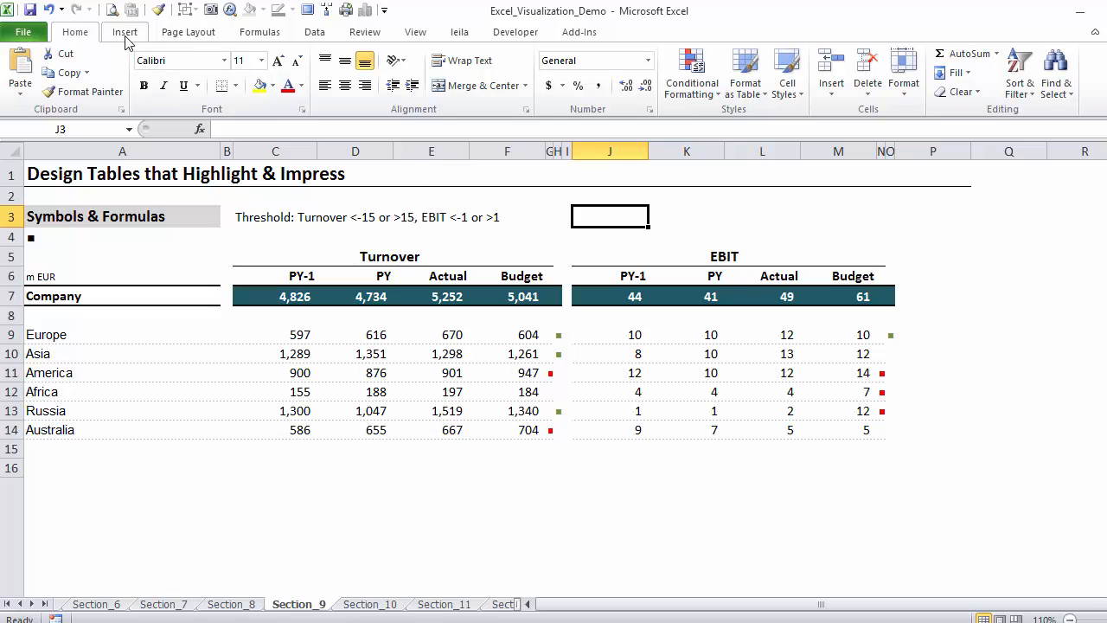
left_click(124, 32)
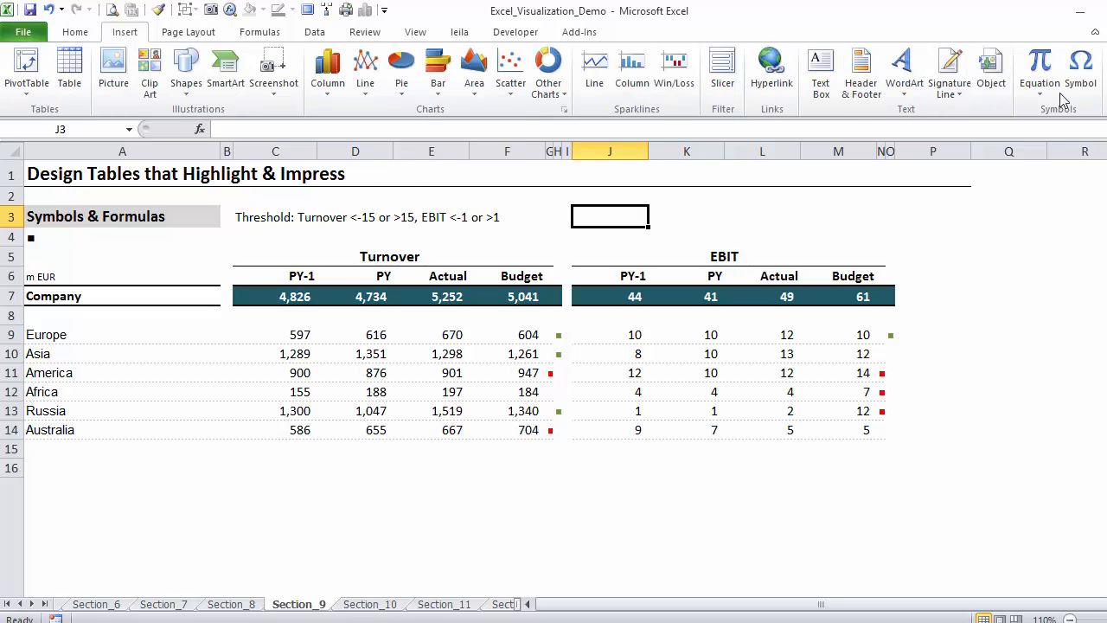
left_click(1080, 65)
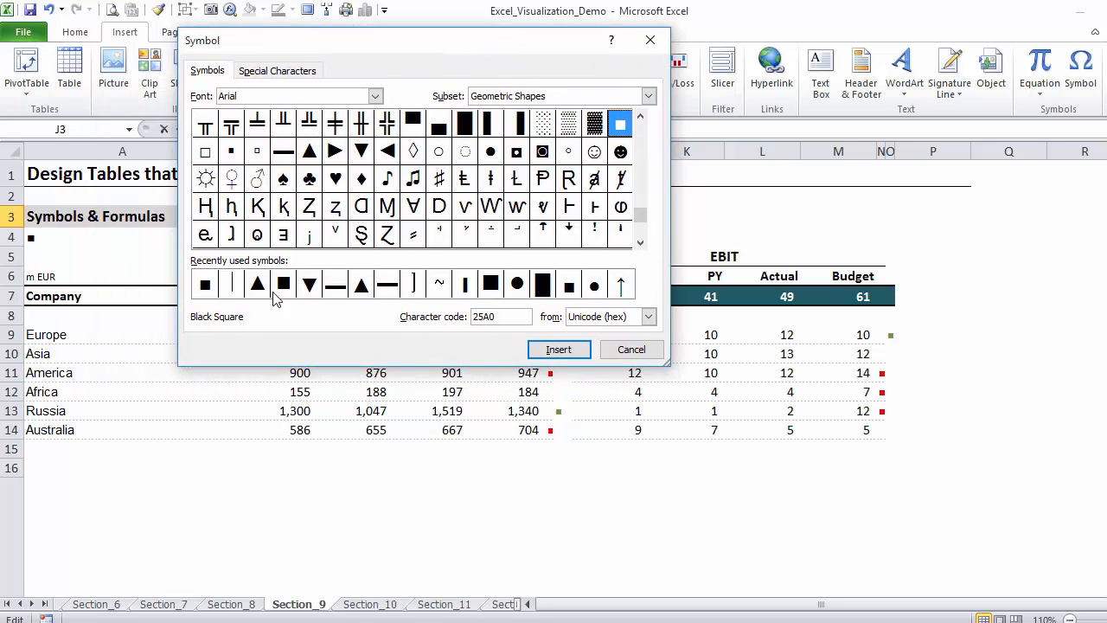
mouse_move(223, 315)
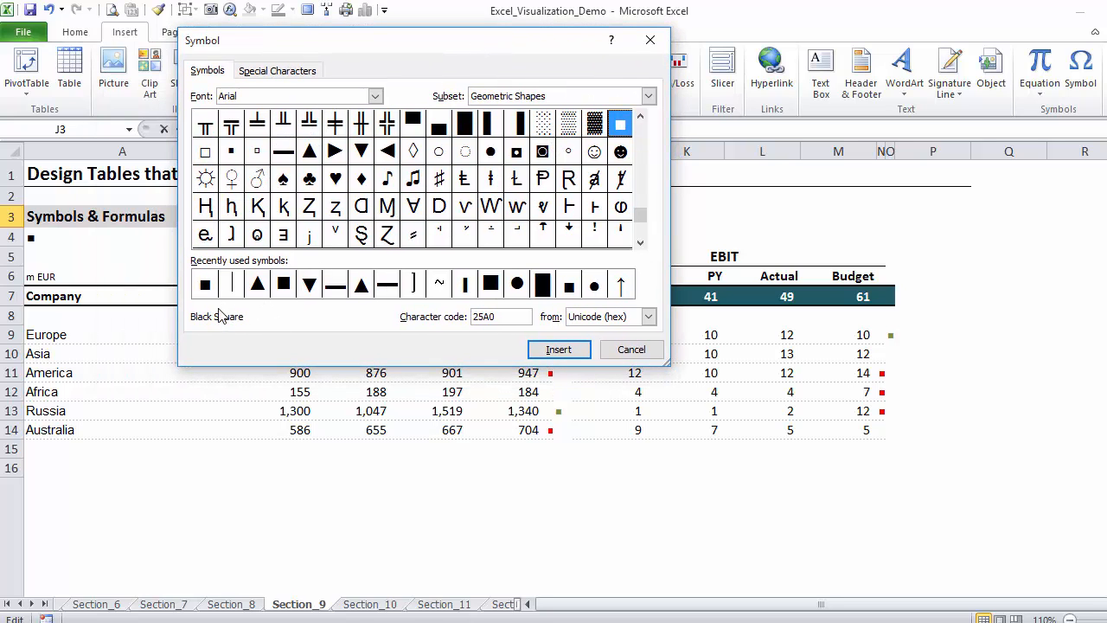
mouse_move(302, 311)
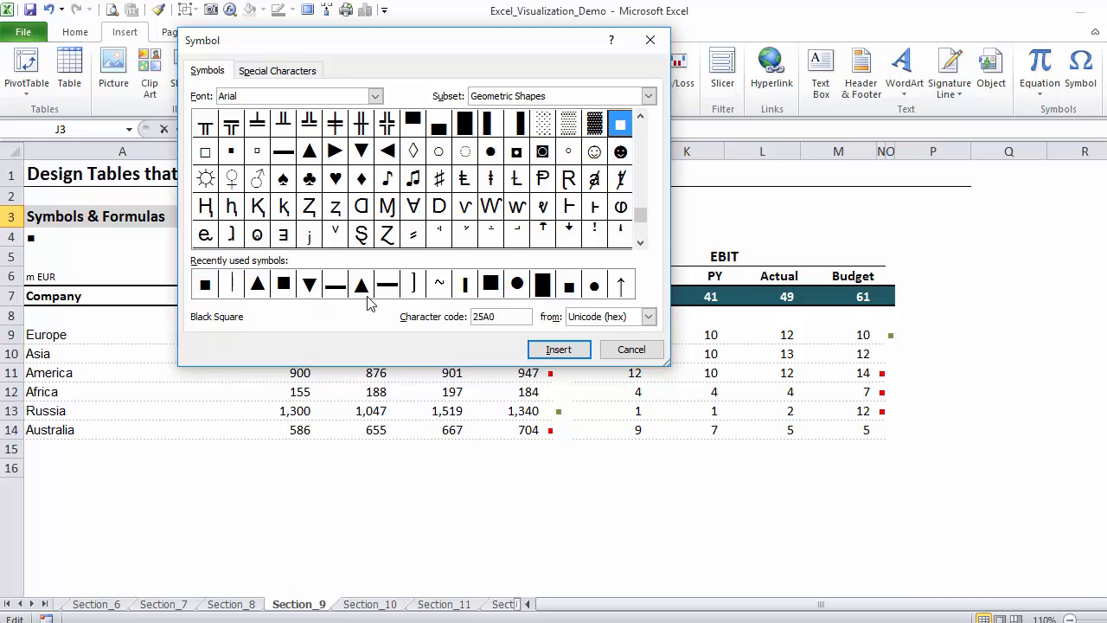
mouse_move(264, 95)
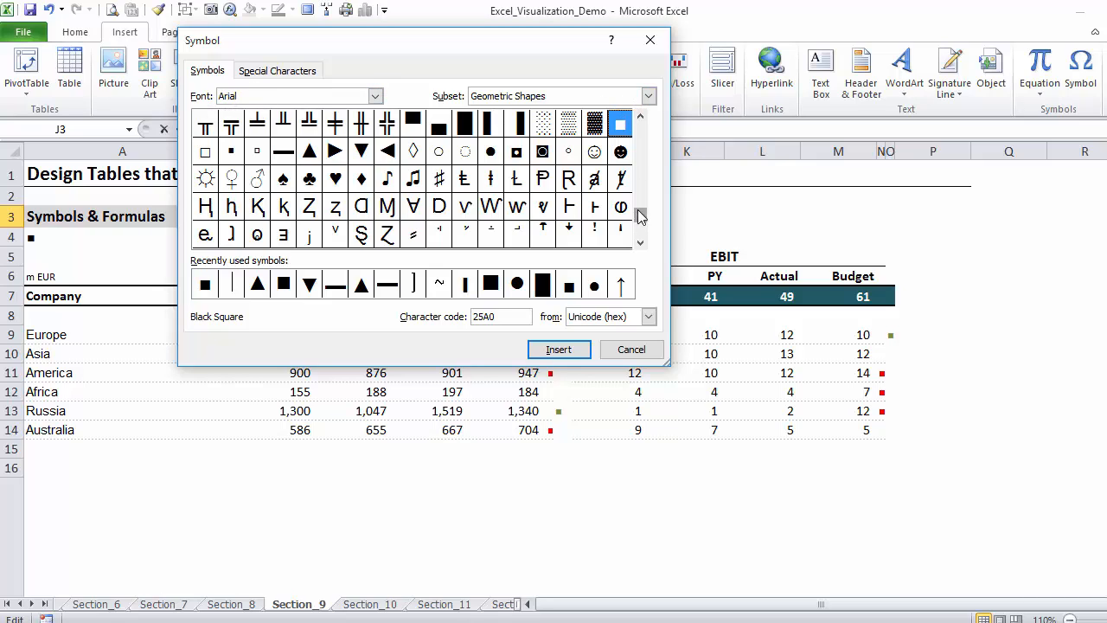
left_click(647, 95)
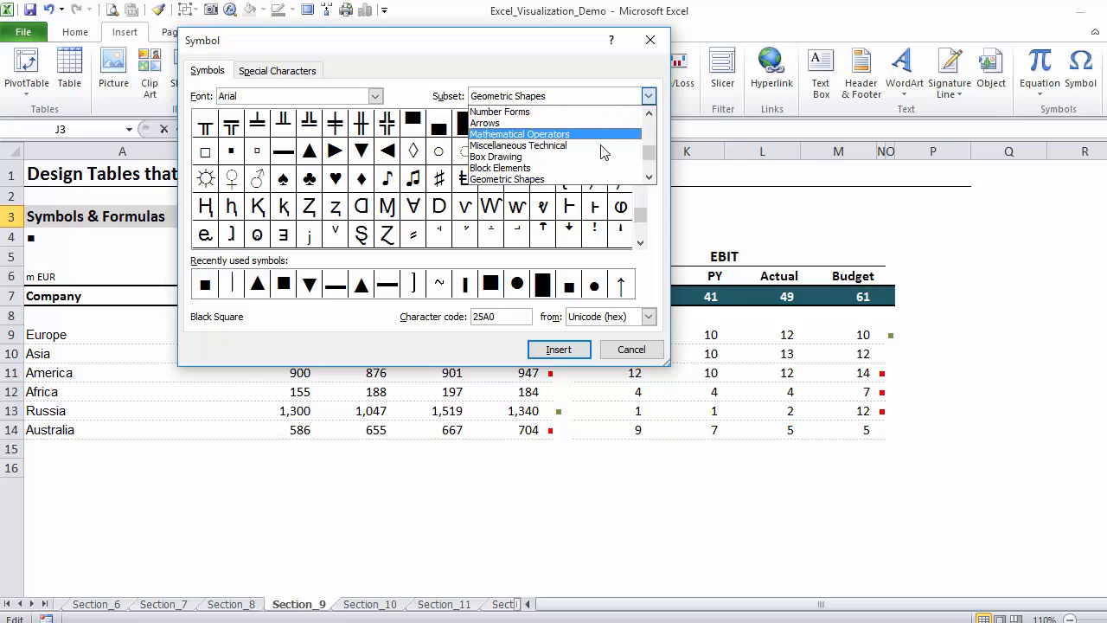
mouse_move(510, 136)
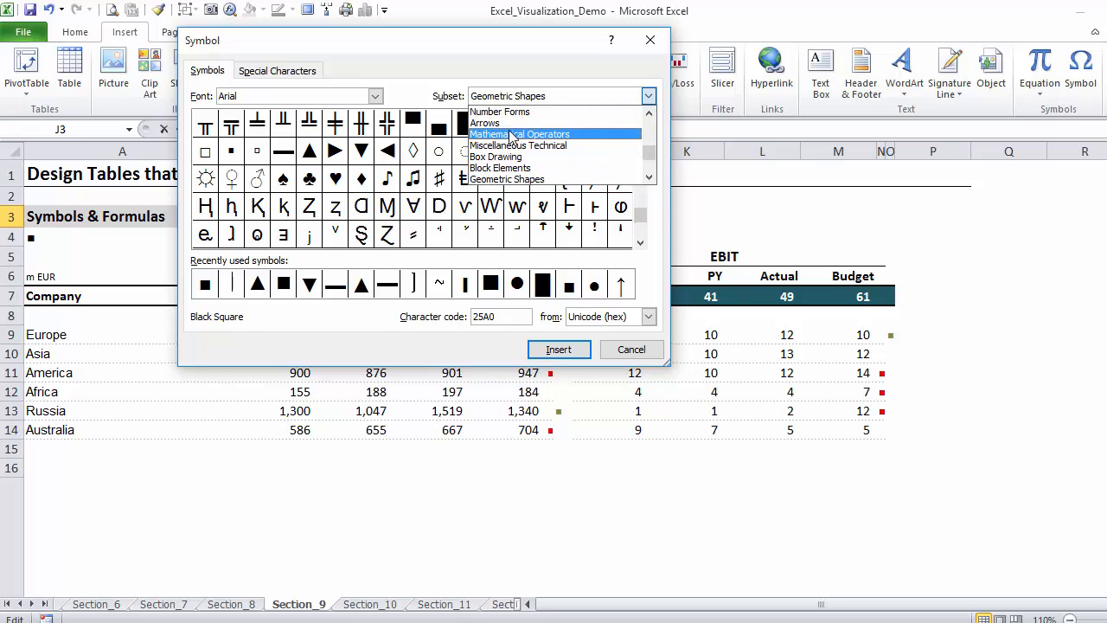
left_click(485, 122)
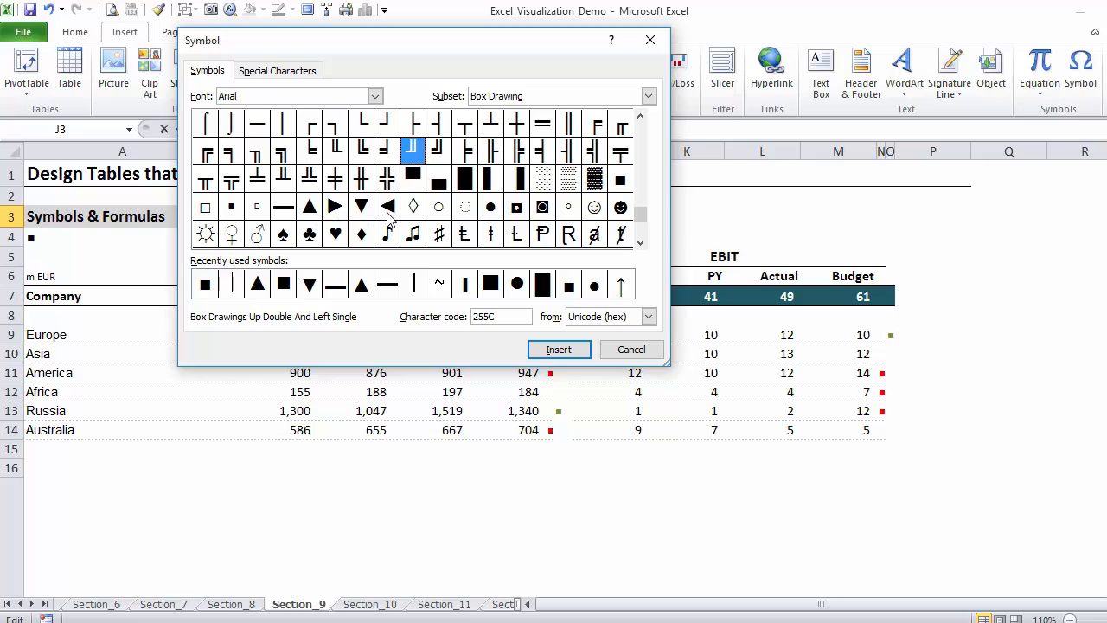
mouse_move(370, 279)
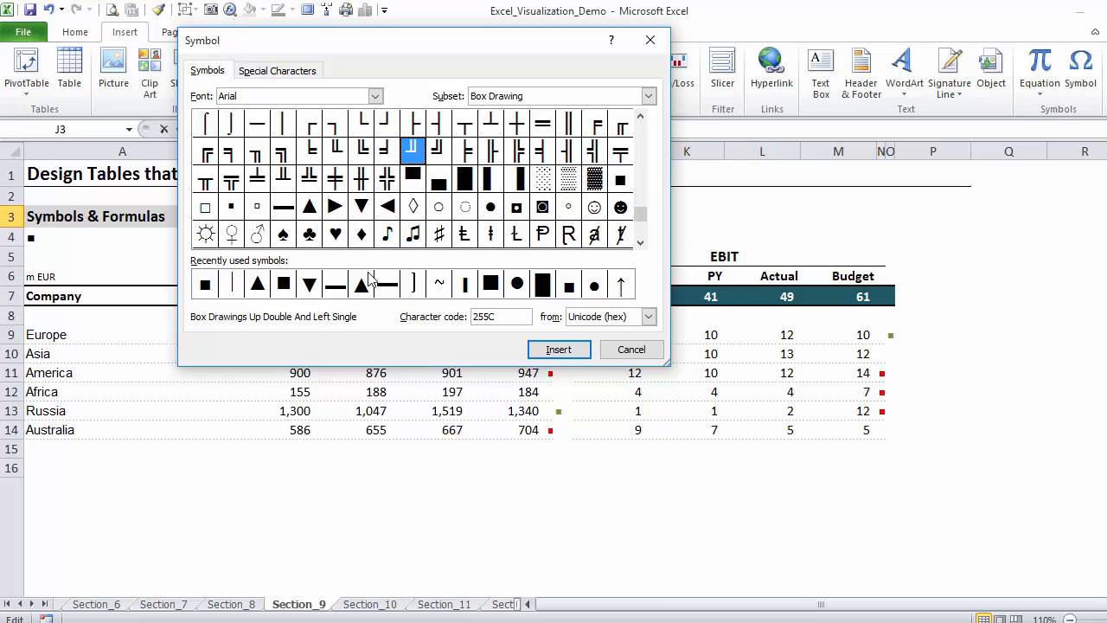
mouse_move(631, 349)
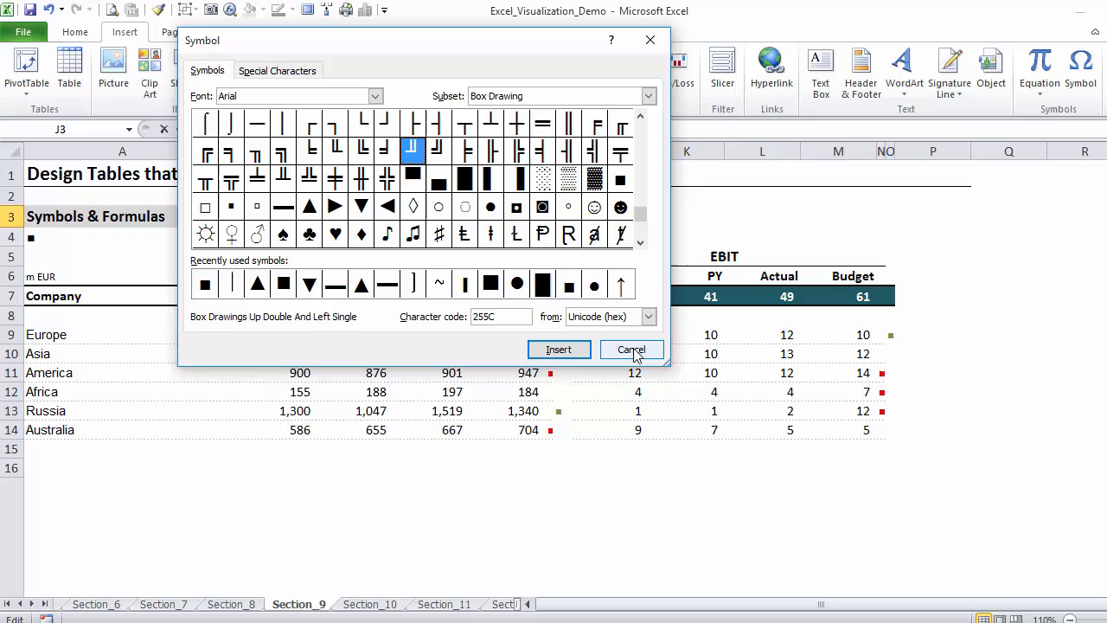
mouse_move(619, 191)
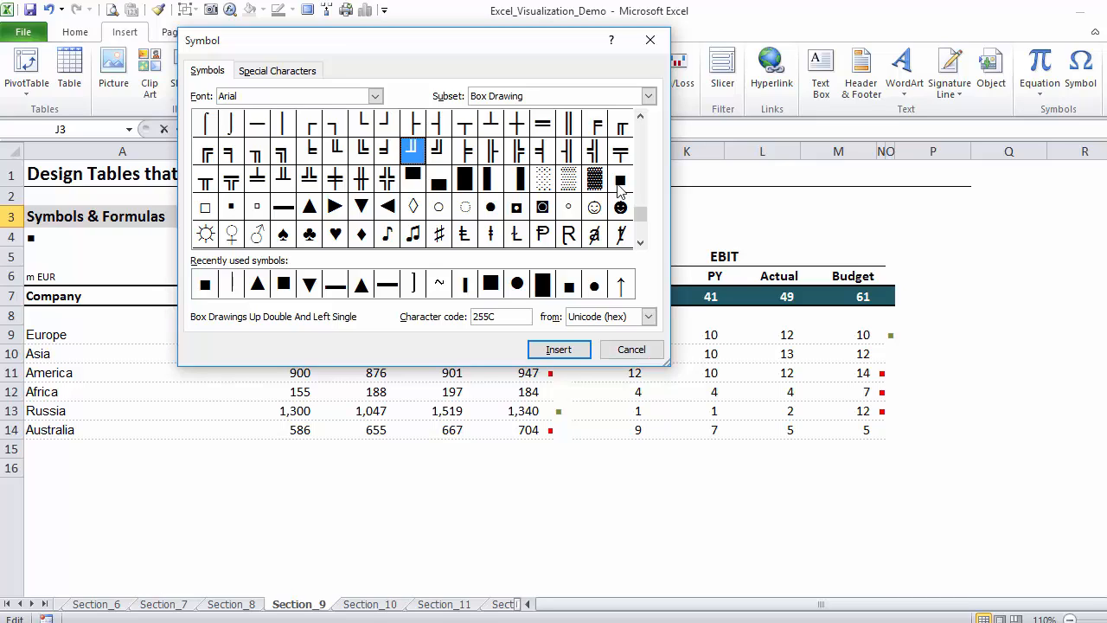
left_click(620, 179)
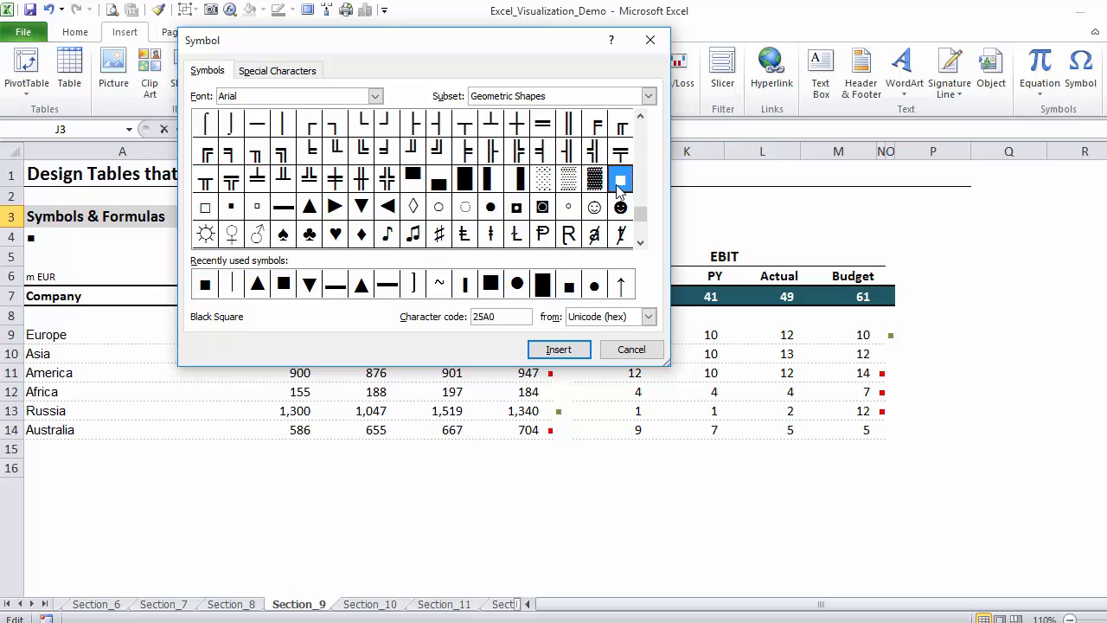
- Insert a Black Up-Pointing Triangle into J3 and close the Symbol dialog
left_click(559, 350)
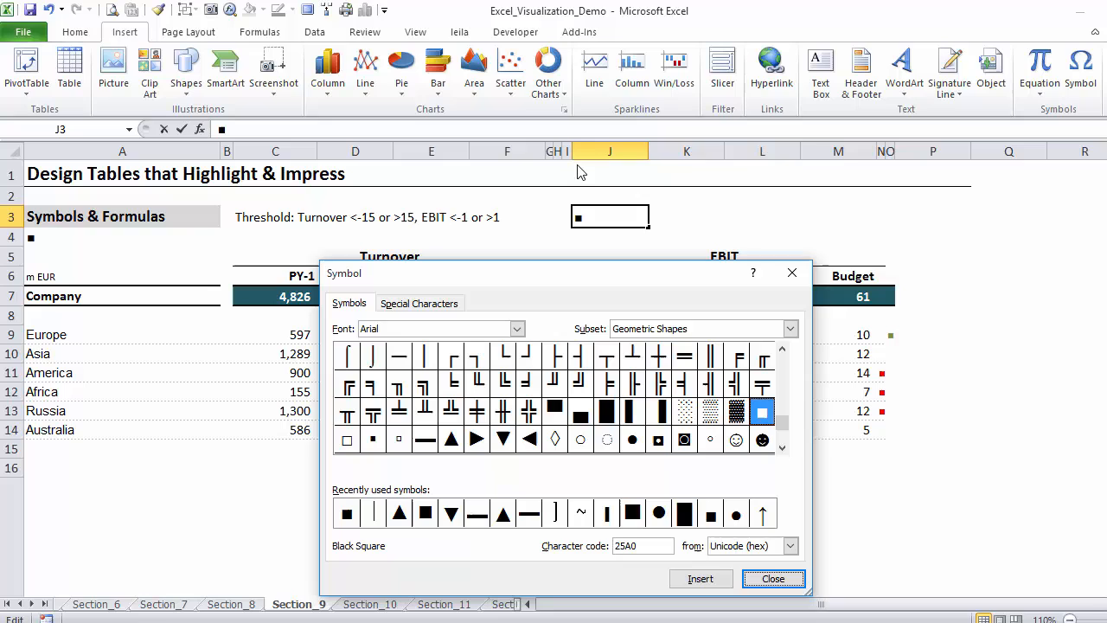
mouse_move(620, 526)
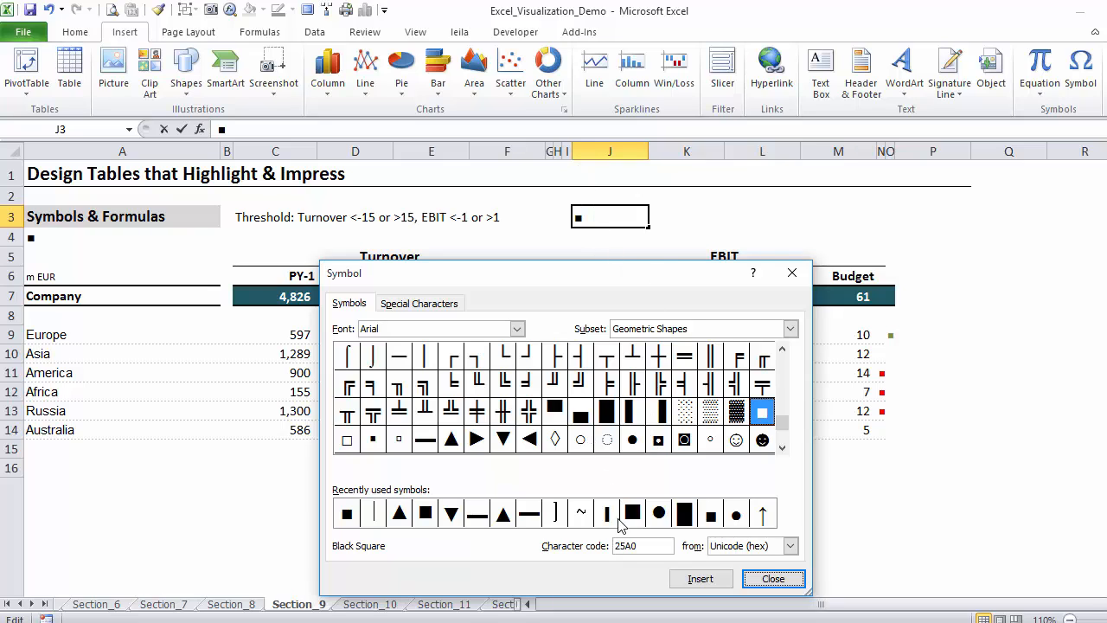
left_click(450, 439)
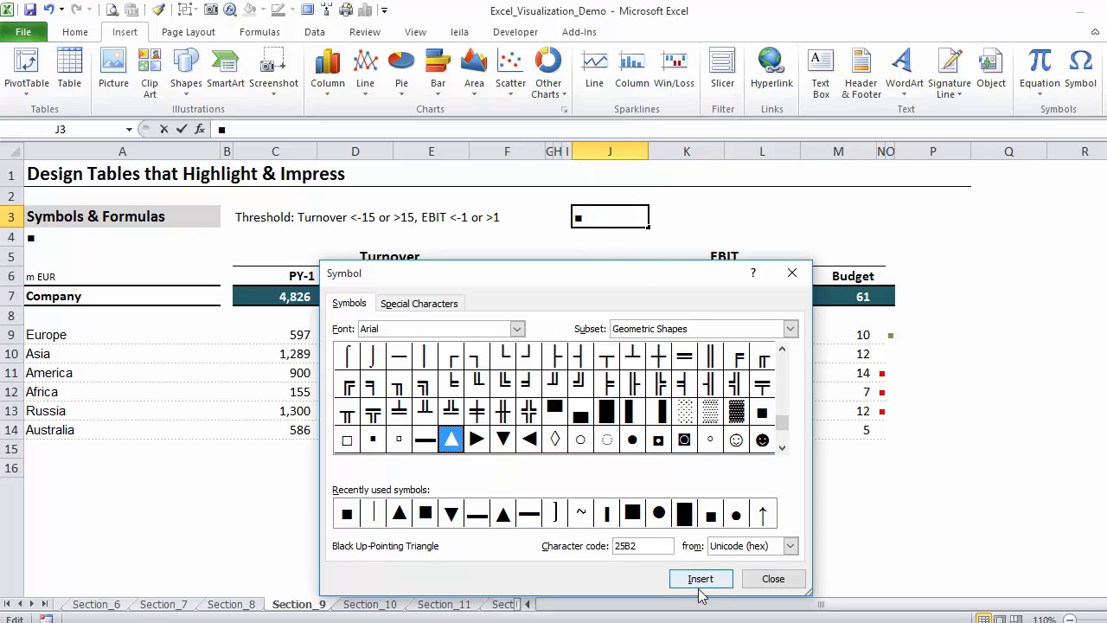
left_click(699, 577)
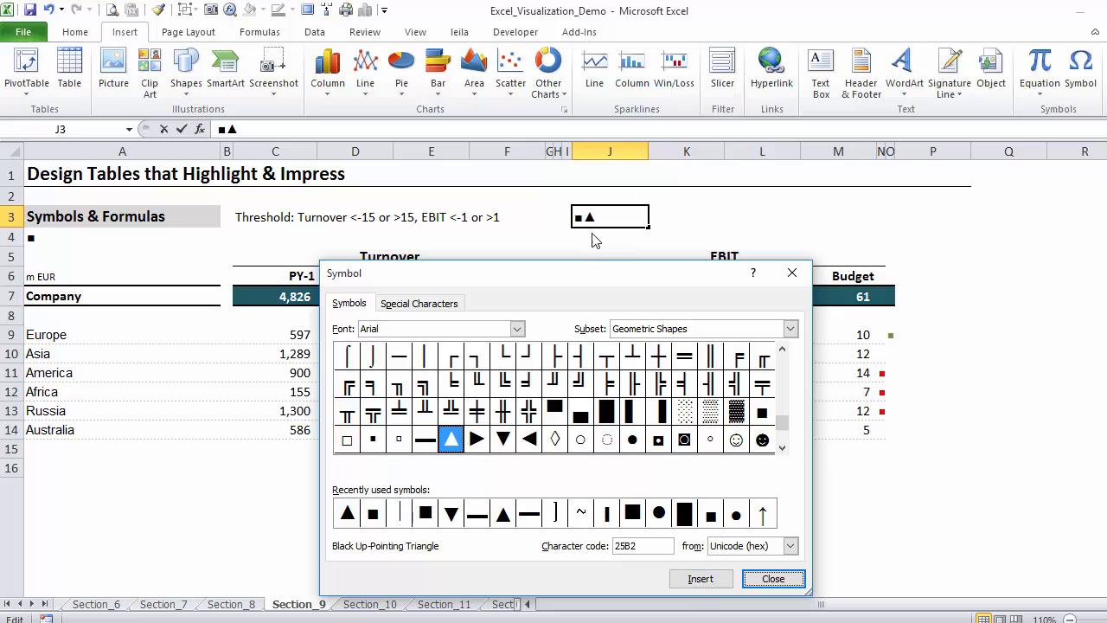
left_click(772, 578)
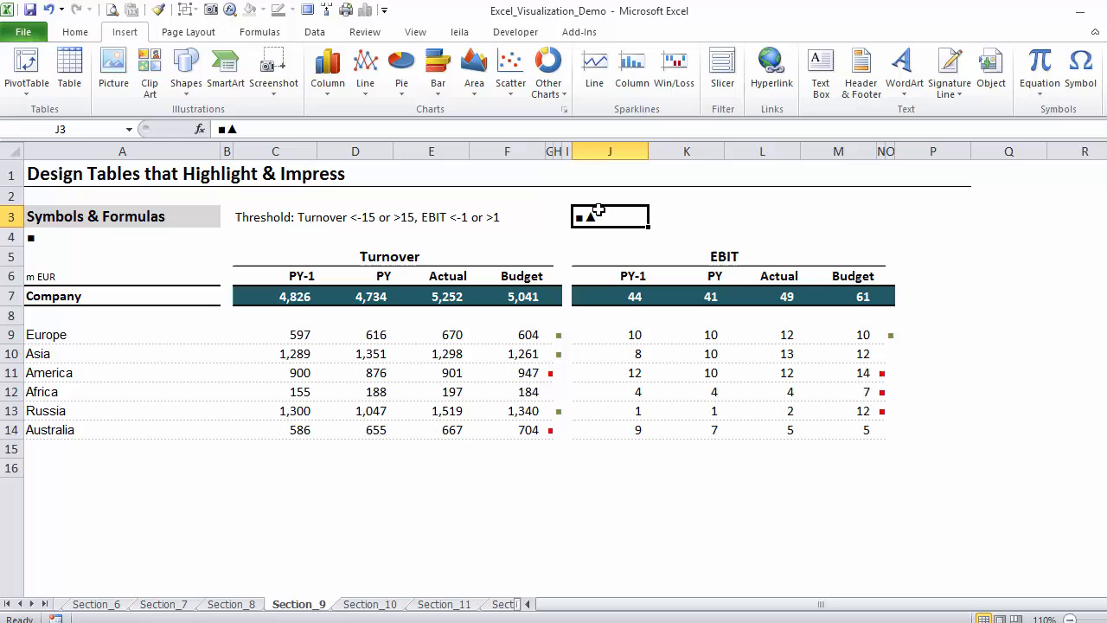
- Trim J3 to the black square and enter a "Hello" text formula in K3
double_click(609, 215)
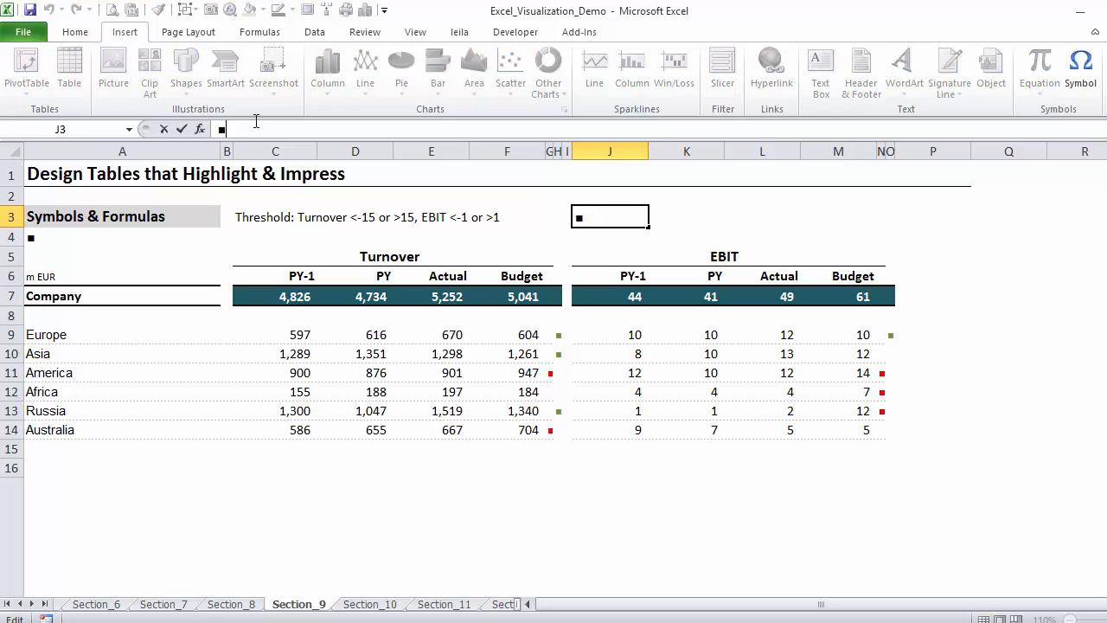
left_click(686, 216)
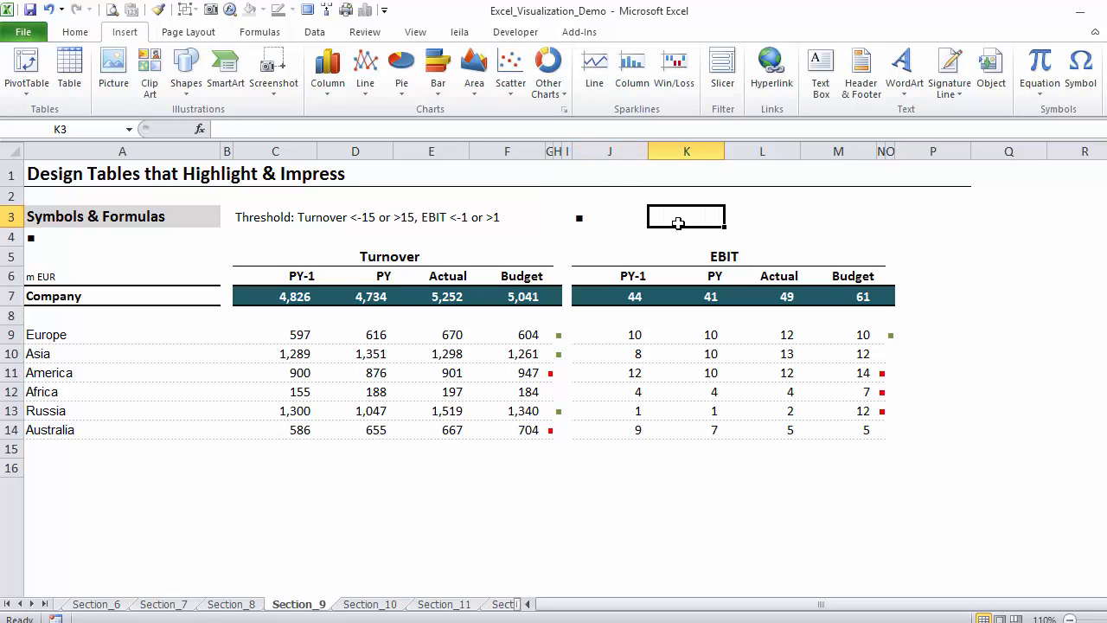
type("=")
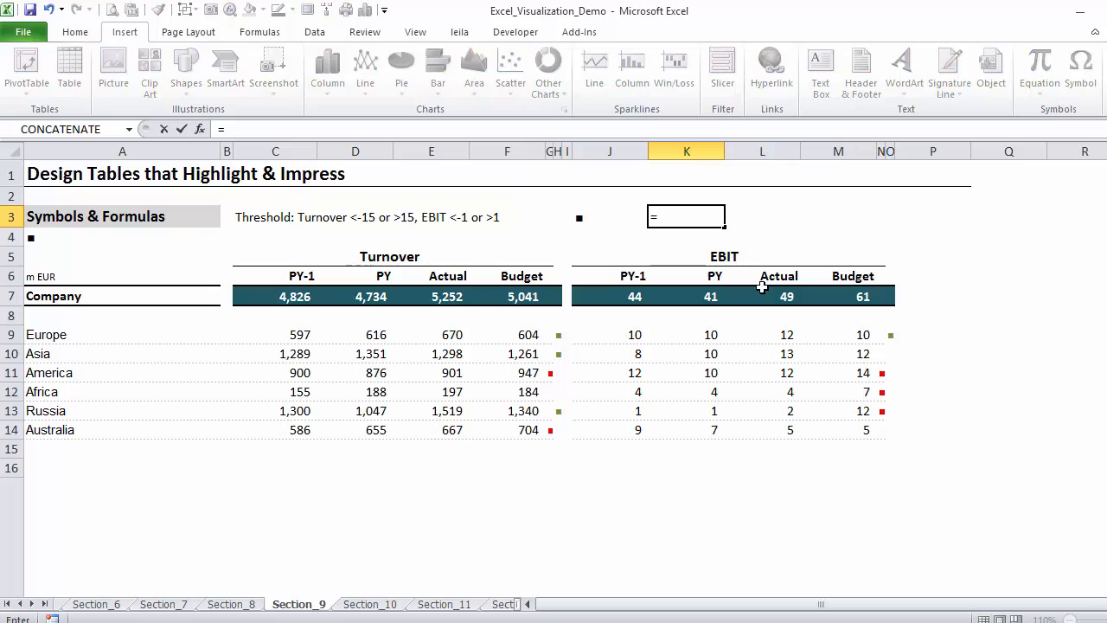
type("\"")
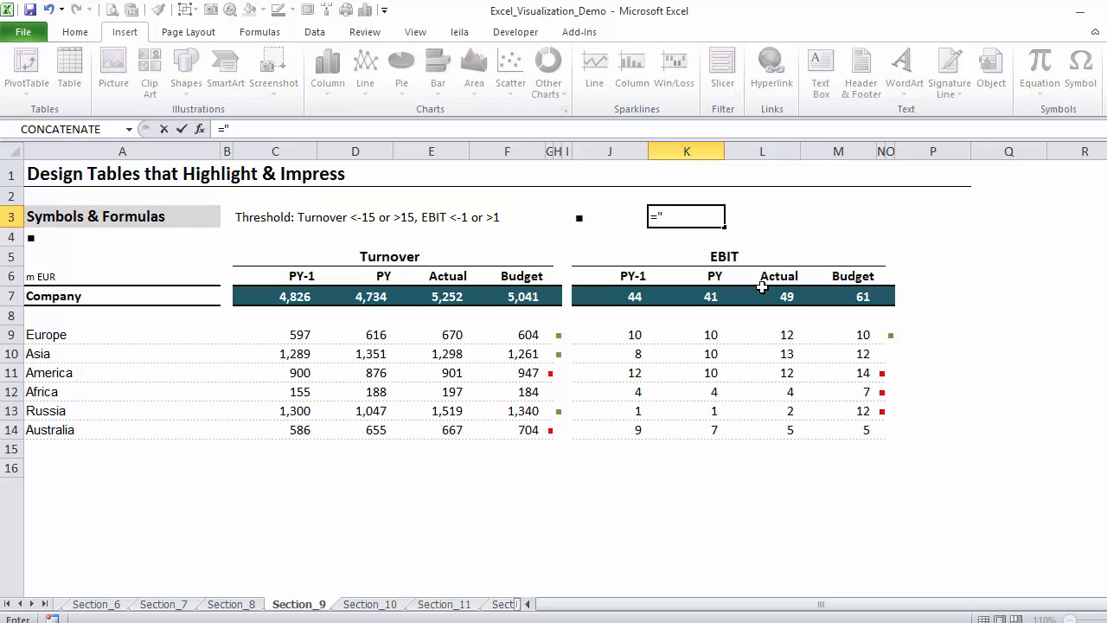
type("Hello")
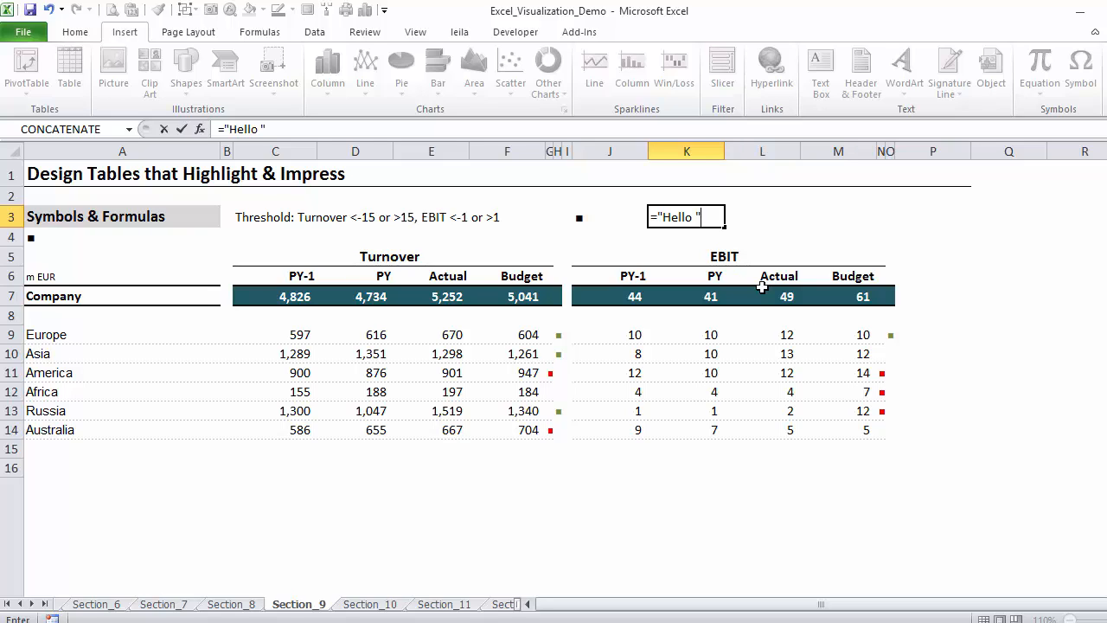
type("&")
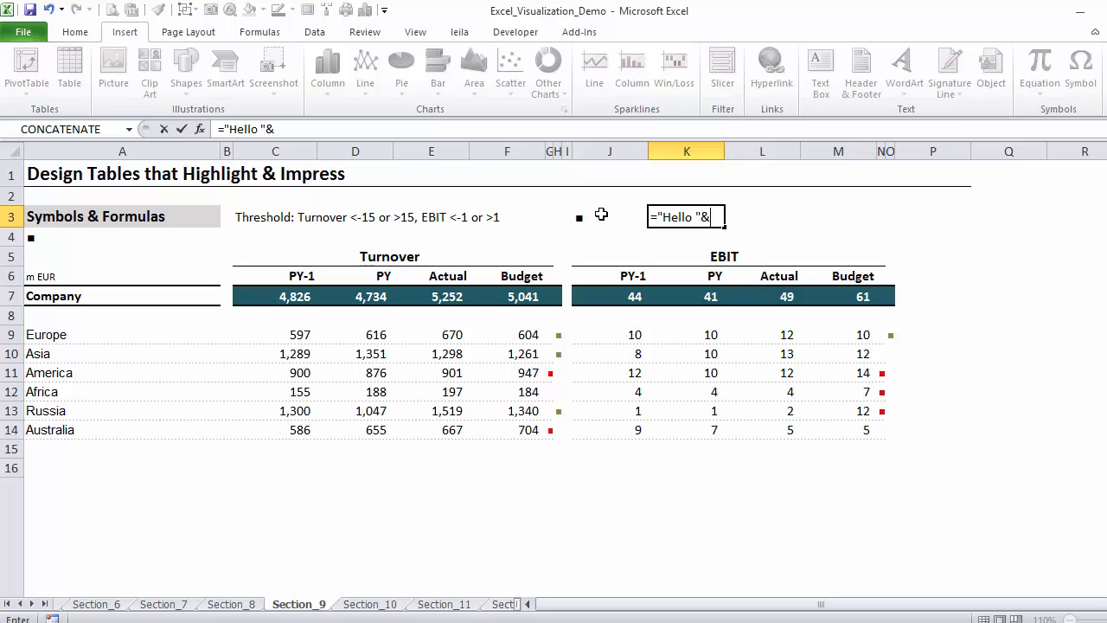
key("Return")
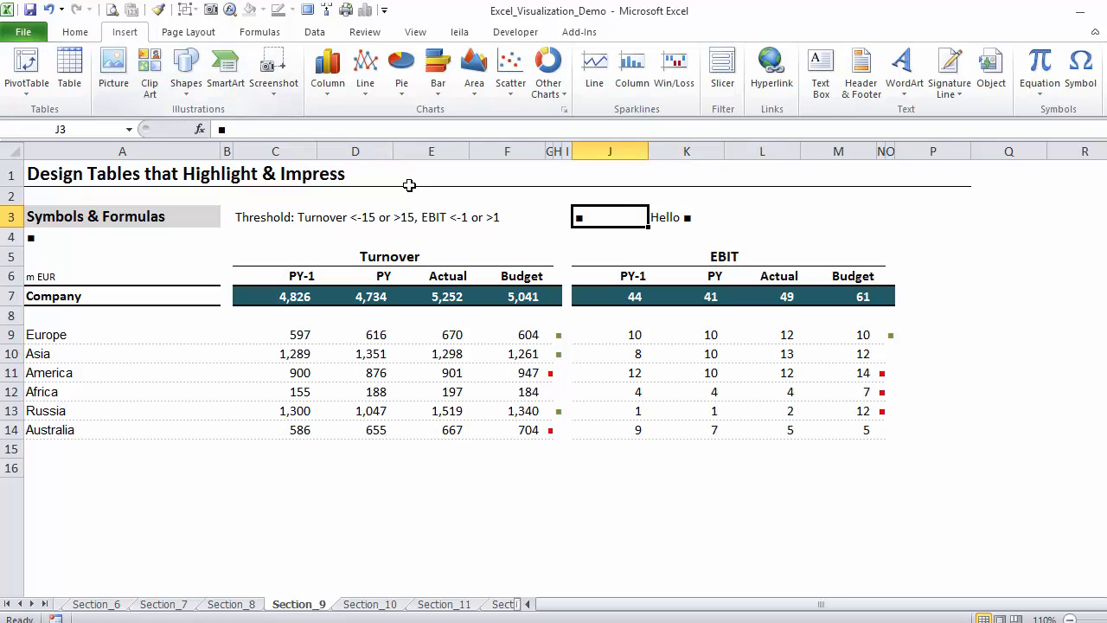
- Correct the K3 formula so it displays "Hello ■"
left_click(684, 217)
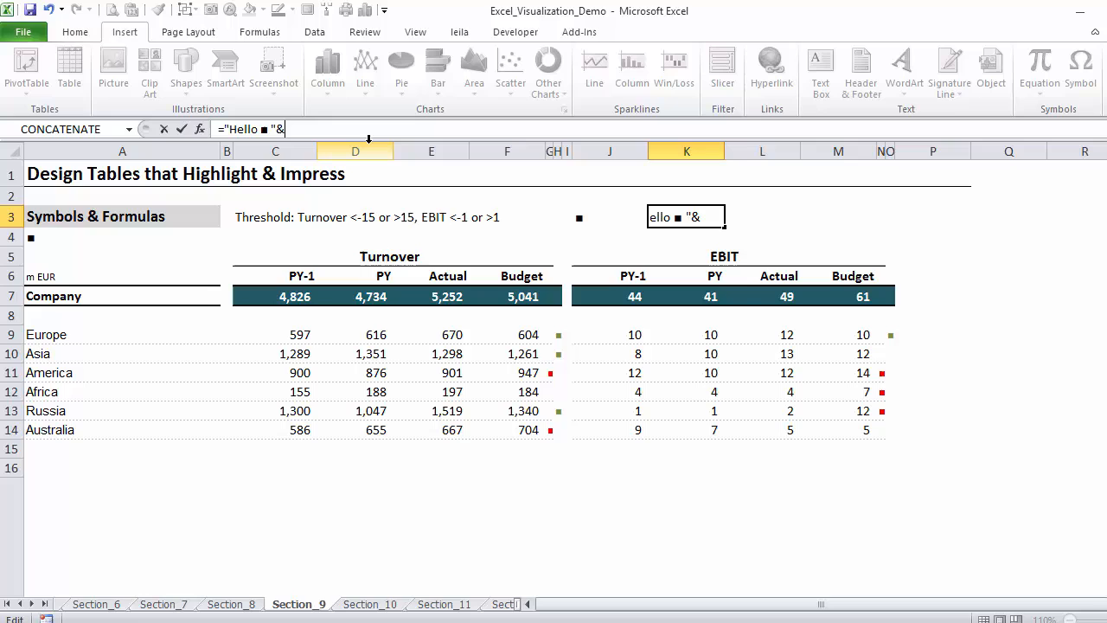
key("Return")
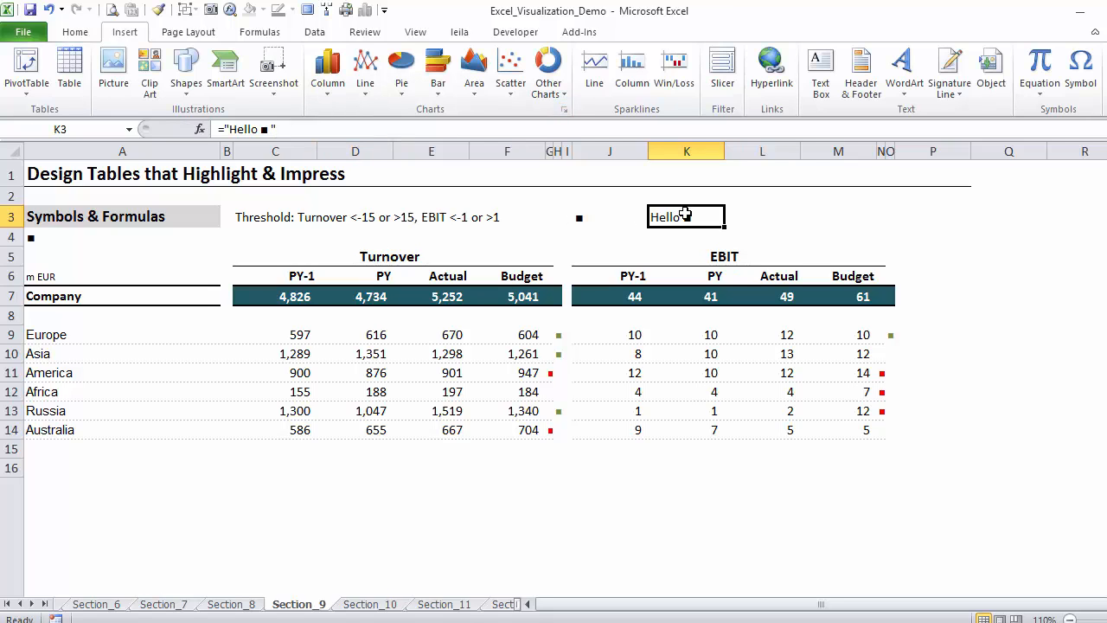
left_click(610, 216)
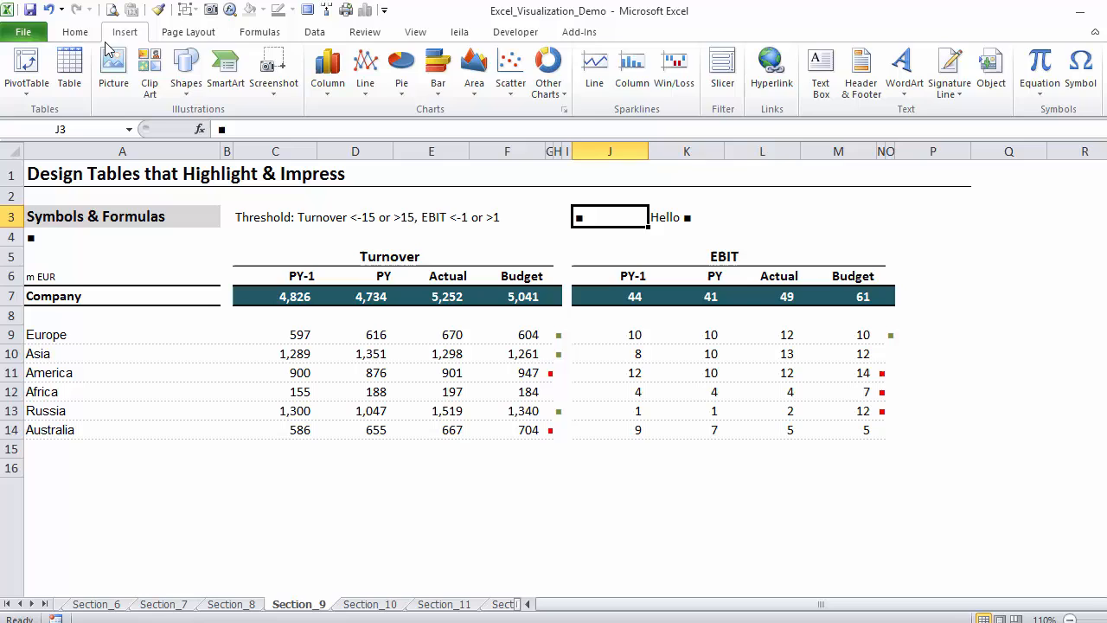
- Colour J3's square red and change K3 to ="Hello "&J3
left_click(74, 32)
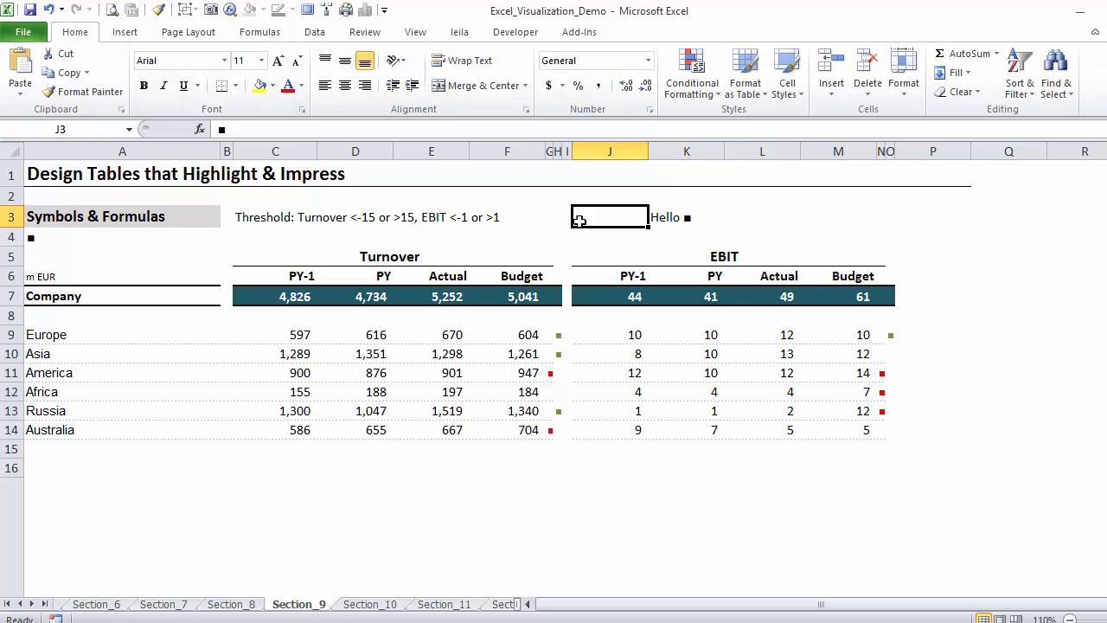
left_click(686, 217)
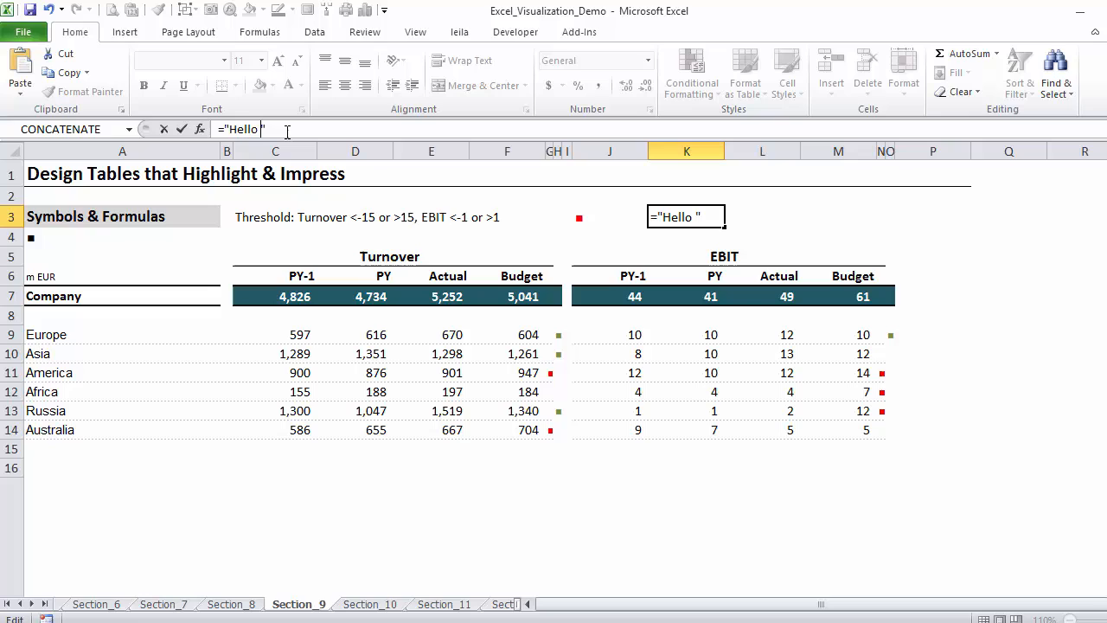
type("&J3")
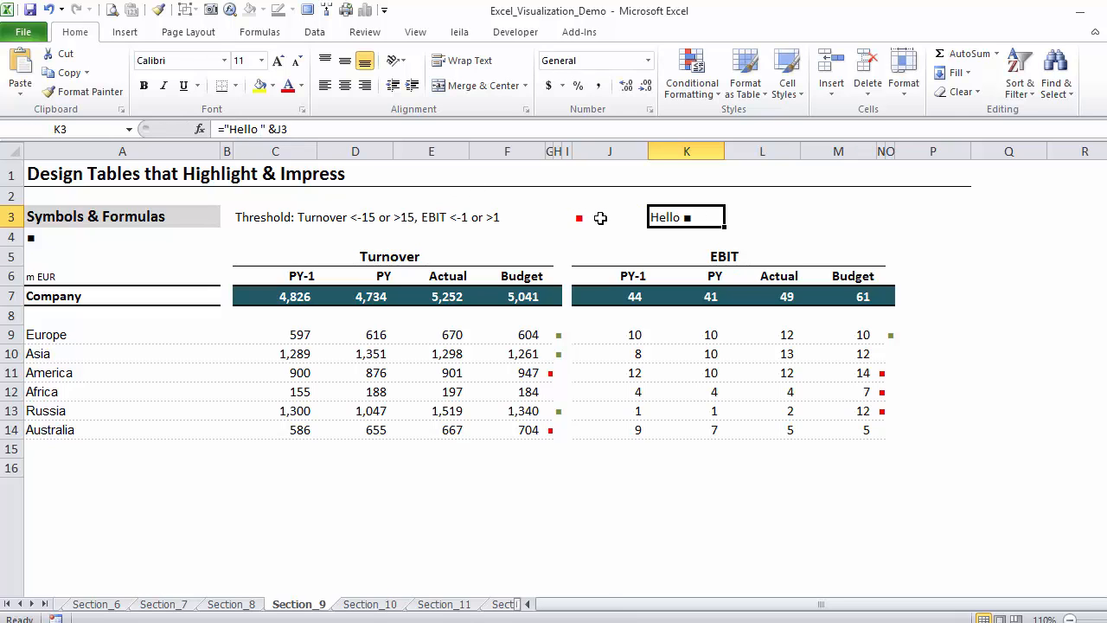
mouse_move(450, 114)
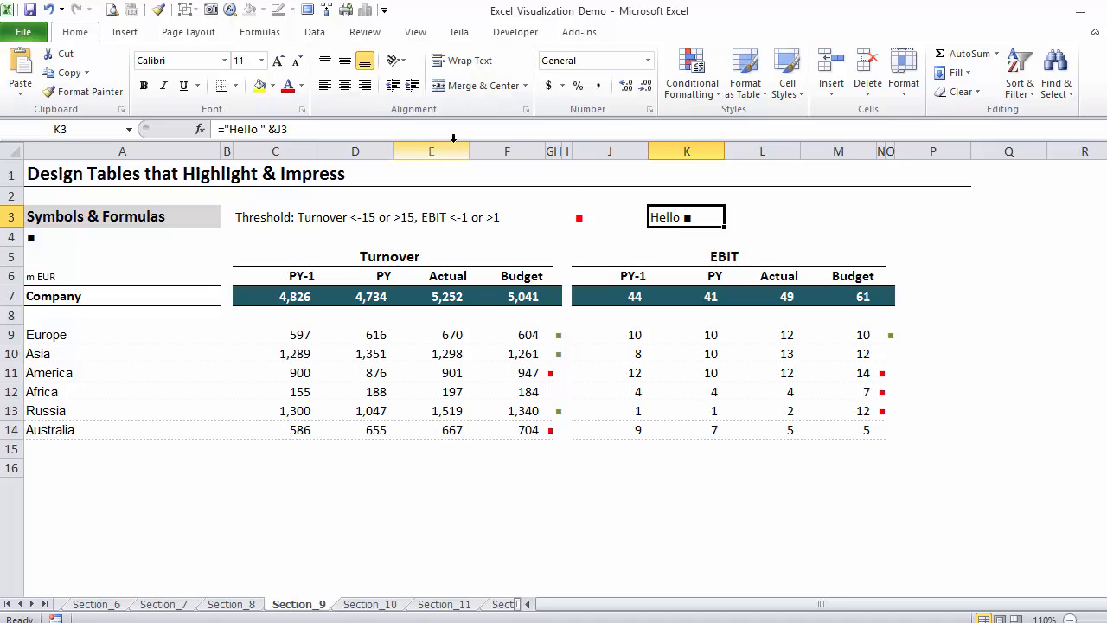
mouse_move(287, 85)
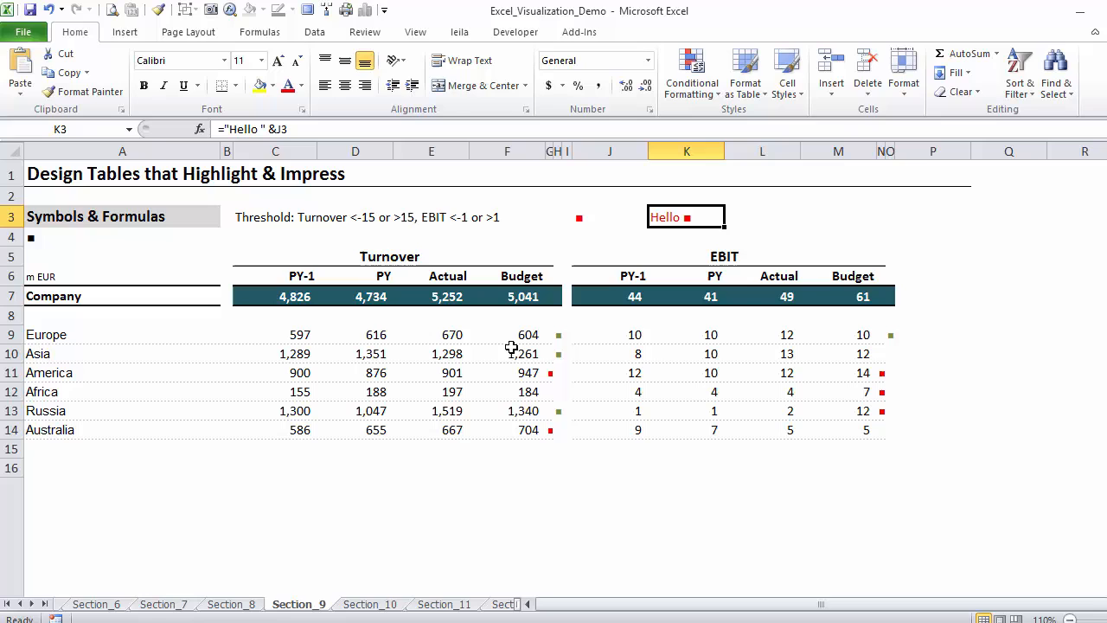
left_click(121, 257)
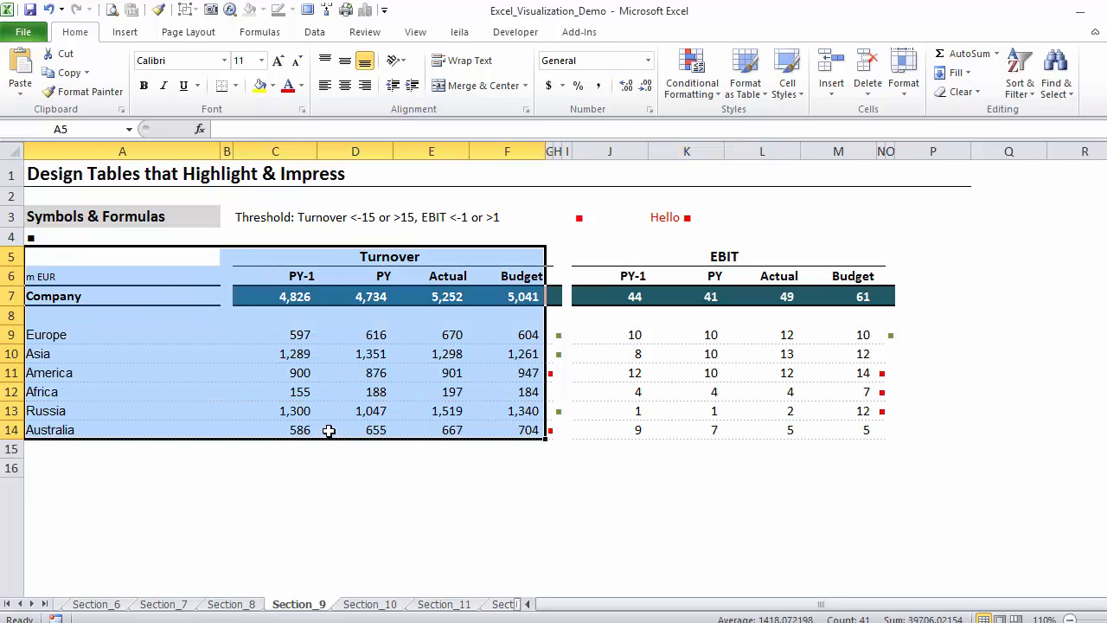
- Copy the Turnover table and create a new blank workbook
key("ctrl+c")
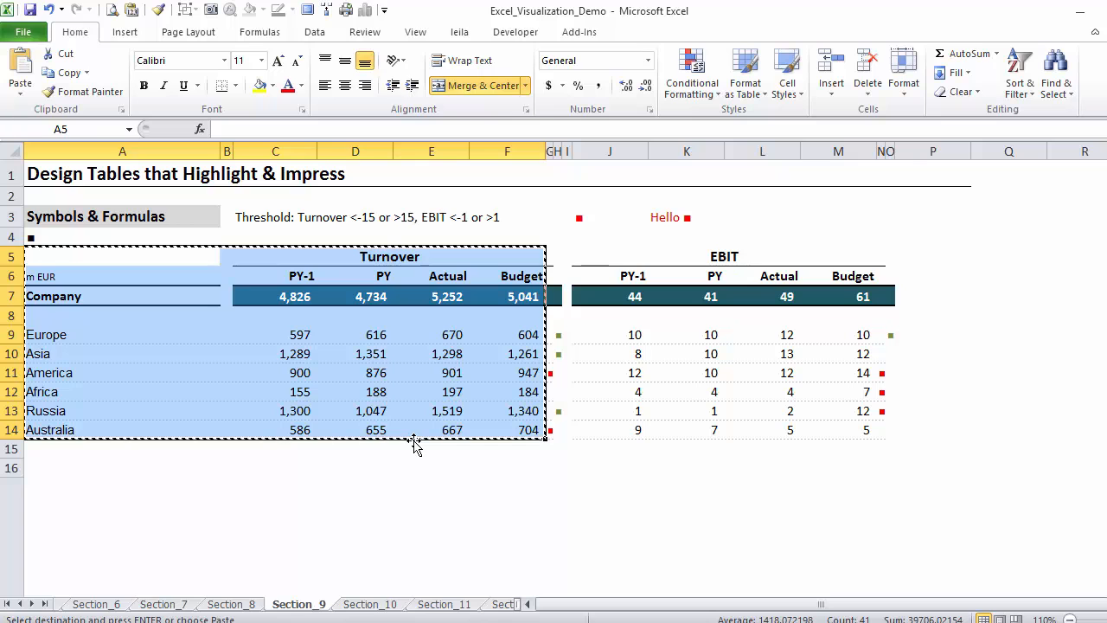
left_click(25, 32)
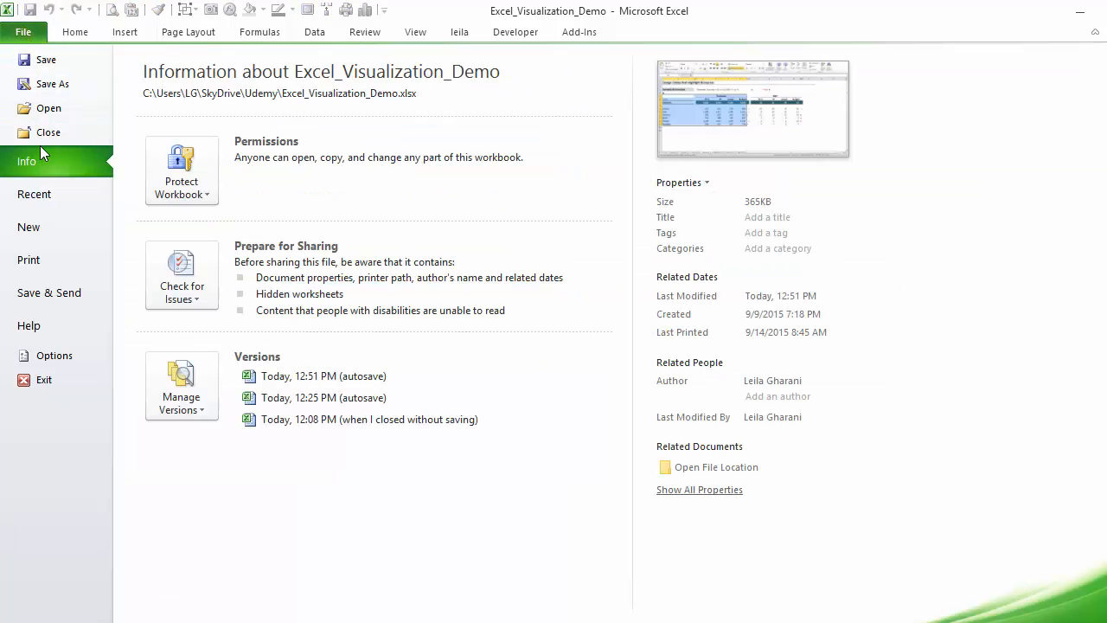
left_click(29, 226)
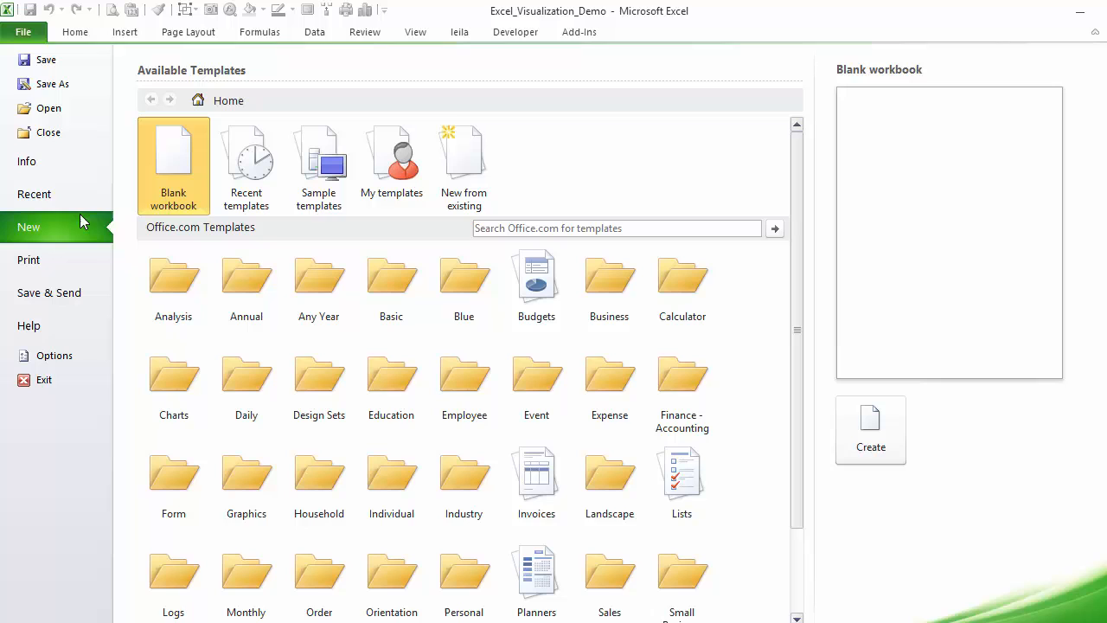
left_click(869, 430)
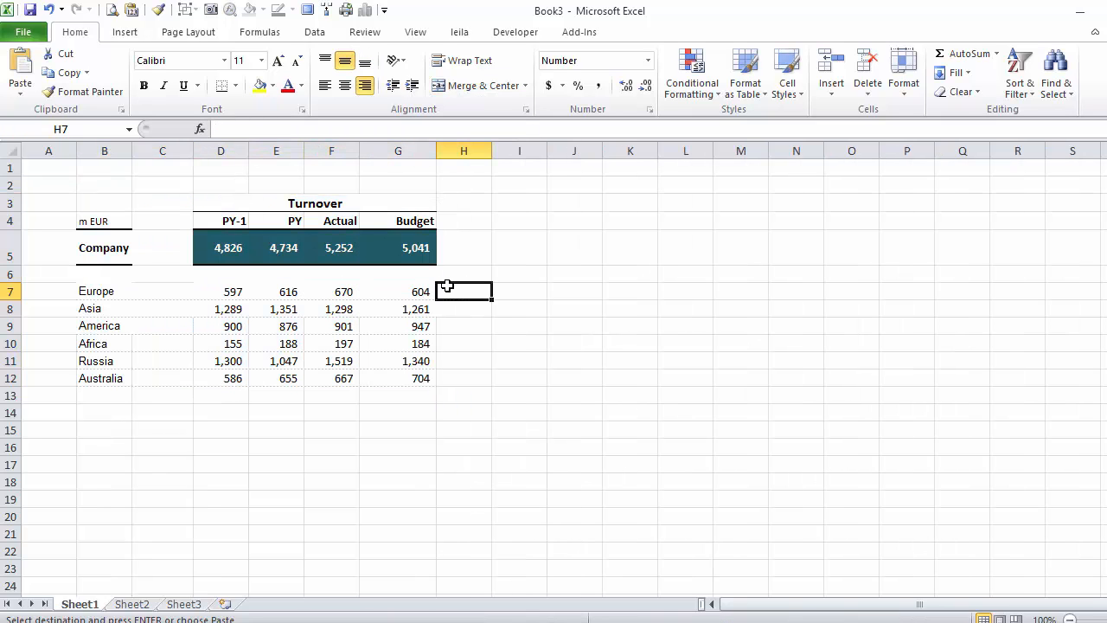
- Insert the black square from recently used symbols into cell C2
left_click_drag(463, 290, 464, 377)
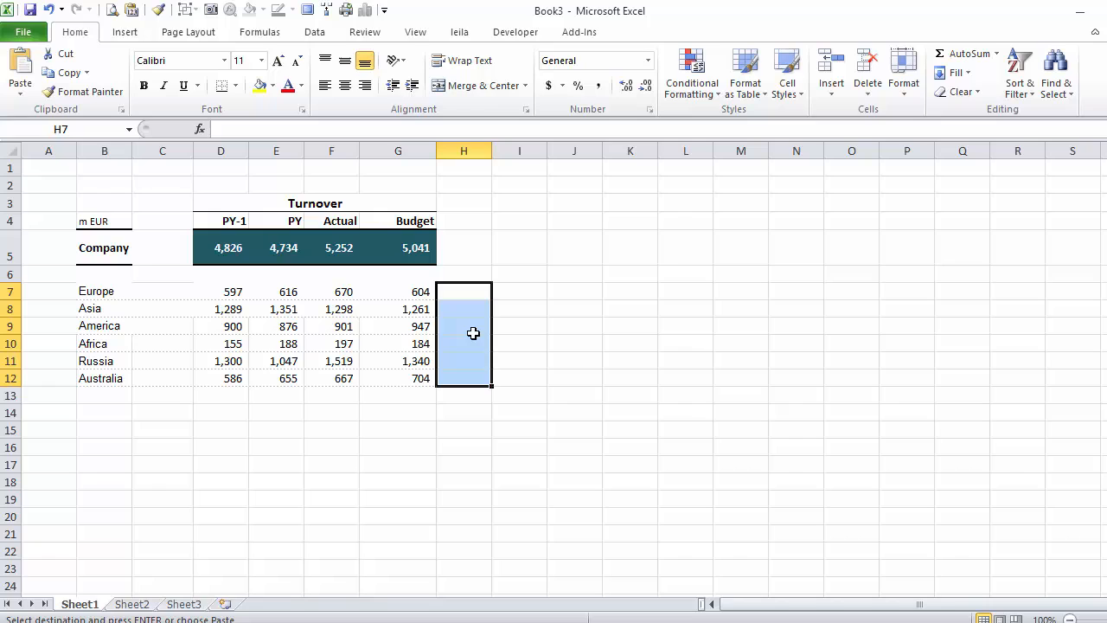
mouse_move(395, 188)
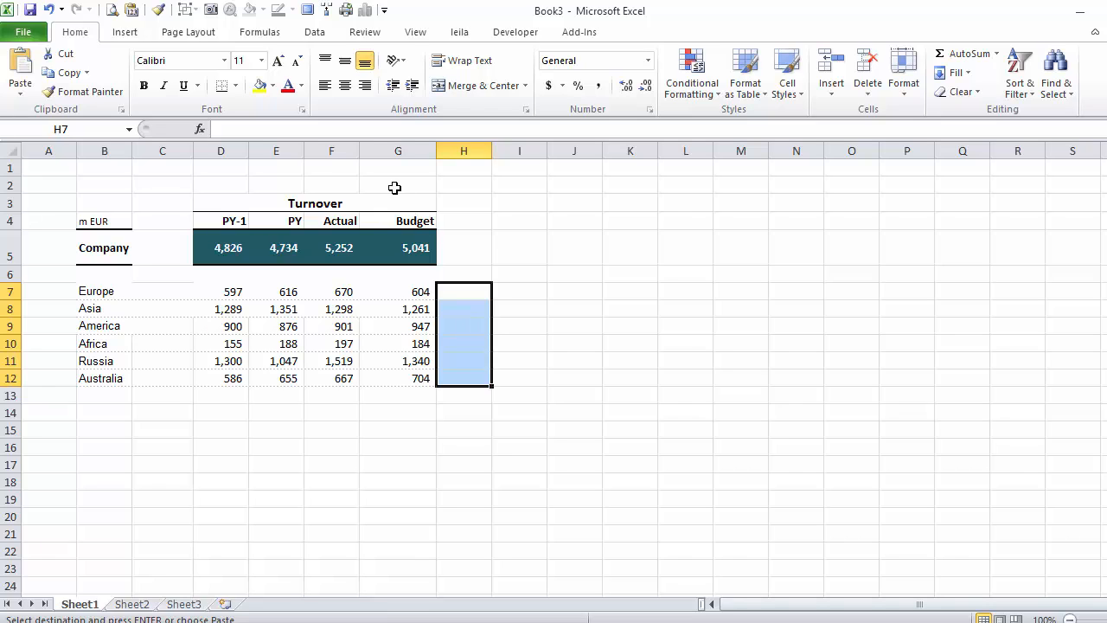
left_click(161, 185)
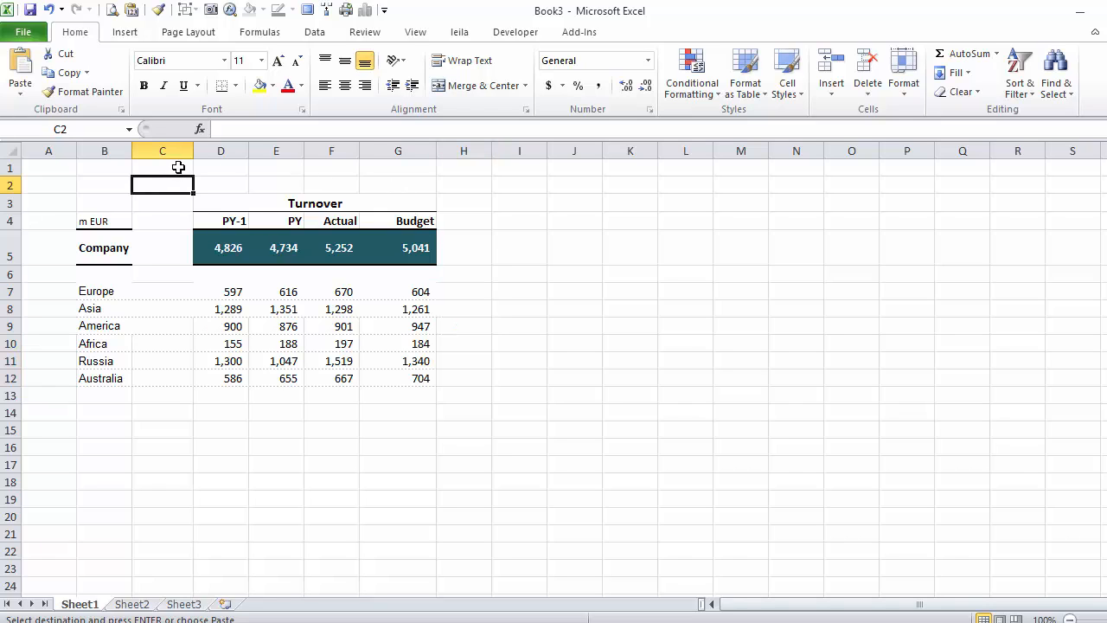
left_click(124, 32)
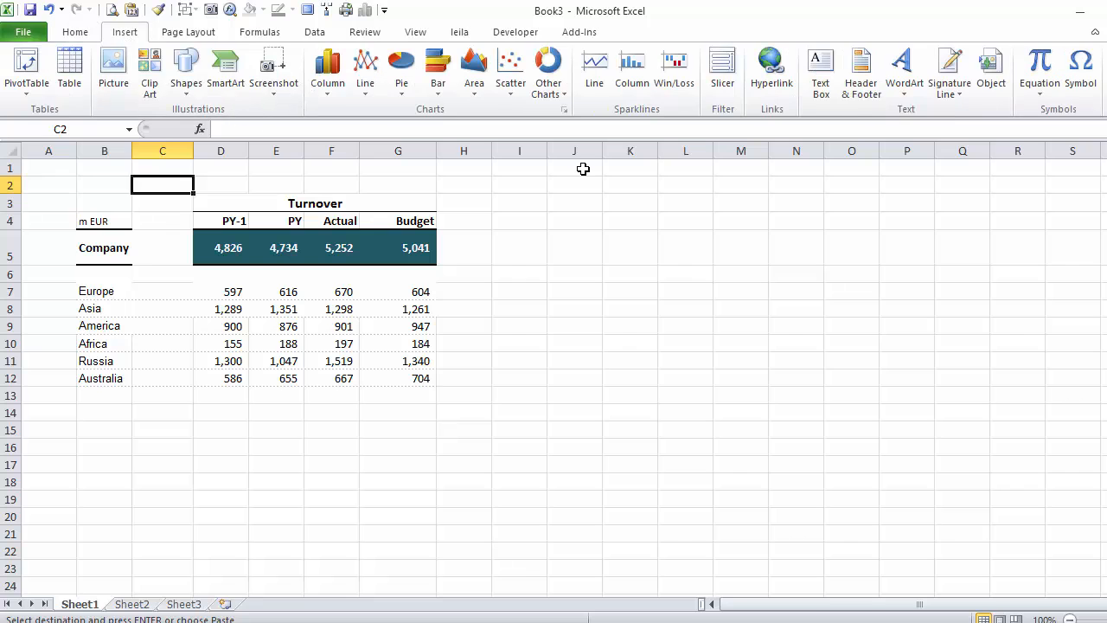
left_click(1080, 69)
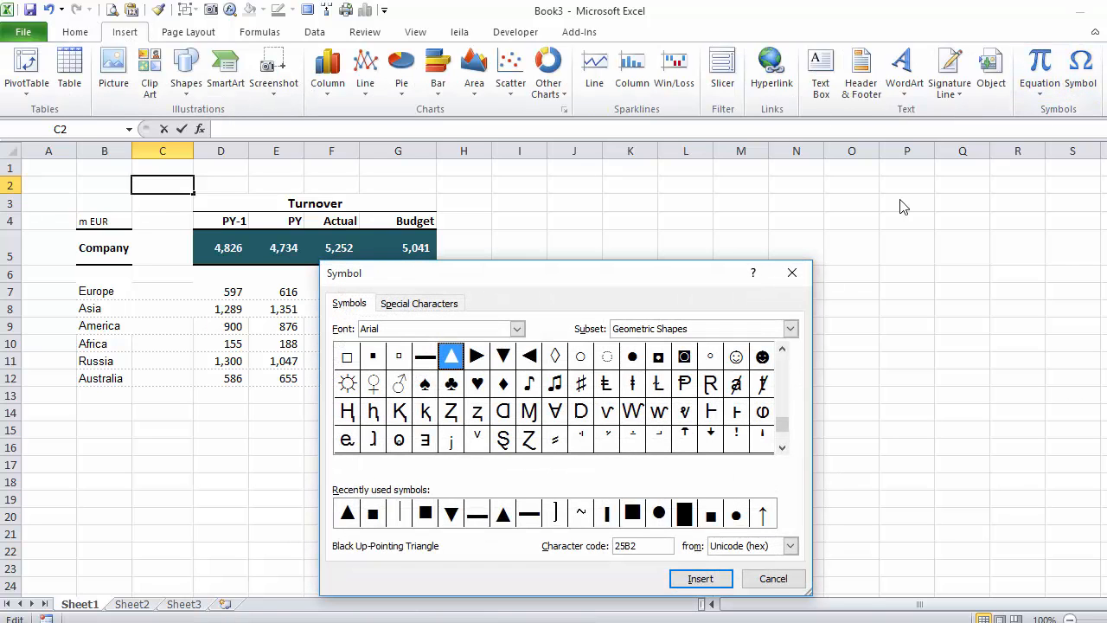
left_click(372, 513)
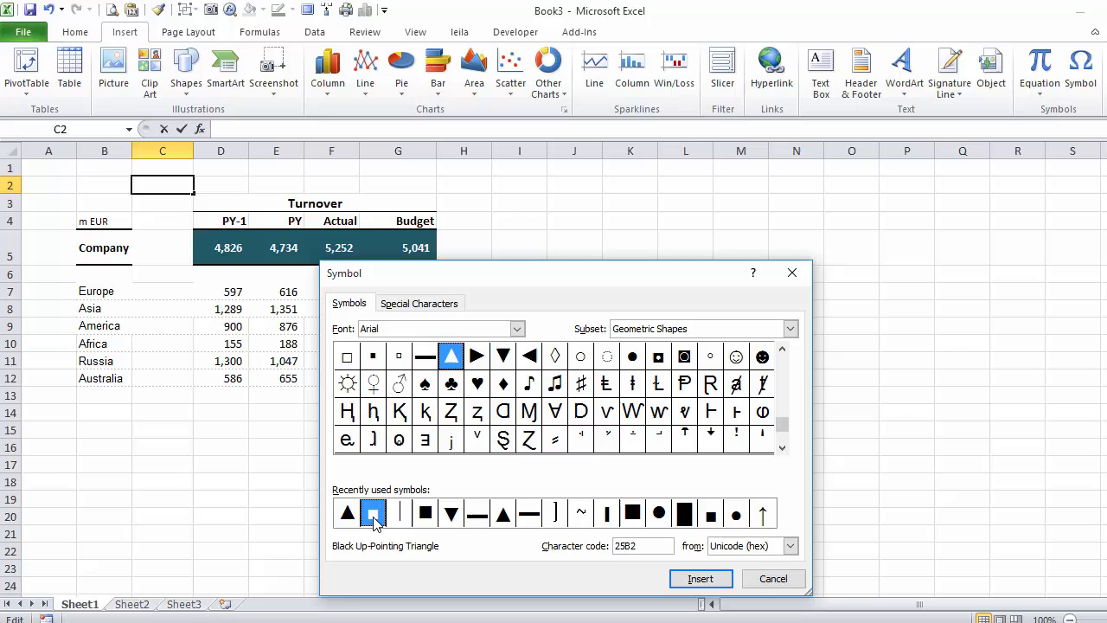
left_click(700, 577)
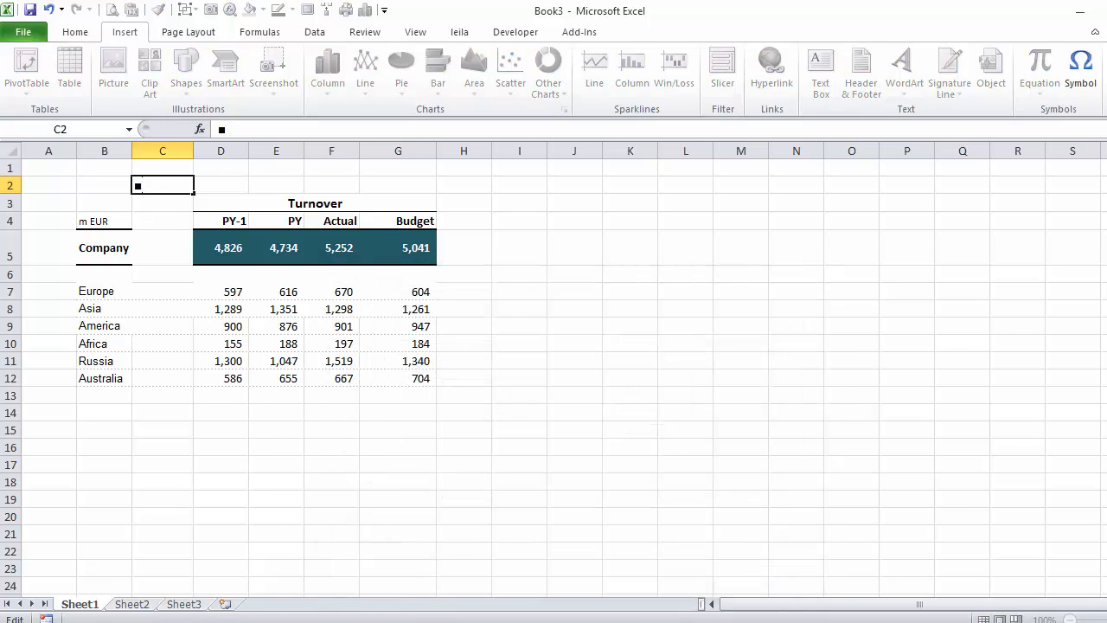
left_click(463, 290)
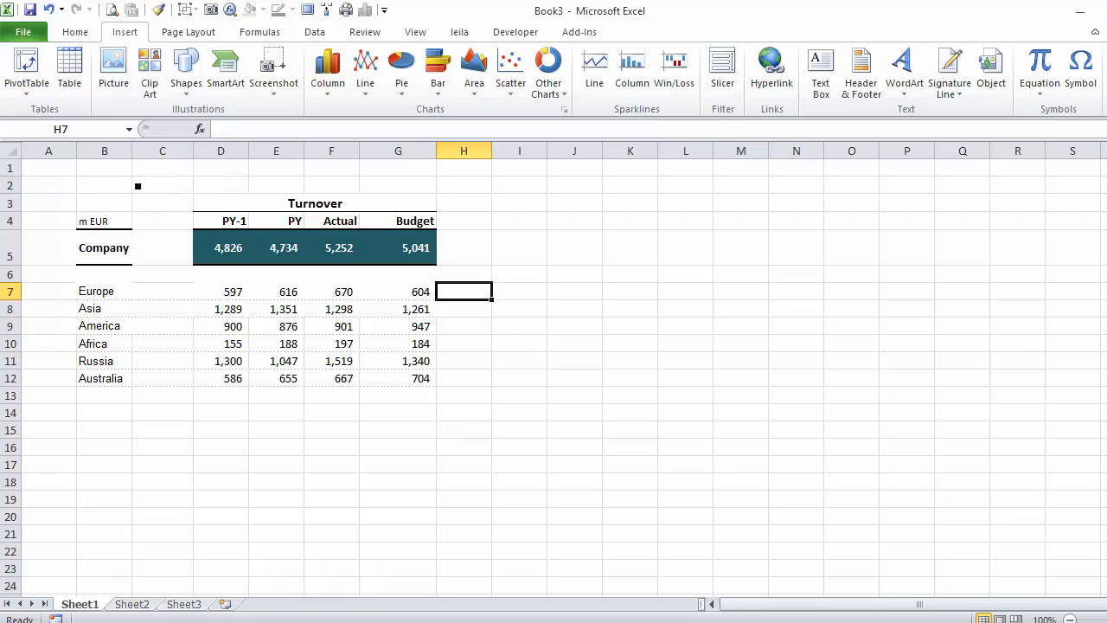
mouse_move(490, 335)
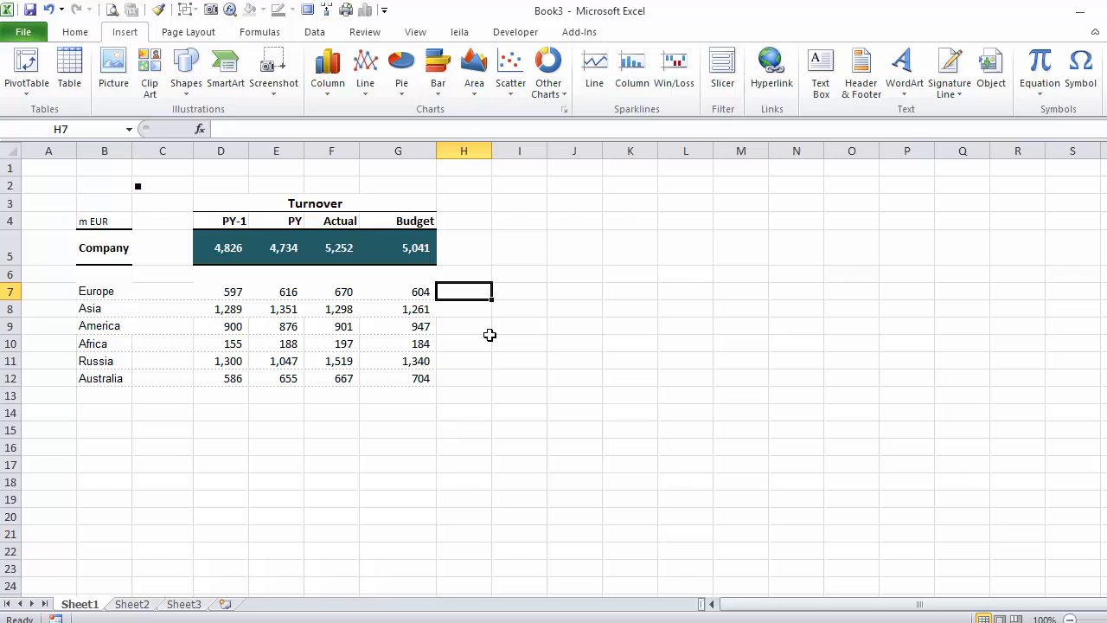
- Enter =IF(F7-G7<0,$C$2,"") in H7
type("=if(F7-G7")
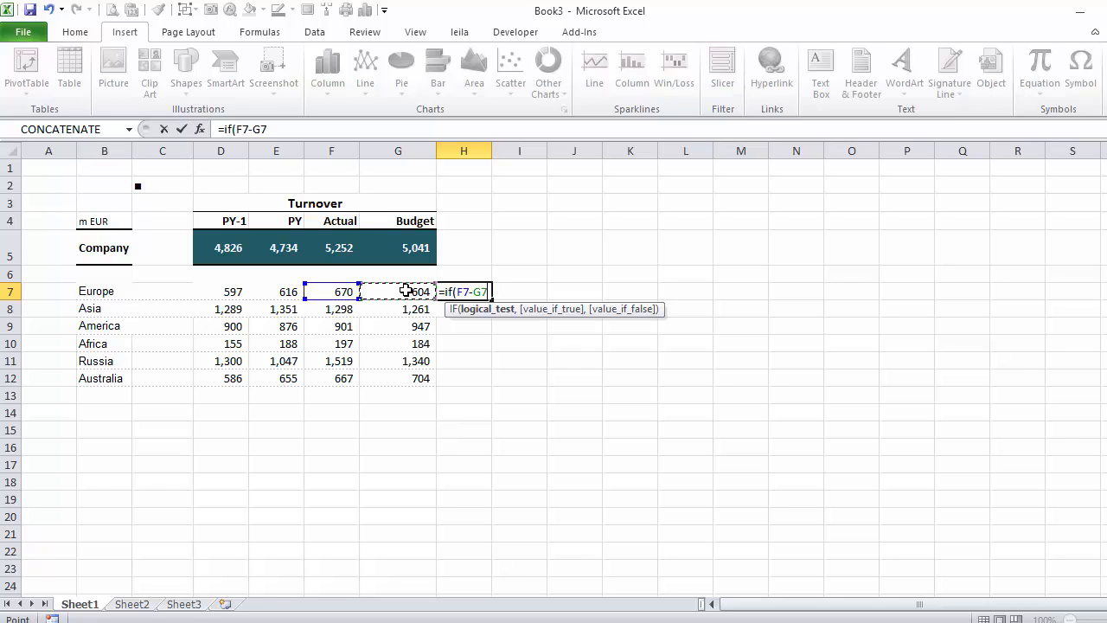
mouse_move(456, 267)
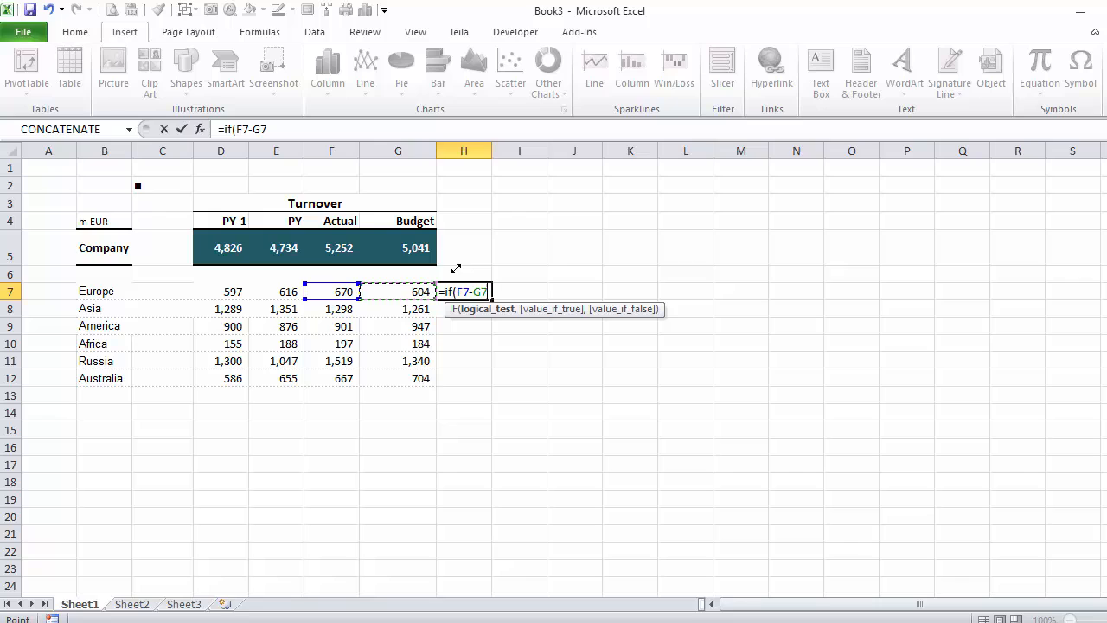
type("<0")
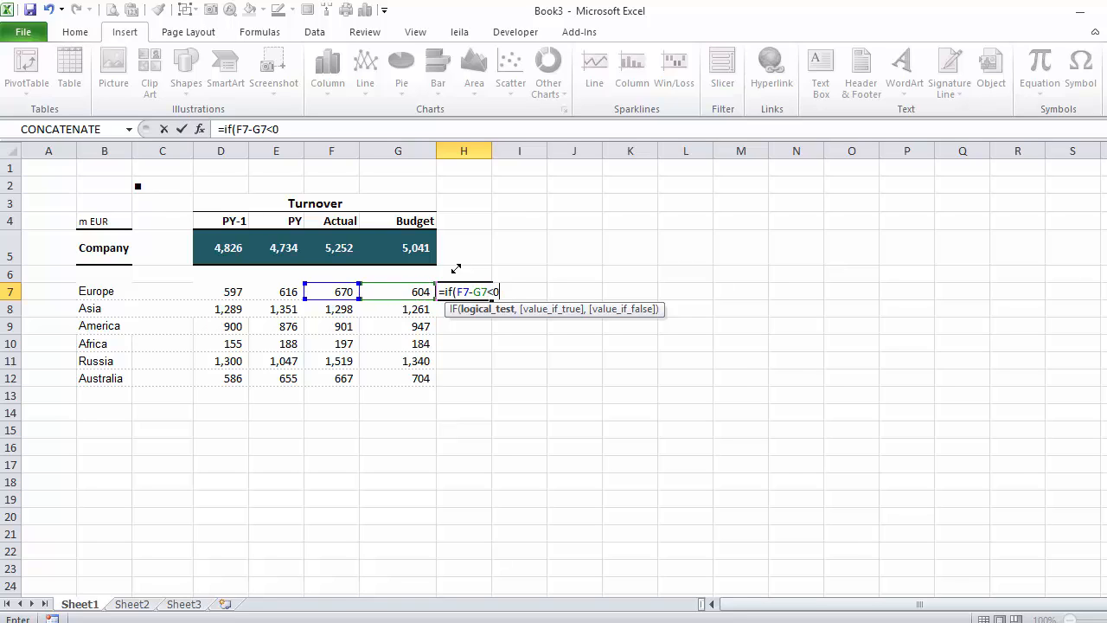
type(",")
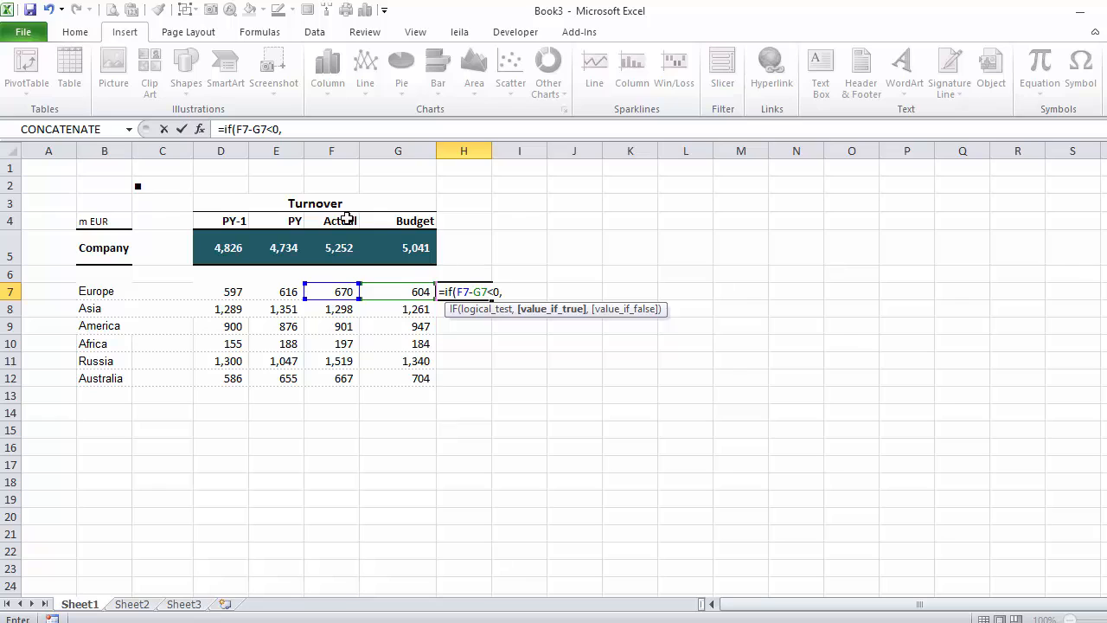
left_click(163, 185)
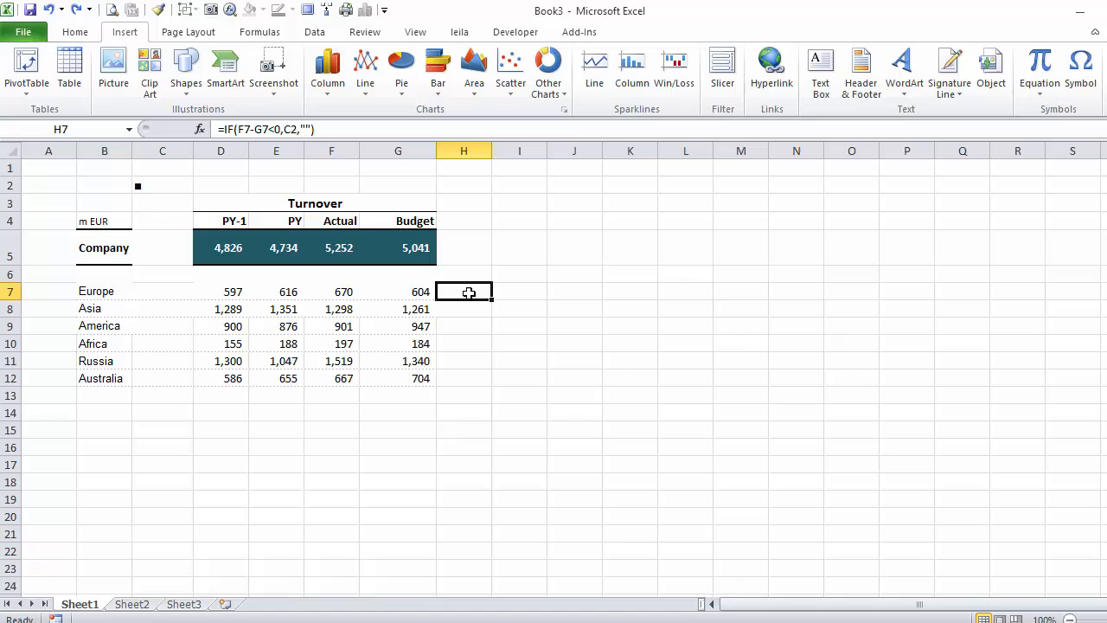
mouse_move(178, 188)
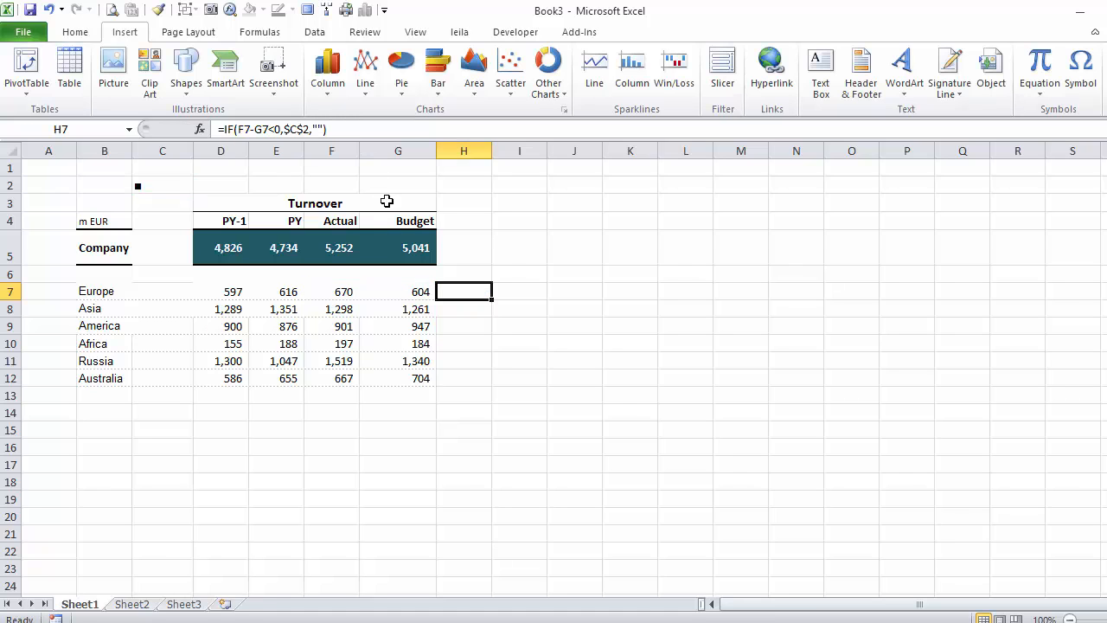
- Fill the H7 formula down to H12 and check America's result
left_click_drag(488, 297, 488, 384)
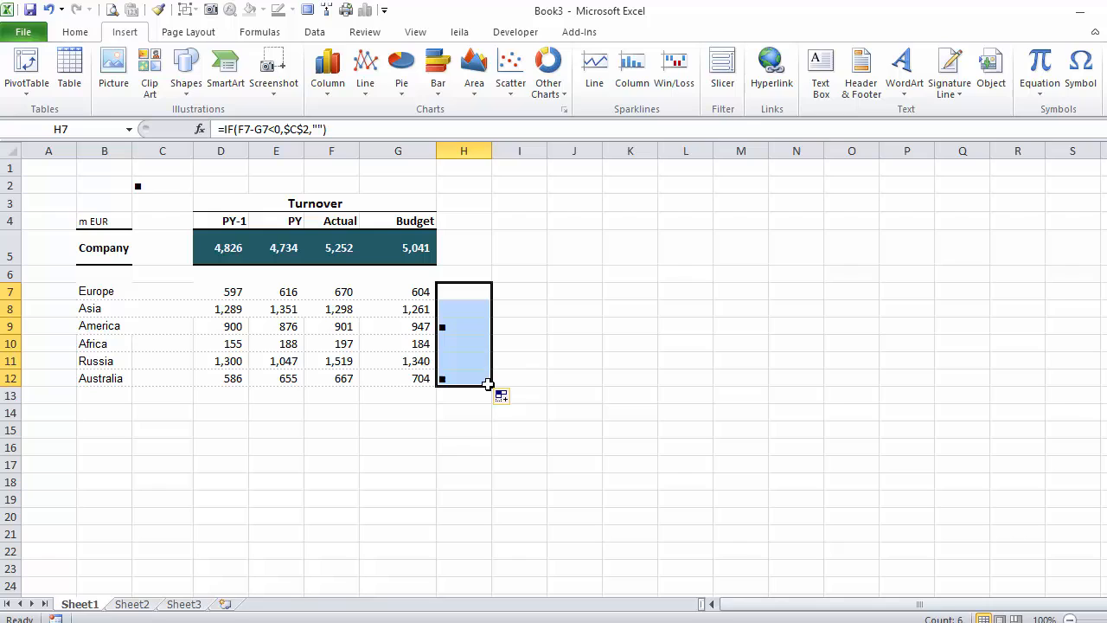
left_click(330, 326)
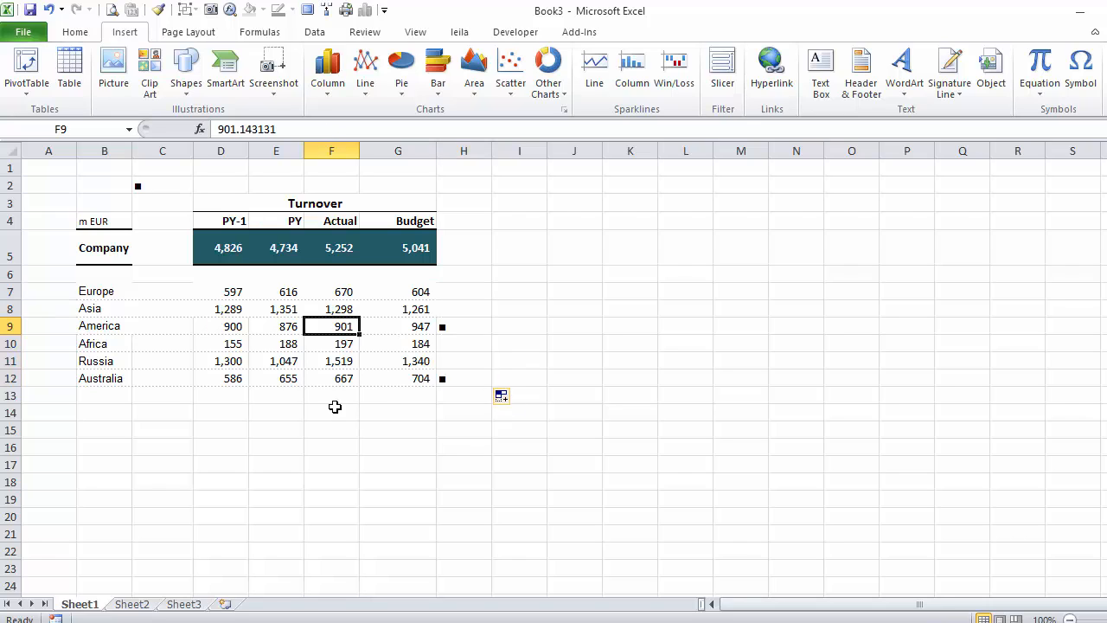
mouse_move(503, 300)
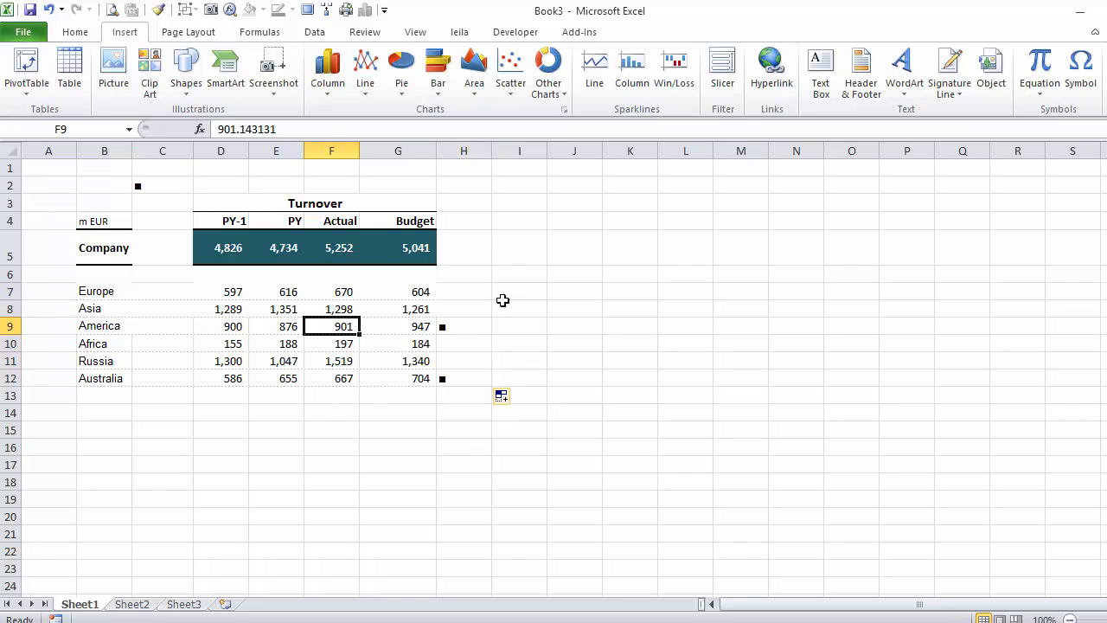
left_click(519, 290)
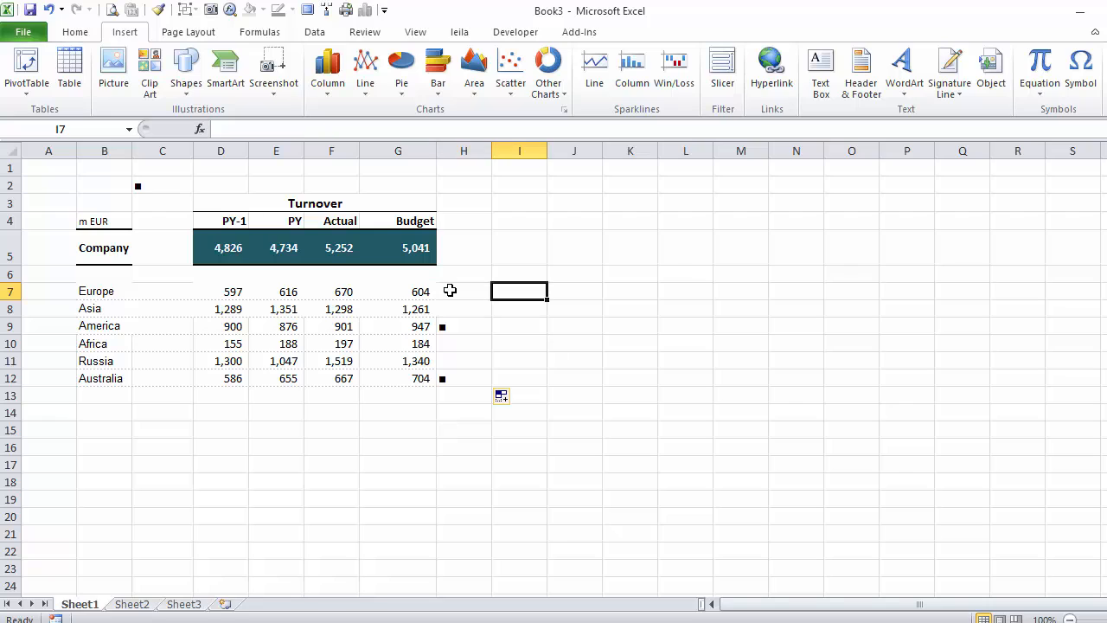
left_click(464, 290)
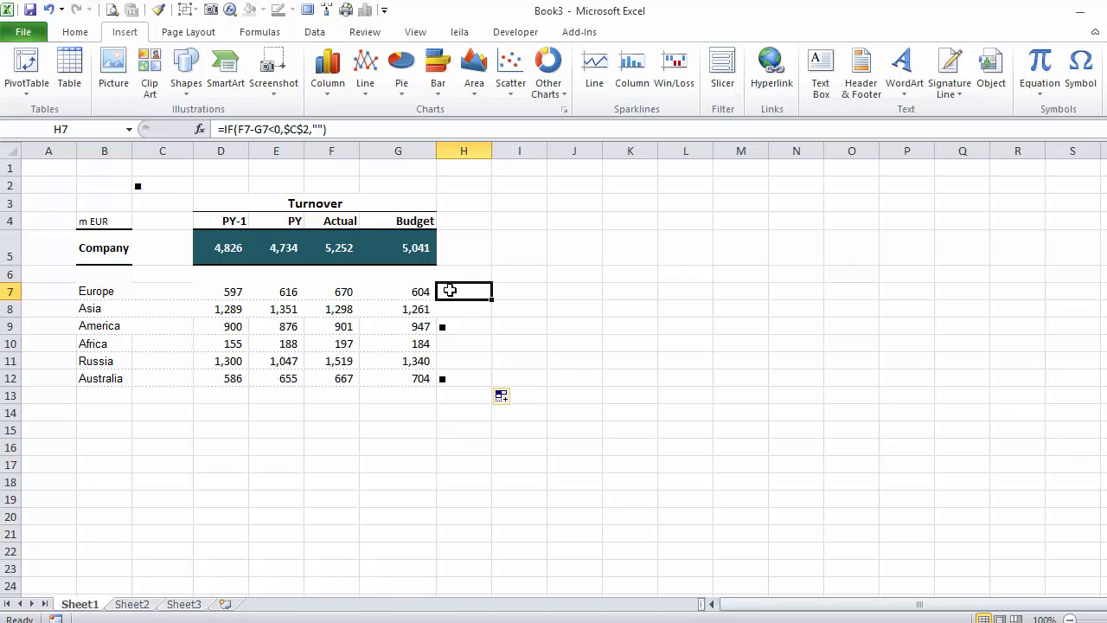
- Create an above-budget (>0) marker formula in I7 and fill it down column I
double_click(464, 291)
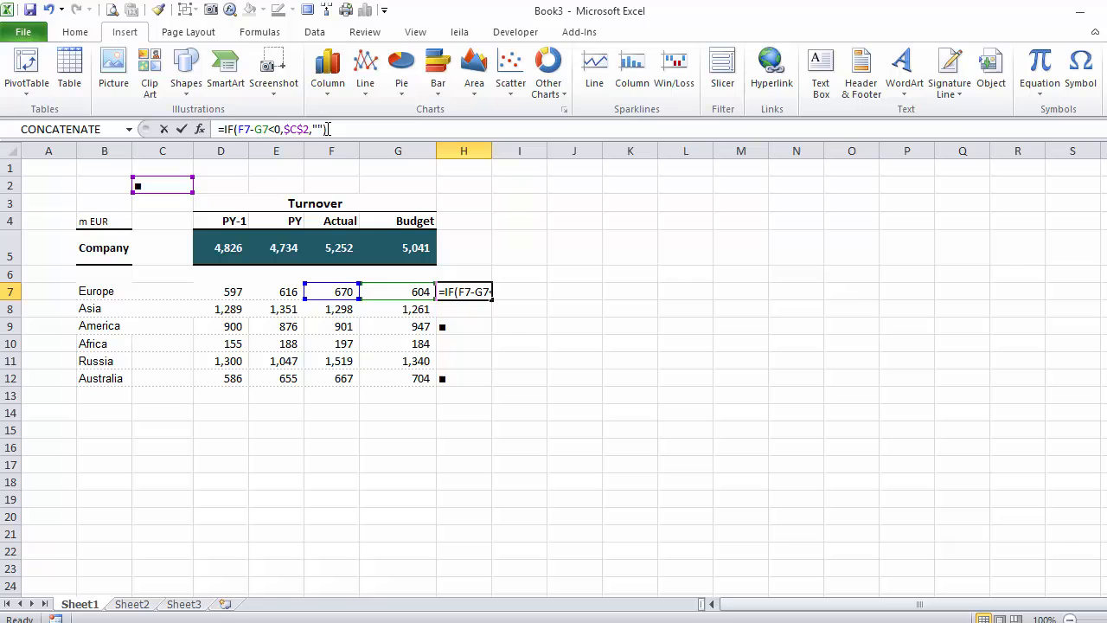
key("Return")
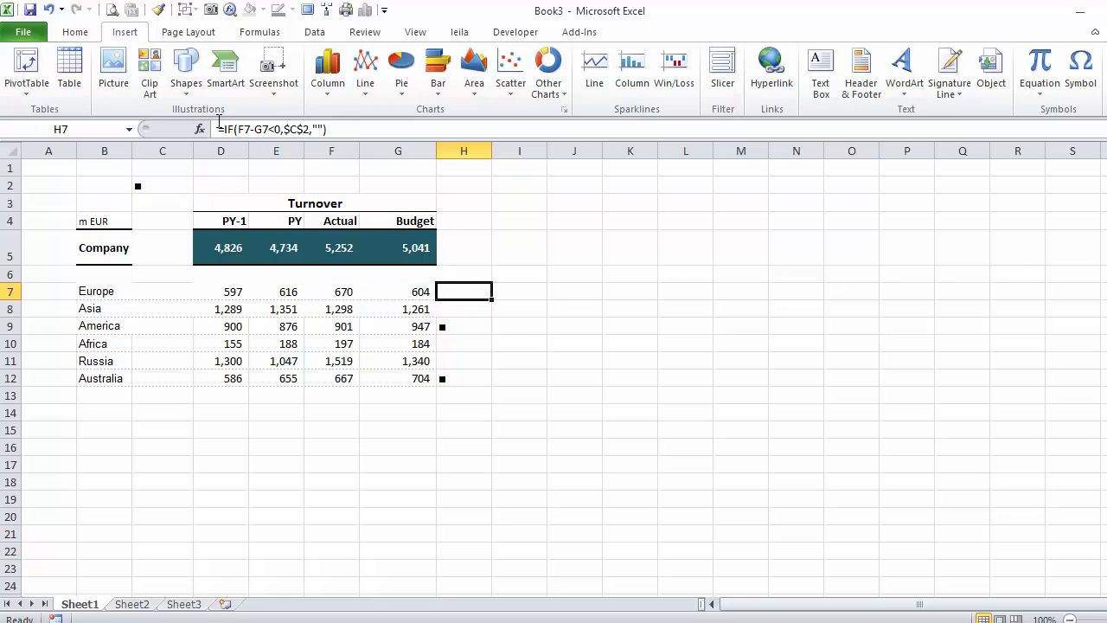
left_click(519, 291)
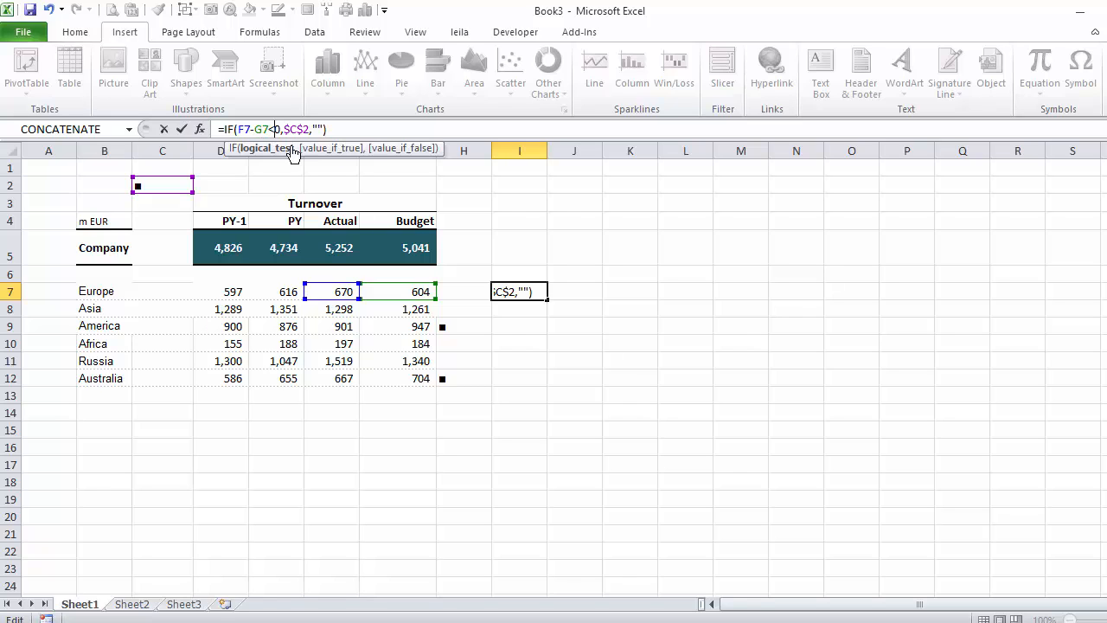
type(">")
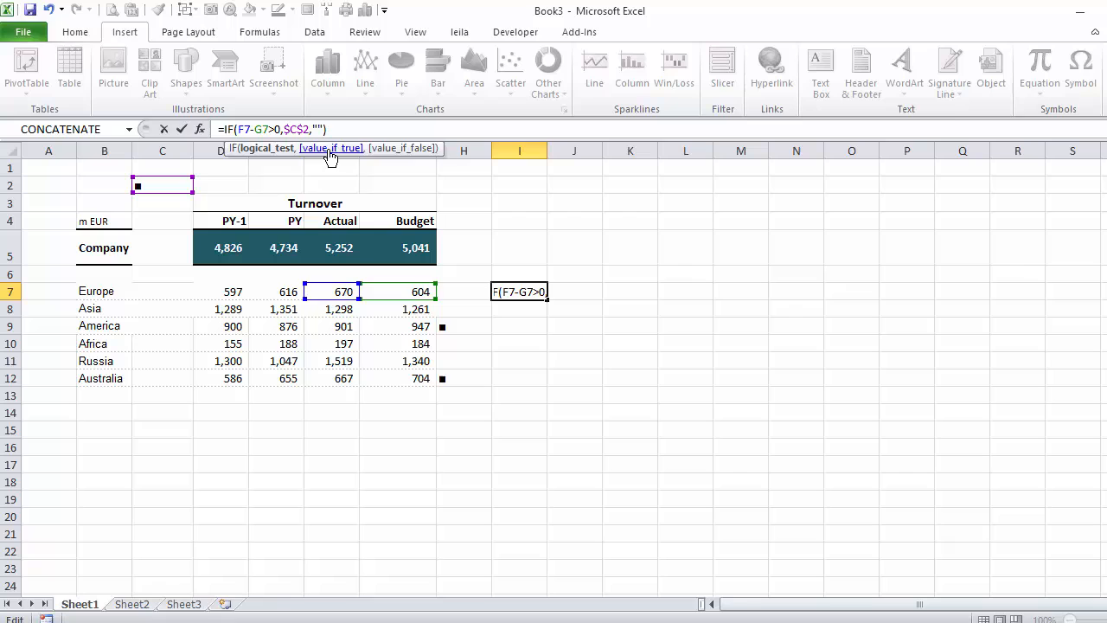
key("Return")
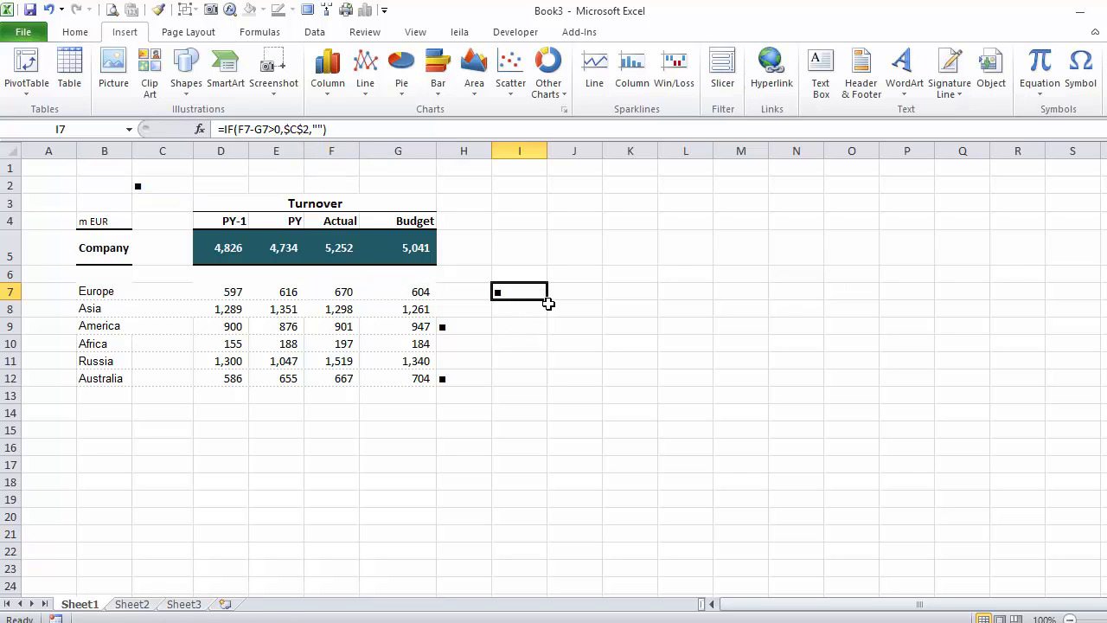
left_click_drag(519, 292, 518, 378)
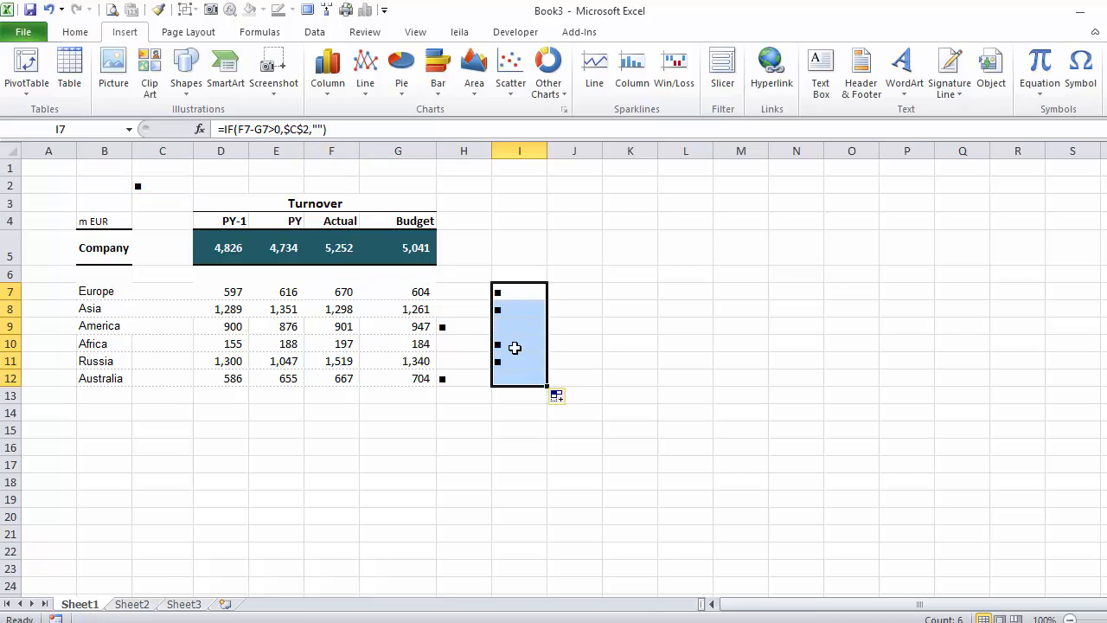
- Change I7's comparison to >=0 and refill it down to I12
left_click(519, 291)
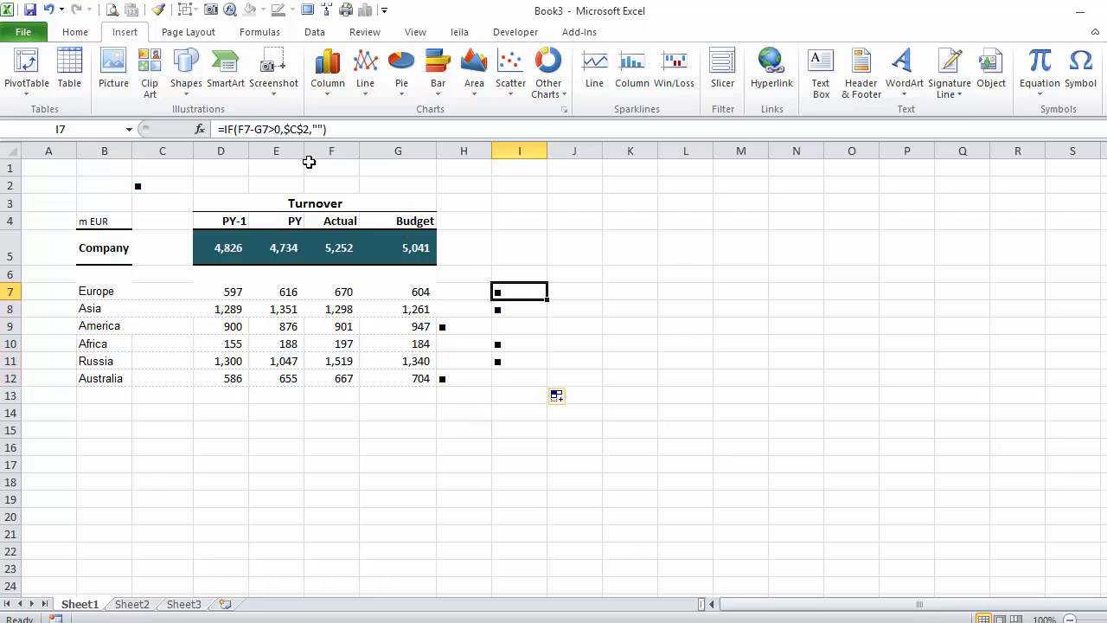
double_click(519, 290)
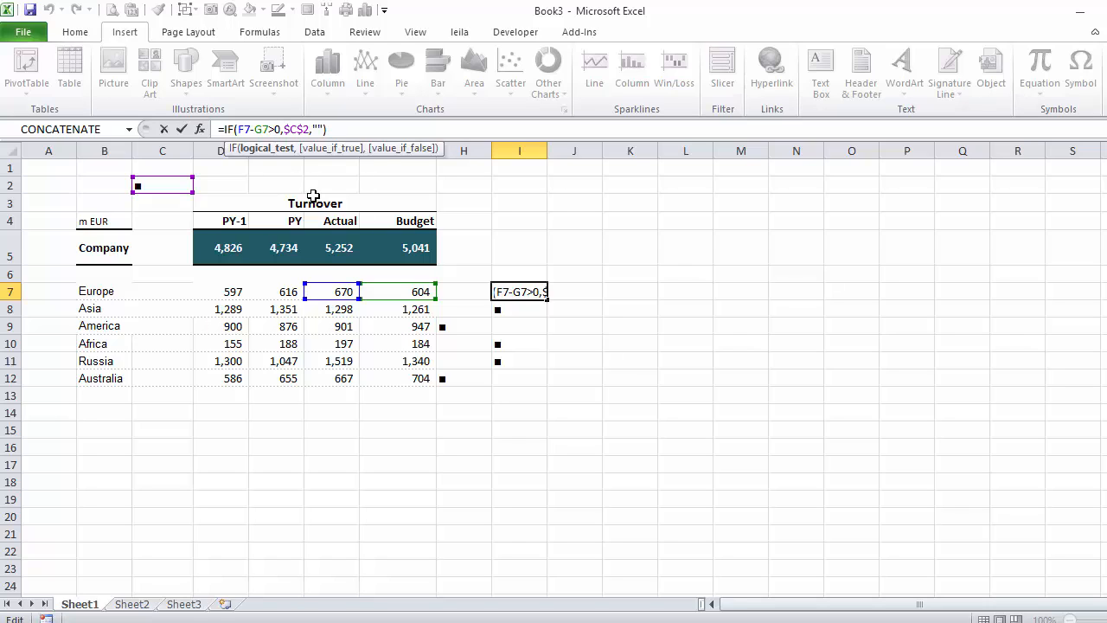
type("=")
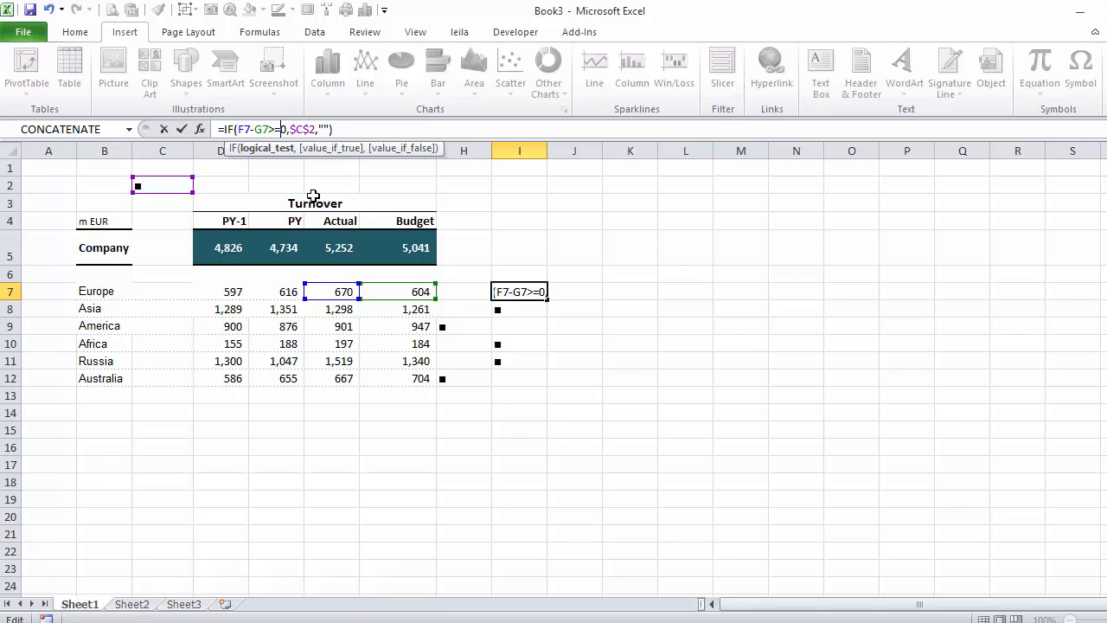
key("Return")
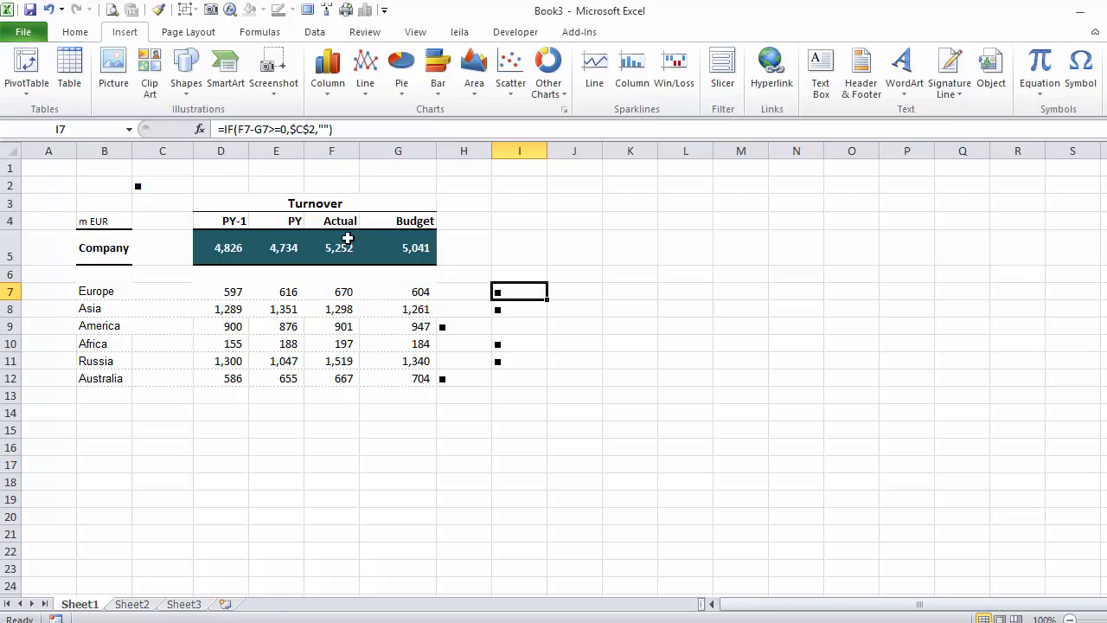
left_click_drag(518, 291, 519, 361)
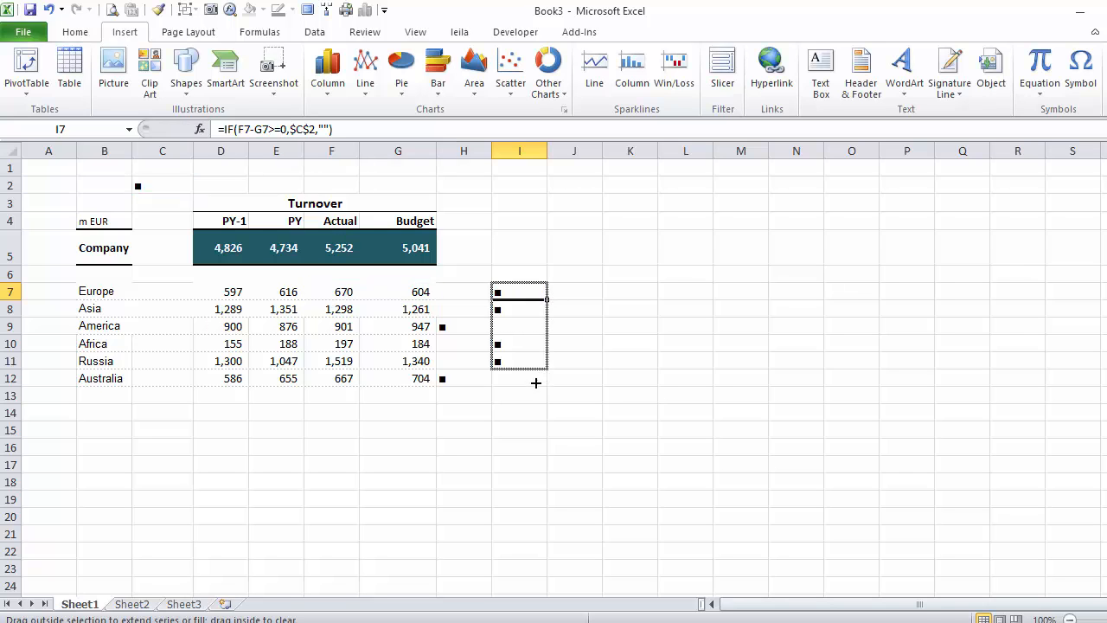
left_click(464, 291)
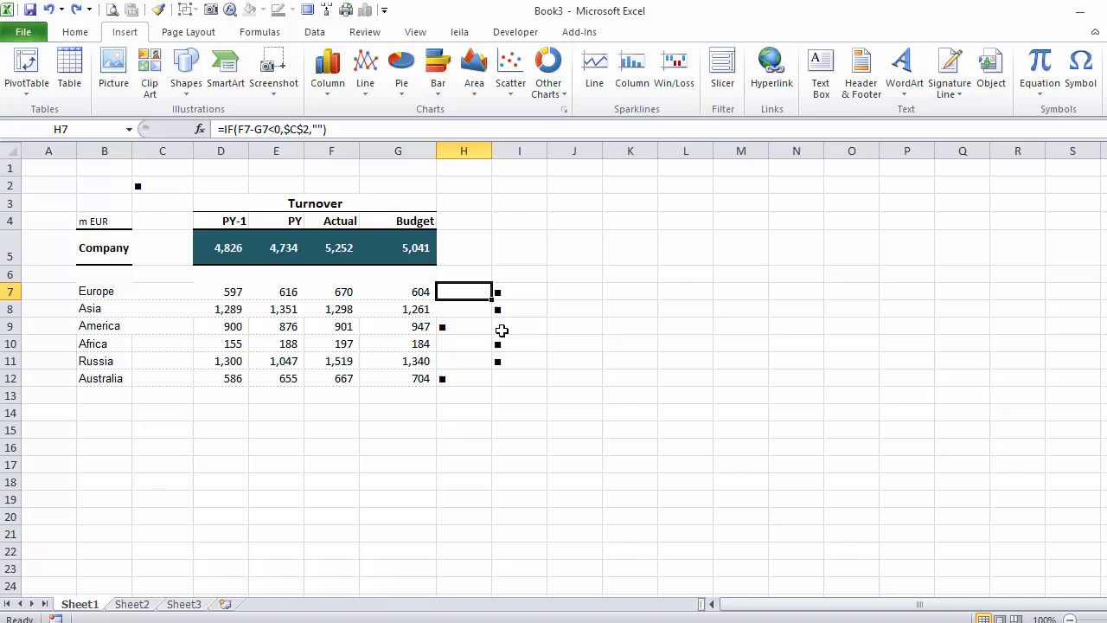
mouse_move(493, 148)
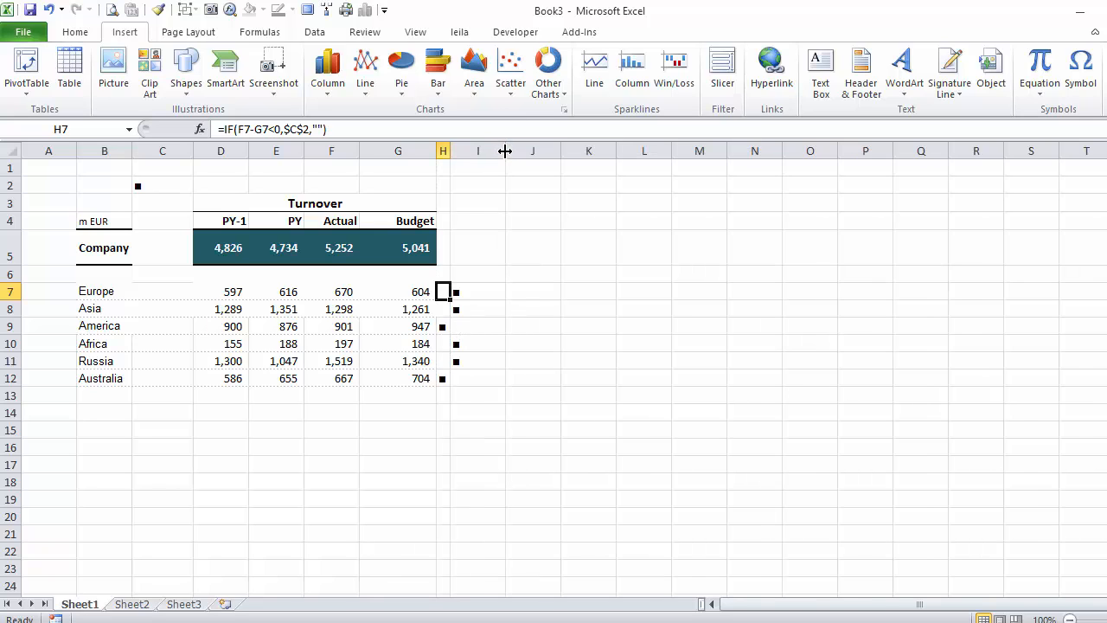
- Narrow columns H and I and shrink the marker font size
left_click_drag(442, 290, 457, 378)
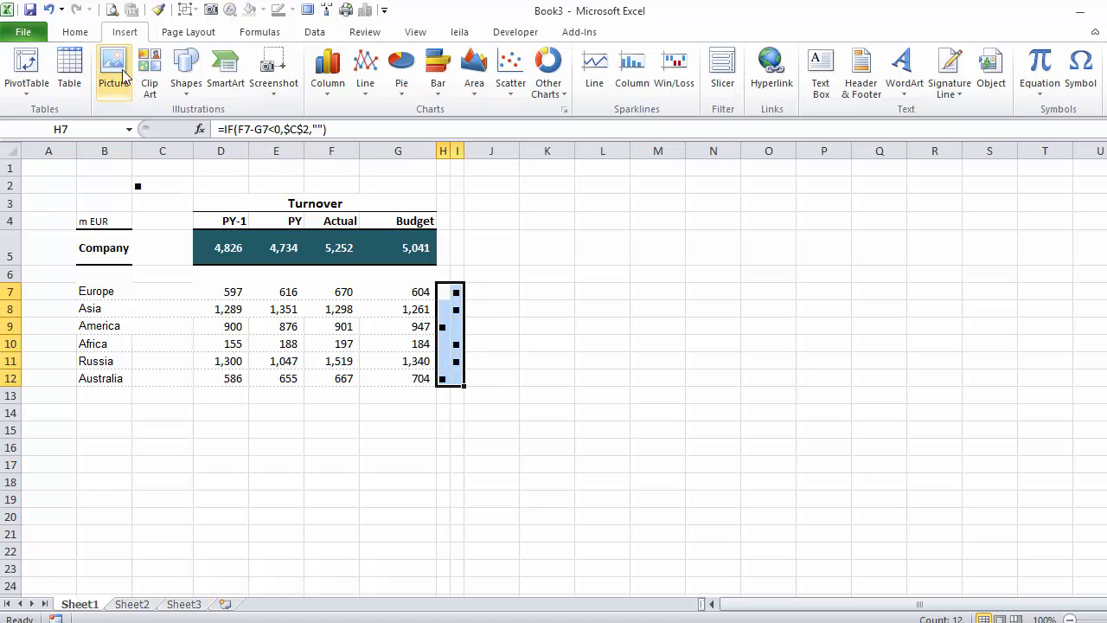
left_click(74, 32)
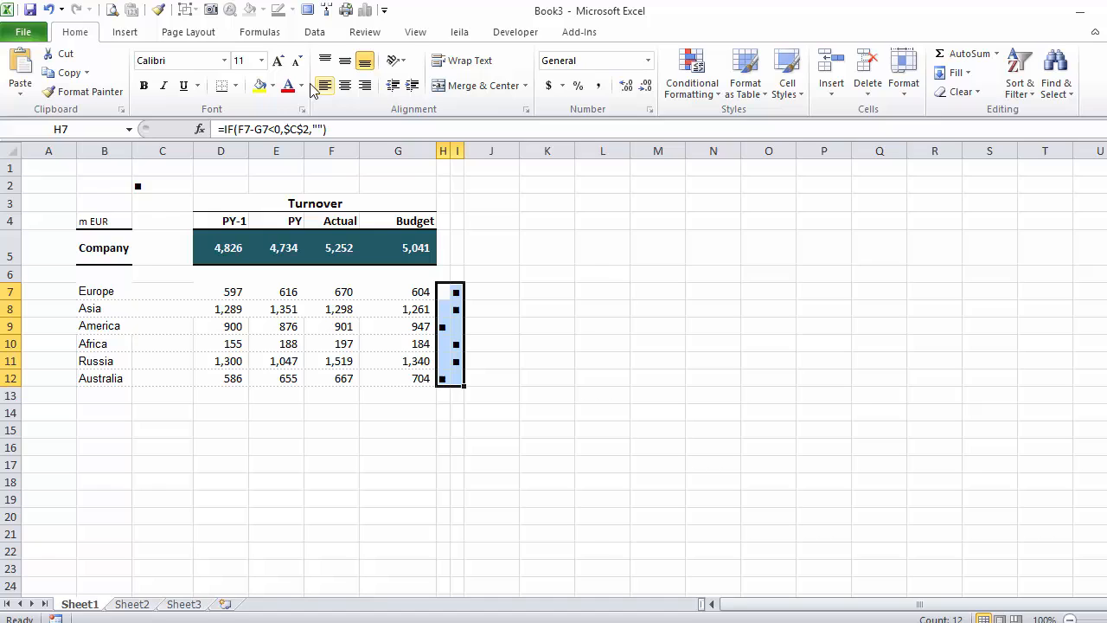
left_click(297, 60)
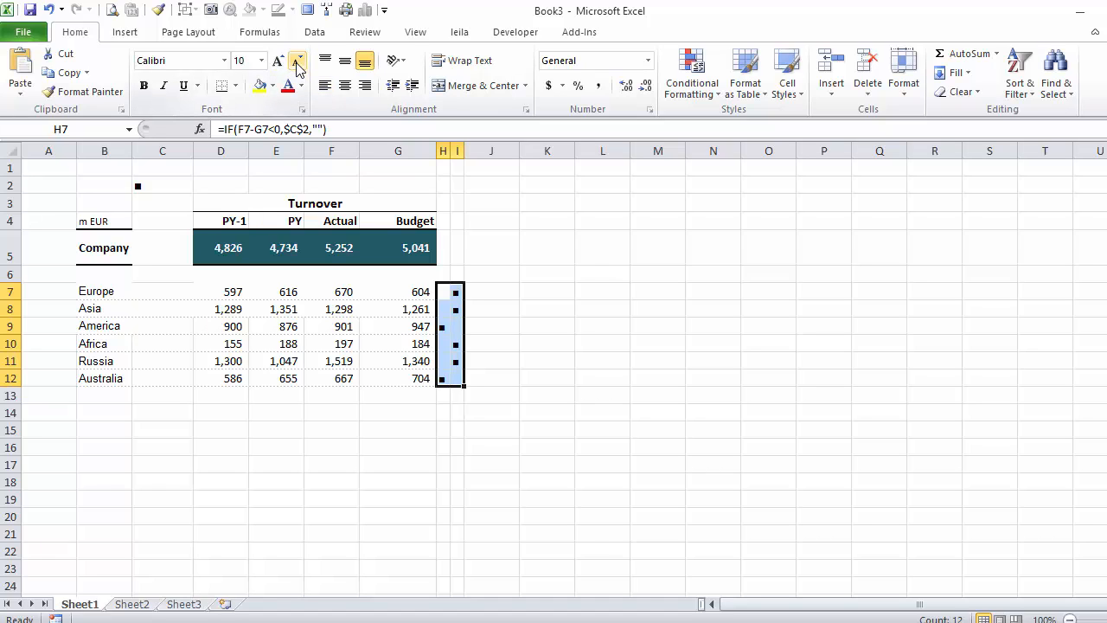
- Make the H7:H12 markers red and the I7:I12 markers green
left_click(442, 292)
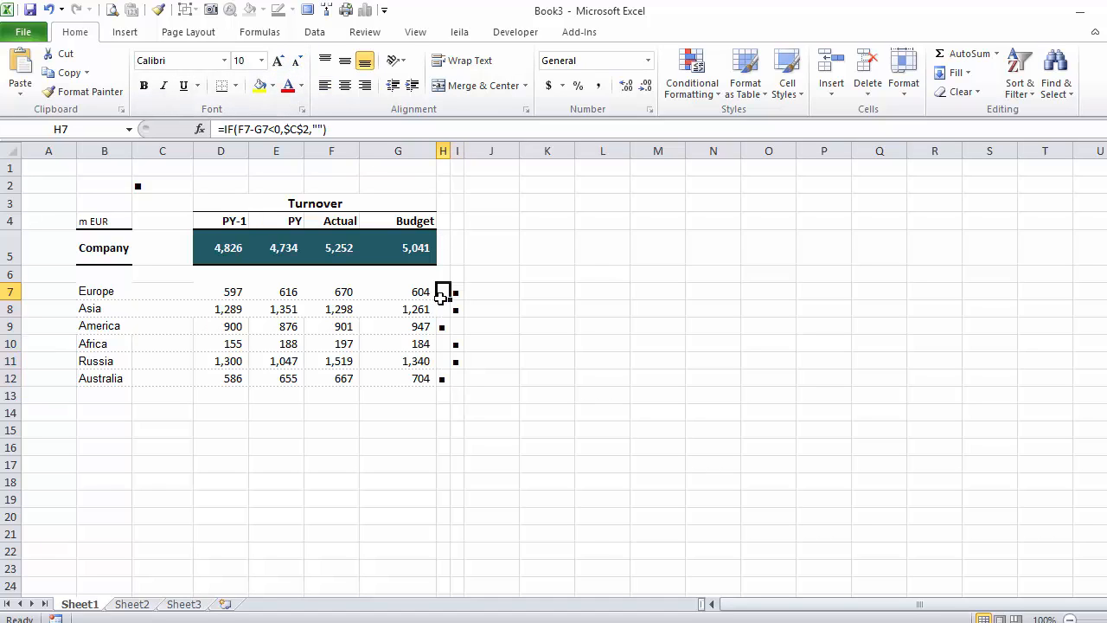
left_click_drag(442, 291, 442, 378)
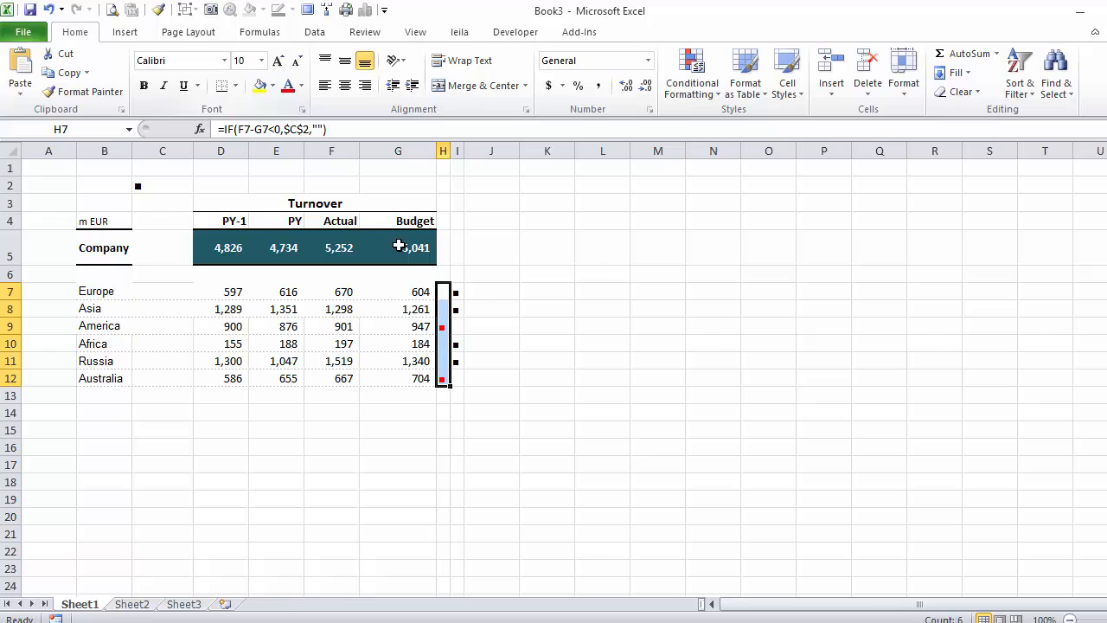
left_click(457, 291)
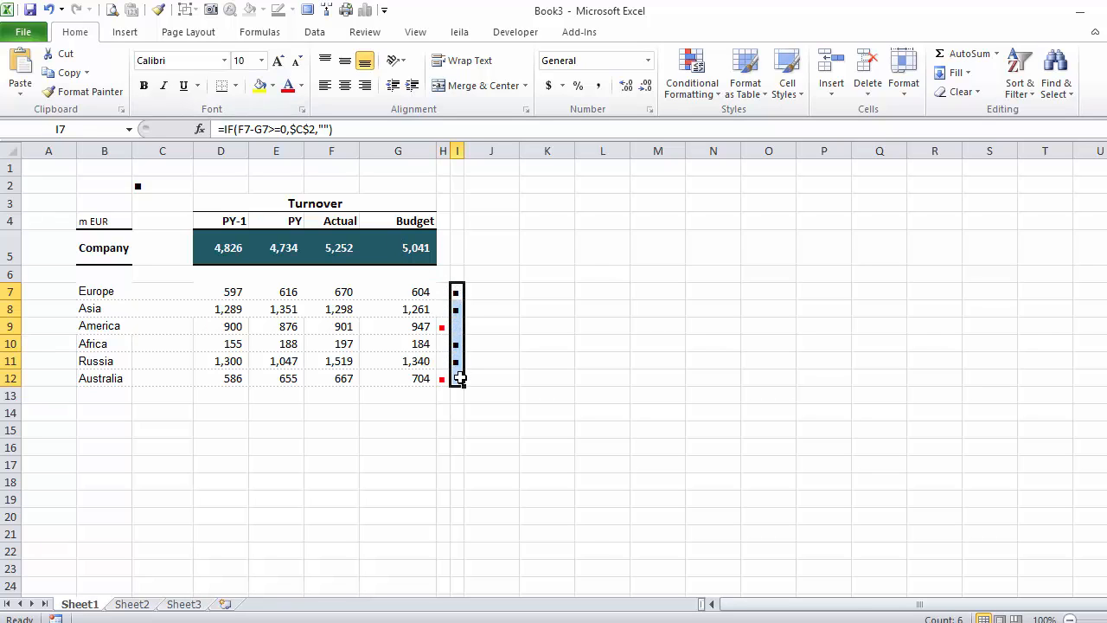
left_click(303, 85)
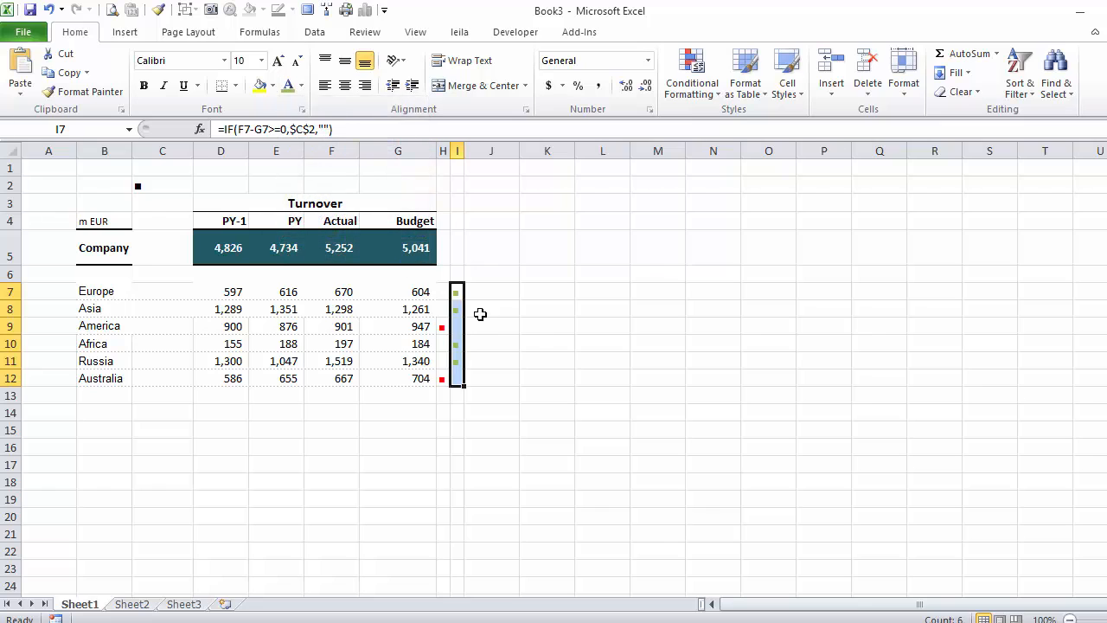
left_click(490, 326)
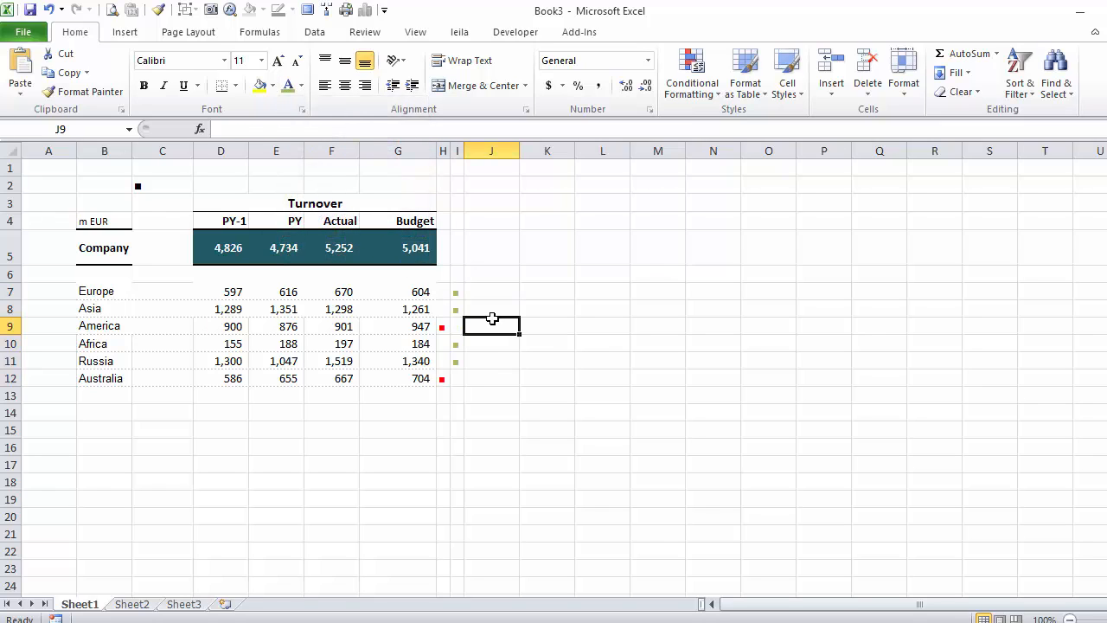
- Change the H7 below-budget test to F7-G7<-15 and fill it down to row 12
left_click(441, 291)
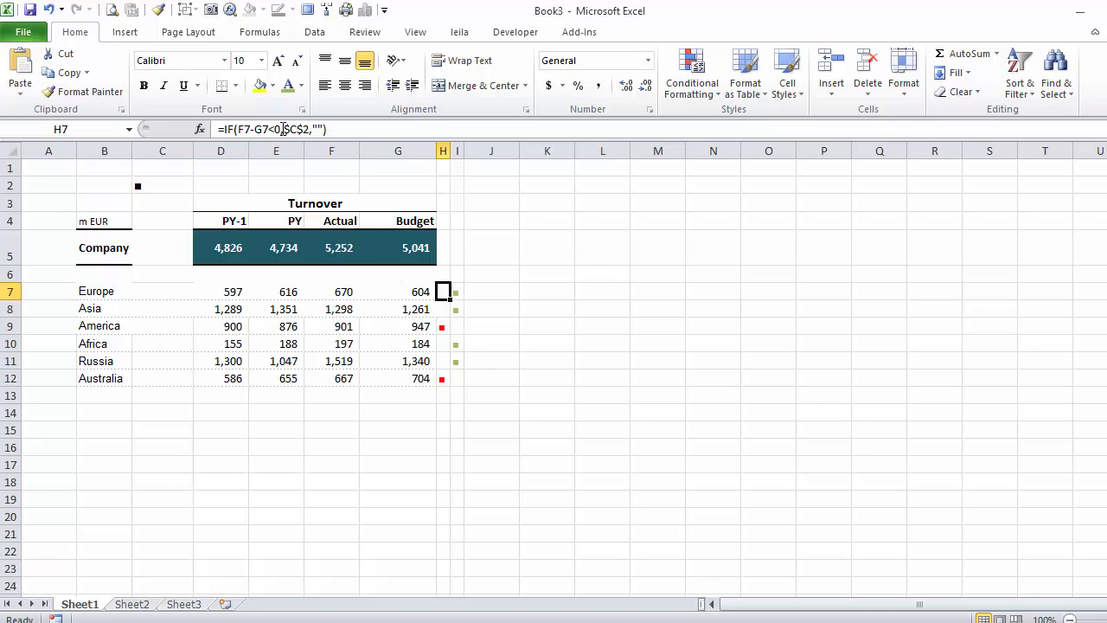
double_click(442, 291)
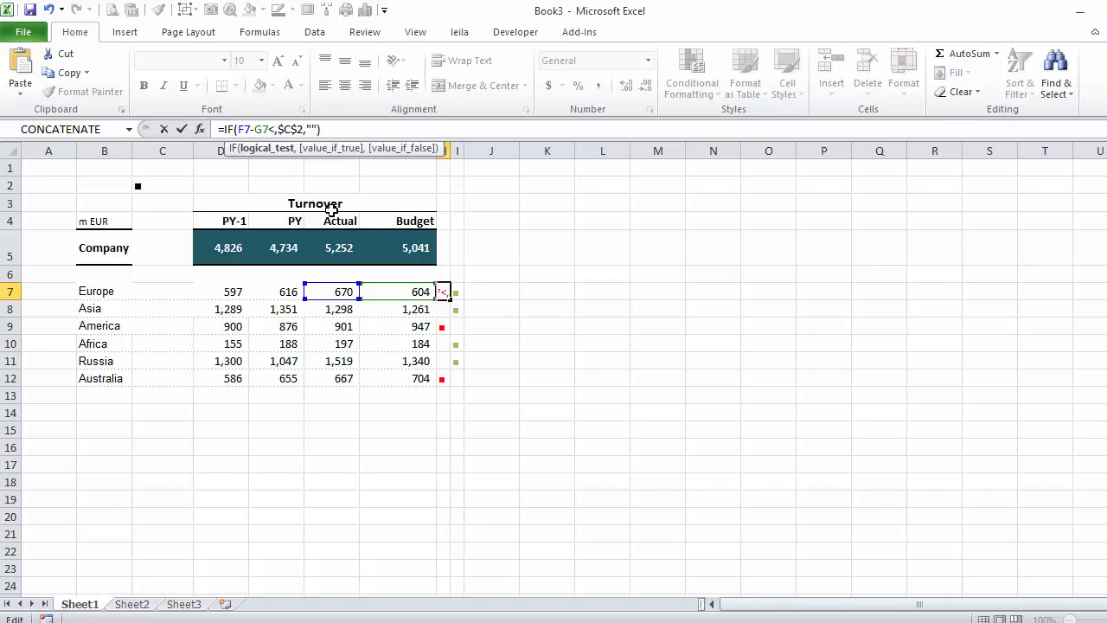
type("-15")
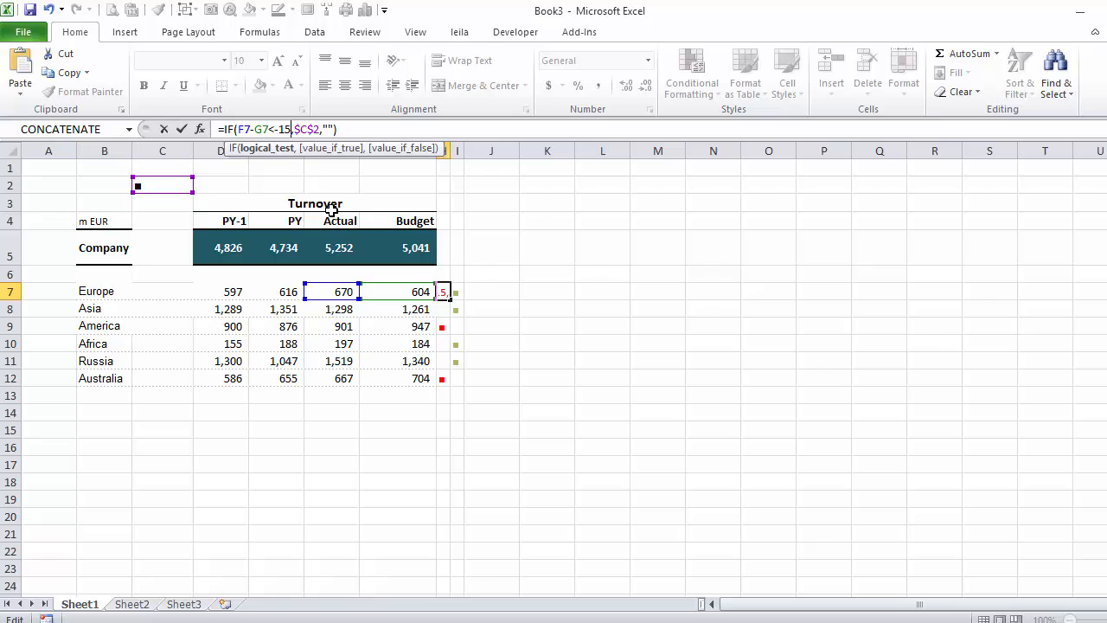
key("Return")
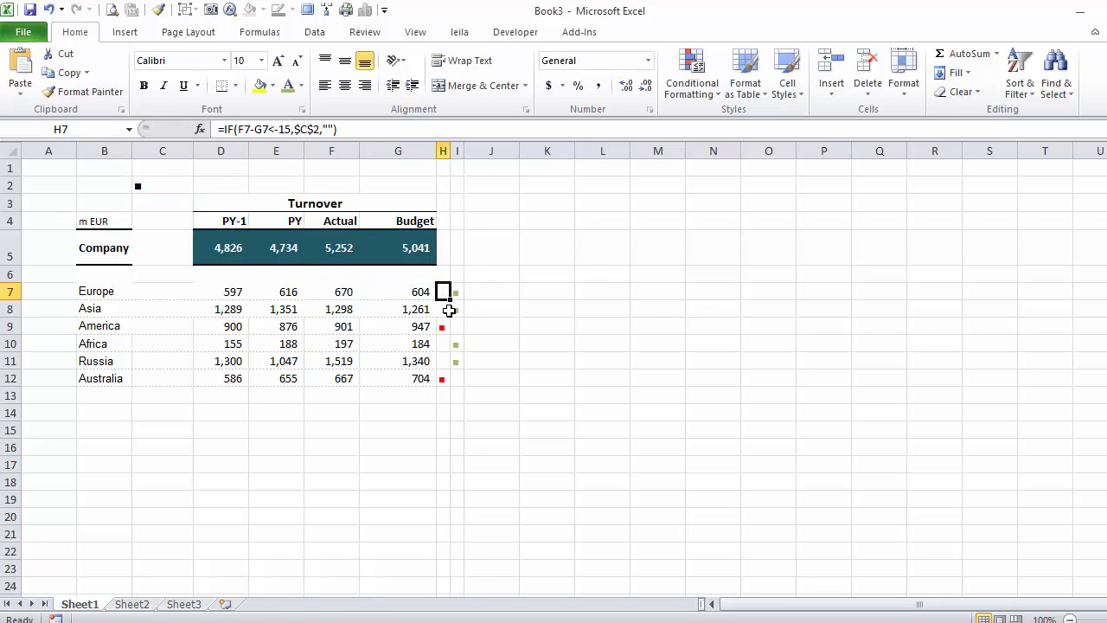
left_click_drag(442, 290, 442, 378)
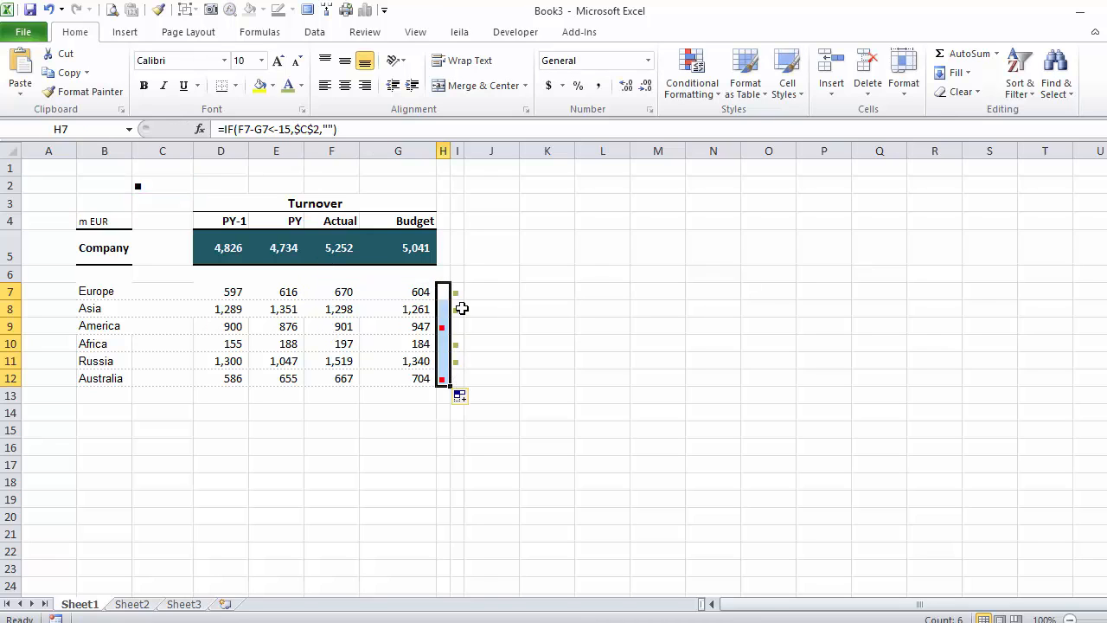
- Fill the I7 above-budget formula (>15 threshold) down to row 12 and review the markers
left_click(457, 291)
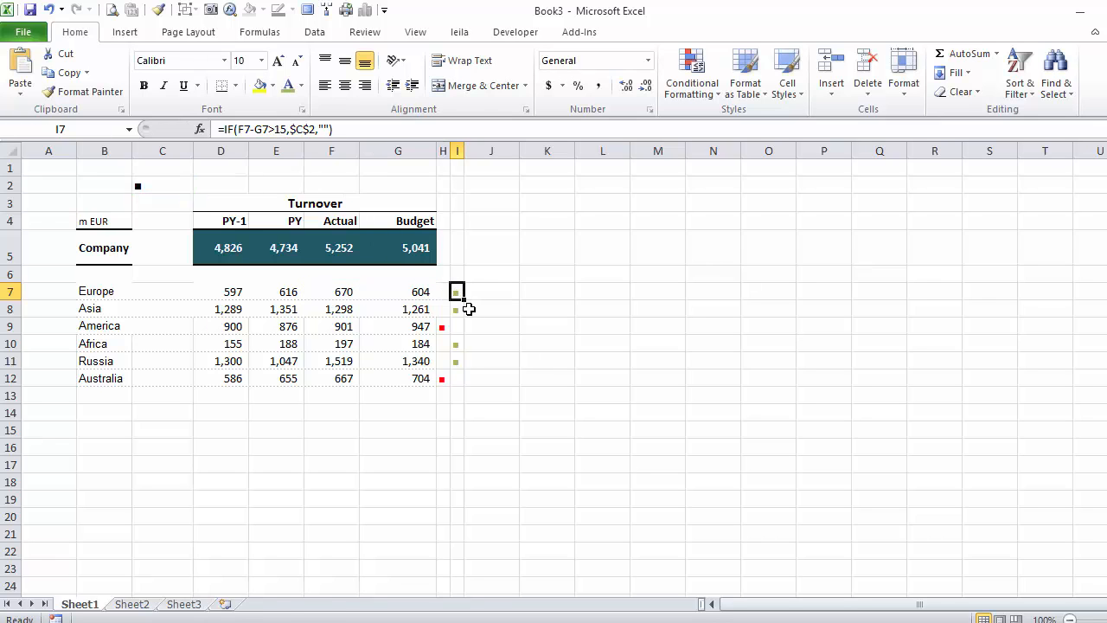
left_click_drag(457, 291, 457, 378)
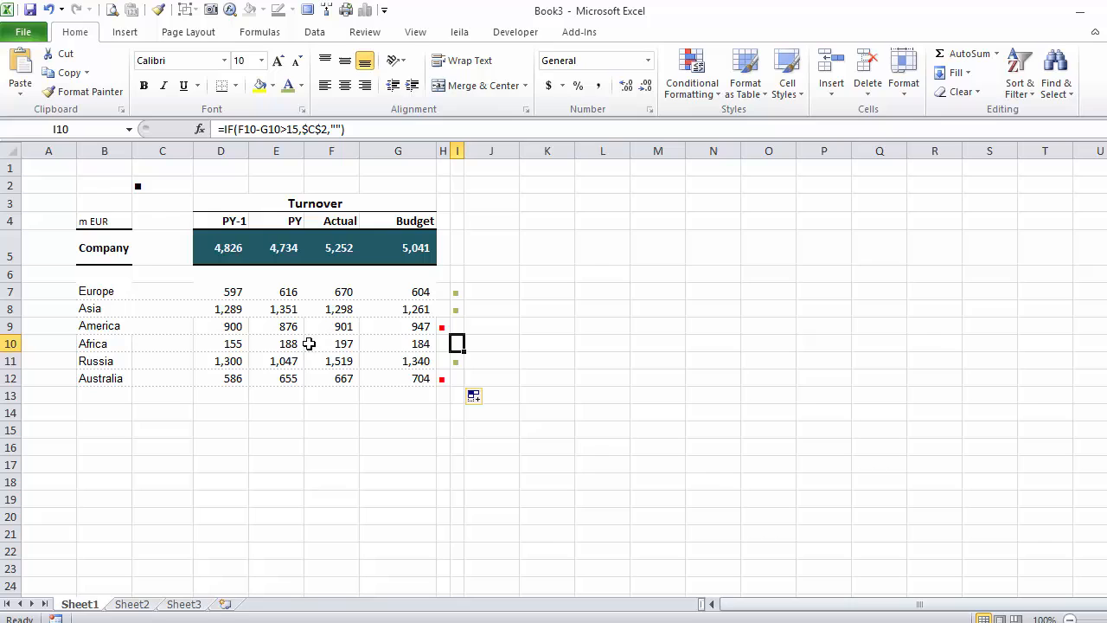
mouse_move(322, 353)
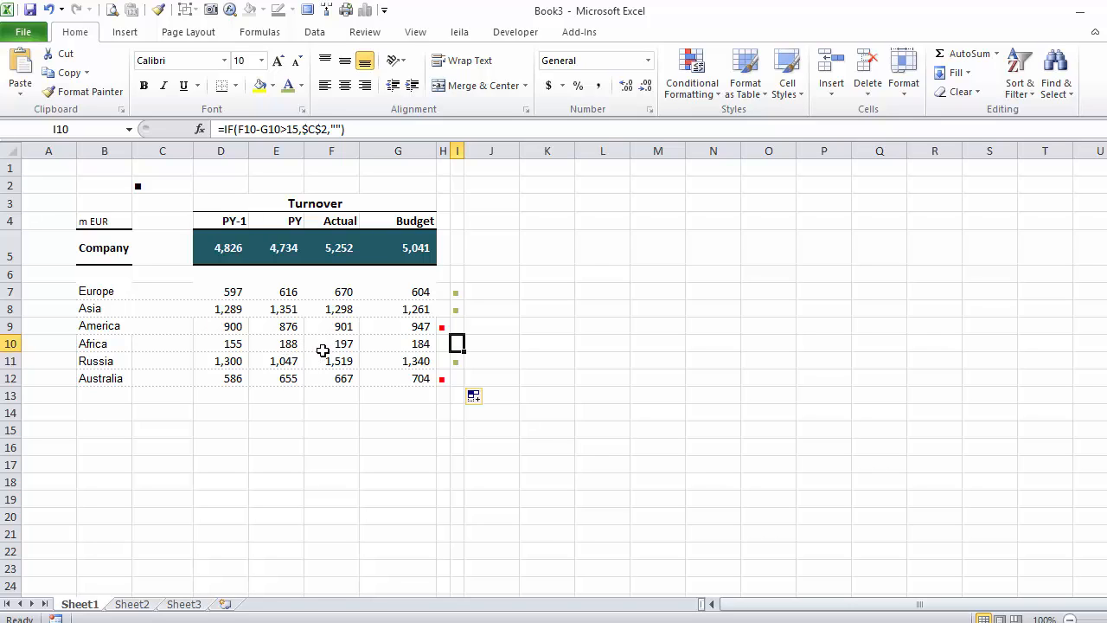
left_click(492, 326)
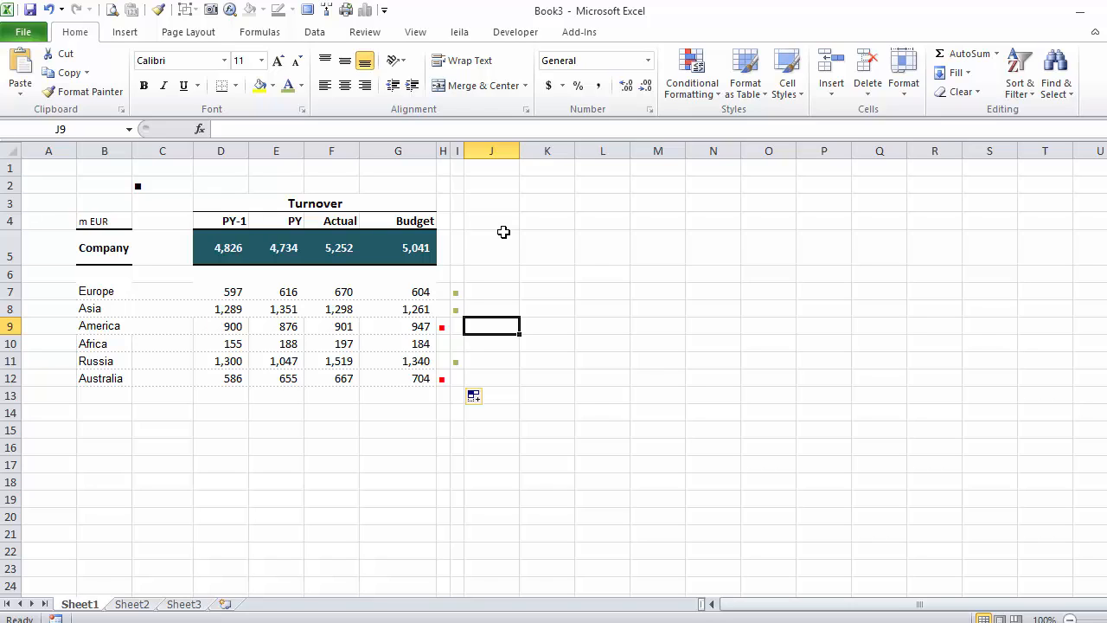
mouse_move(290, 169)
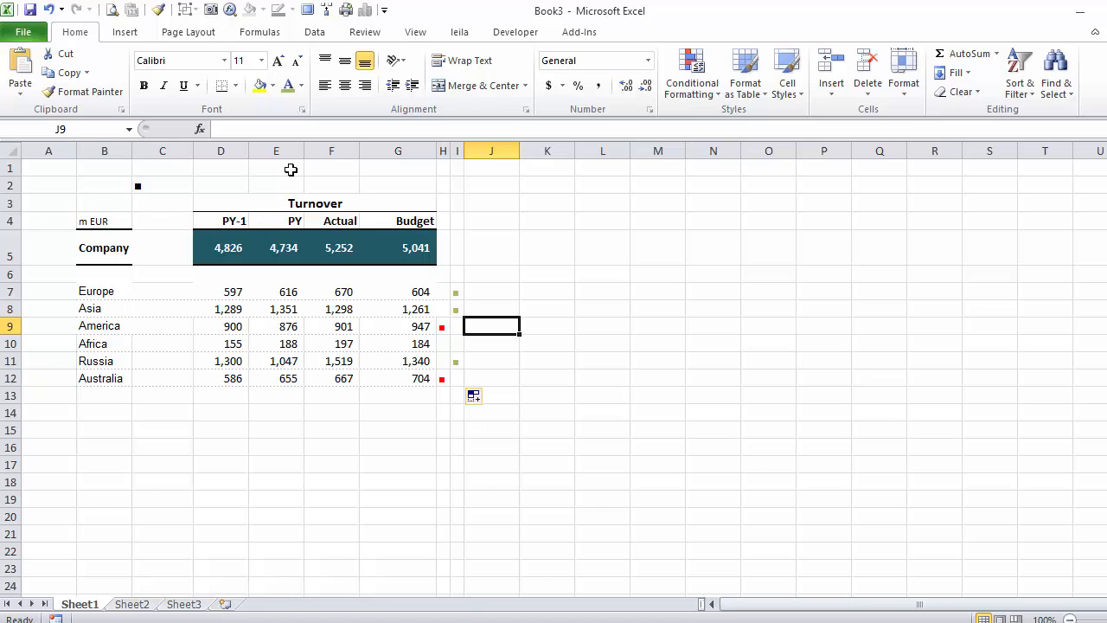
mouse_move(445, 334)
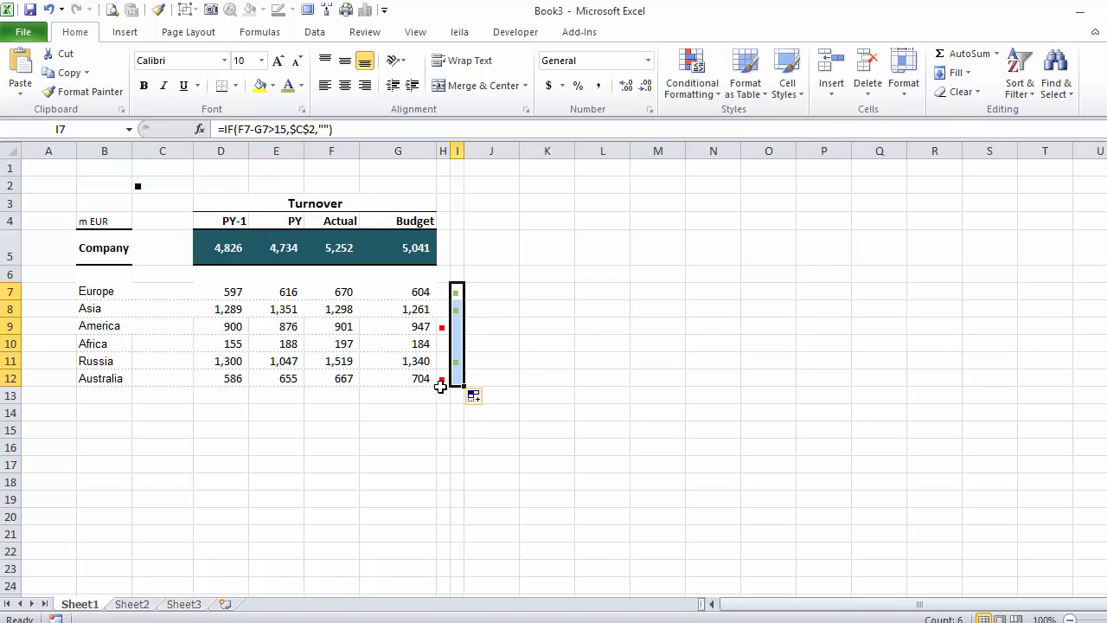
left_click(443, 413)
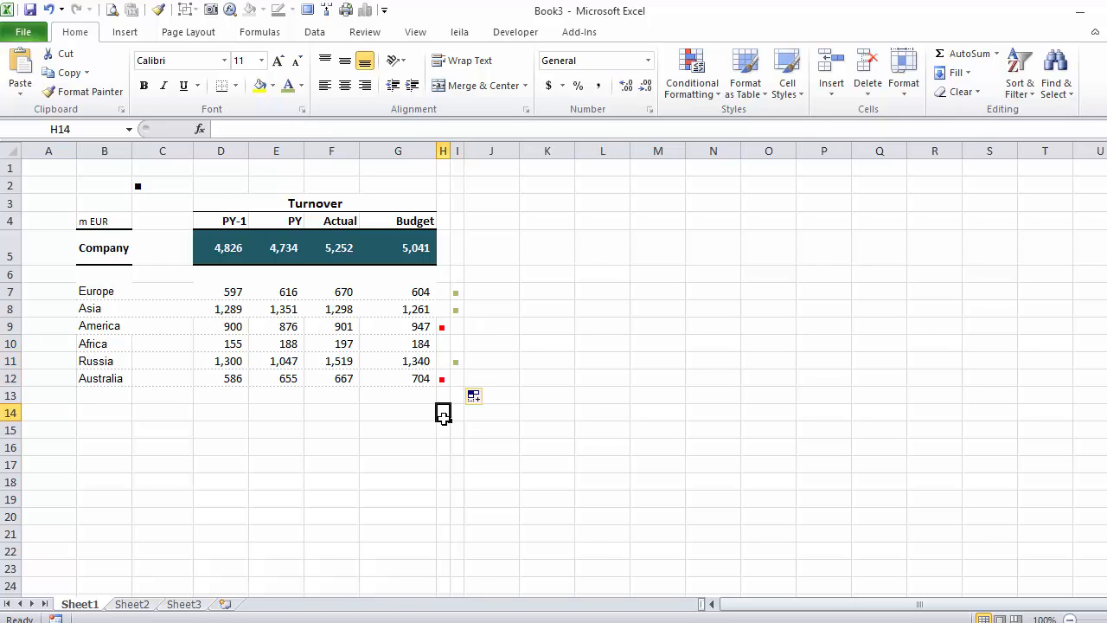